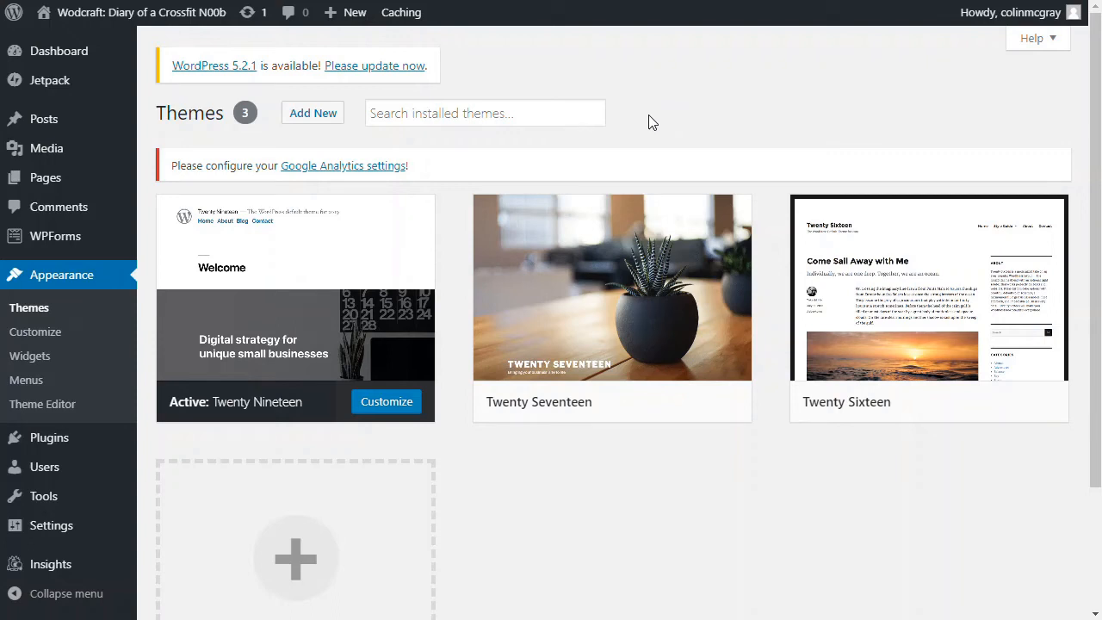
mouse_move(646, 122)
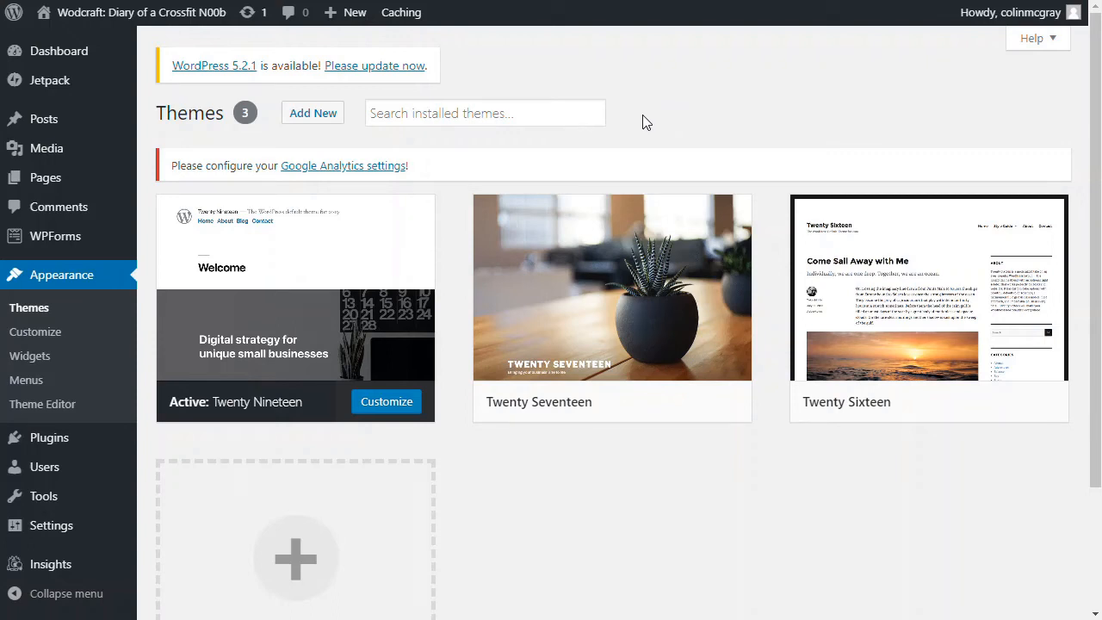
mouse_move(555, 85)
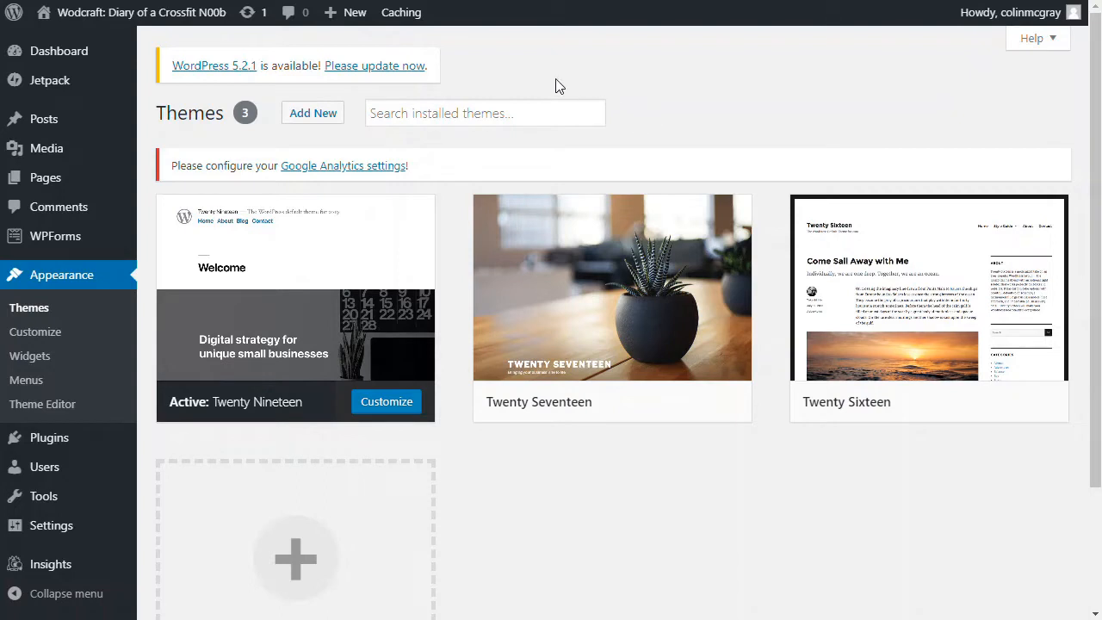
mouse_move(375, 146)
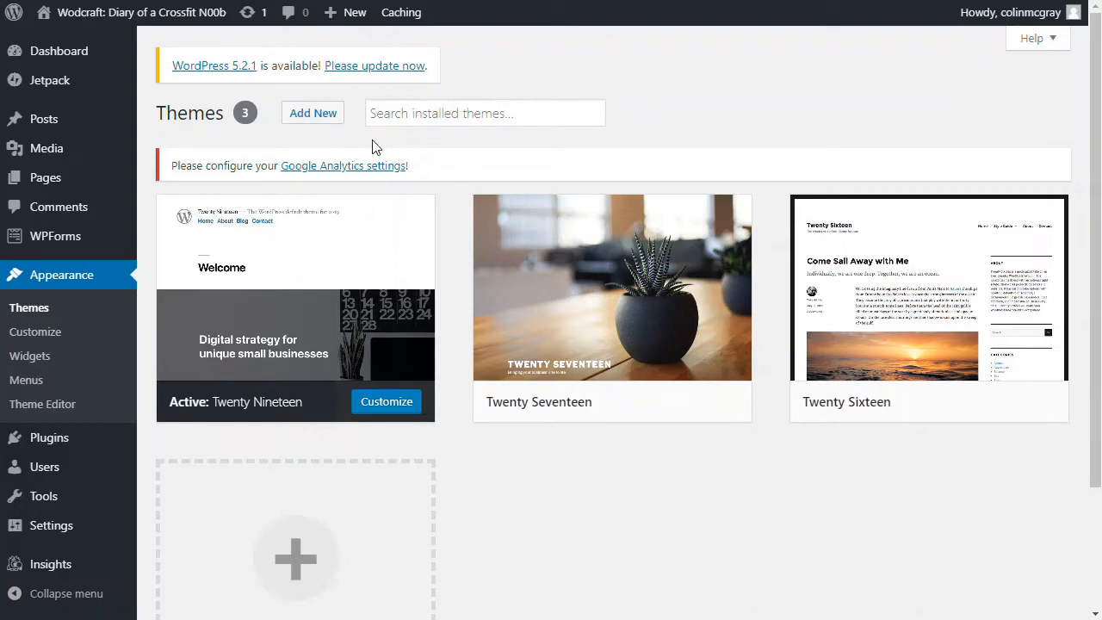
mouse_move(655, 129)
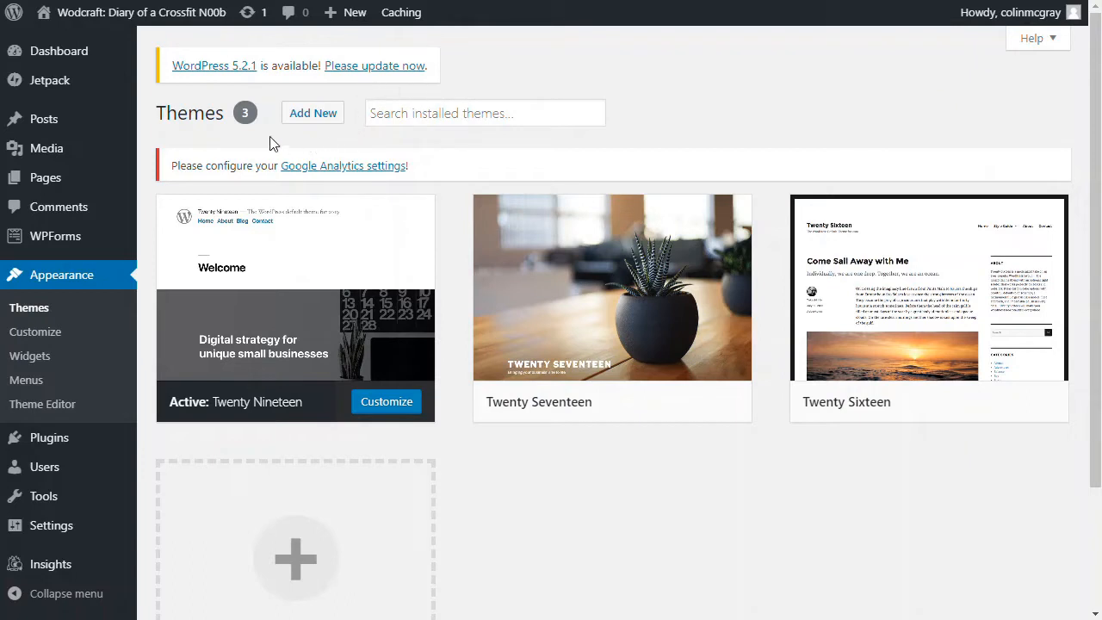
mouse_move(150, 198)
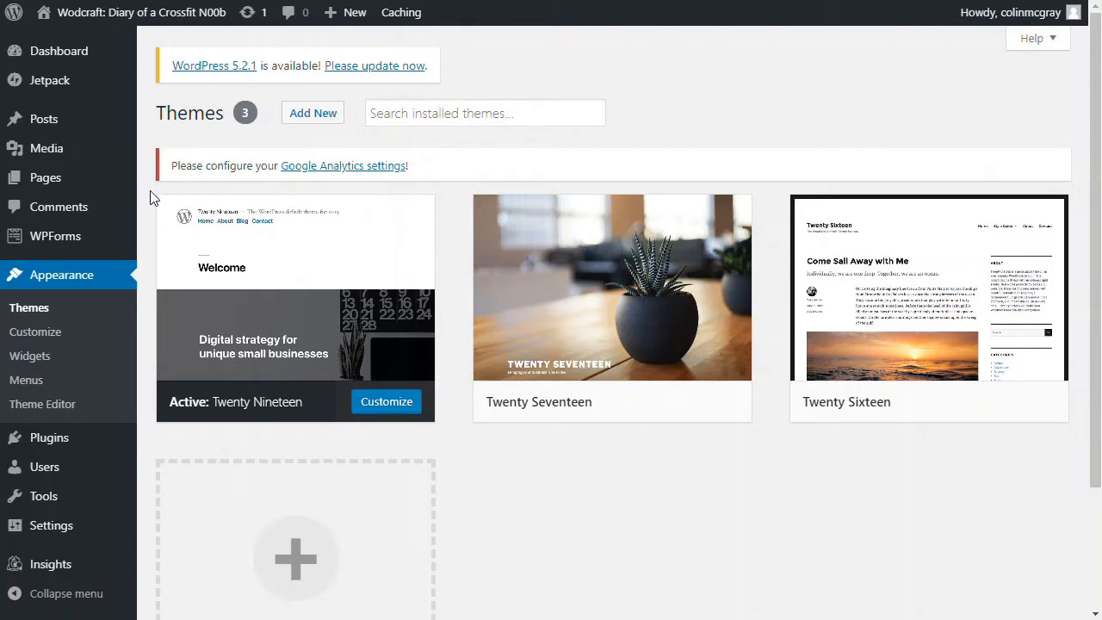
mouse_move(461, 205)
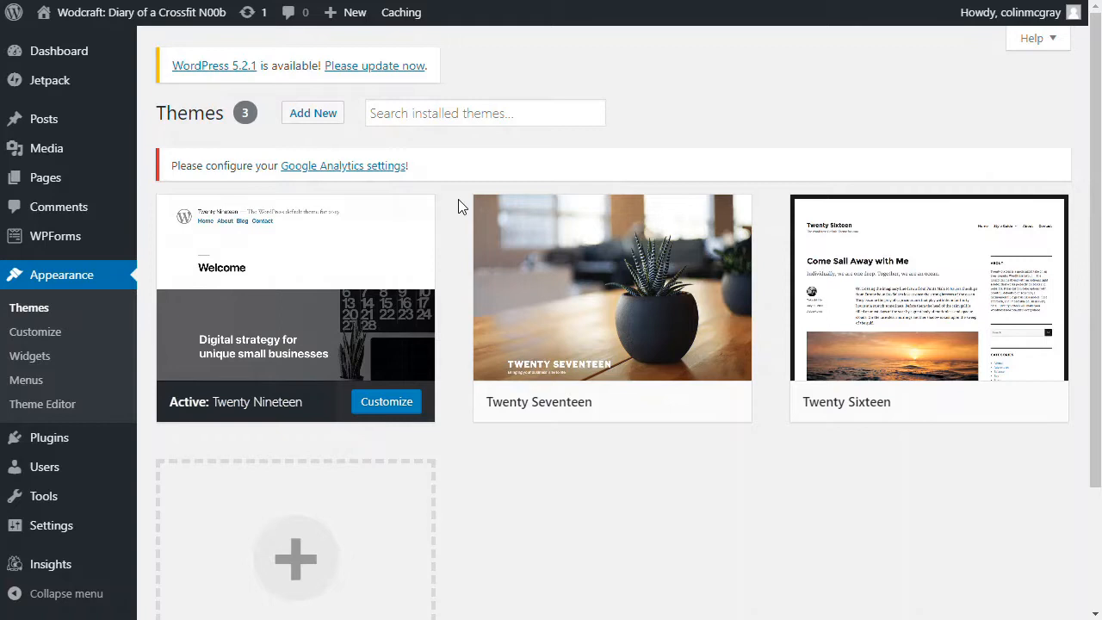
mouse_move(454, 208)
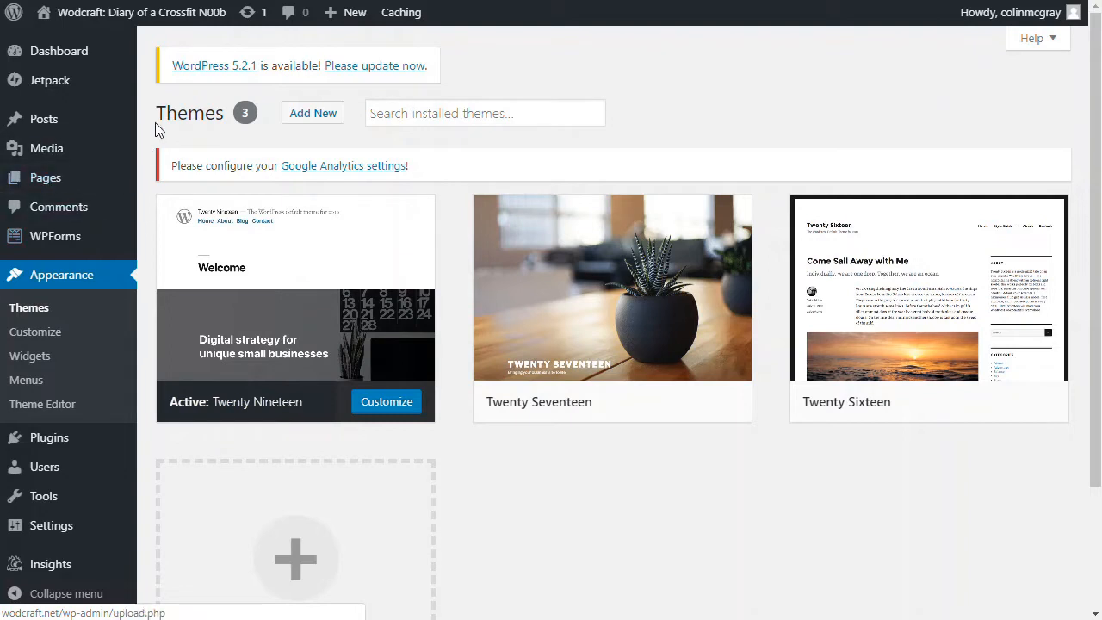
mouse_move(264, 131)
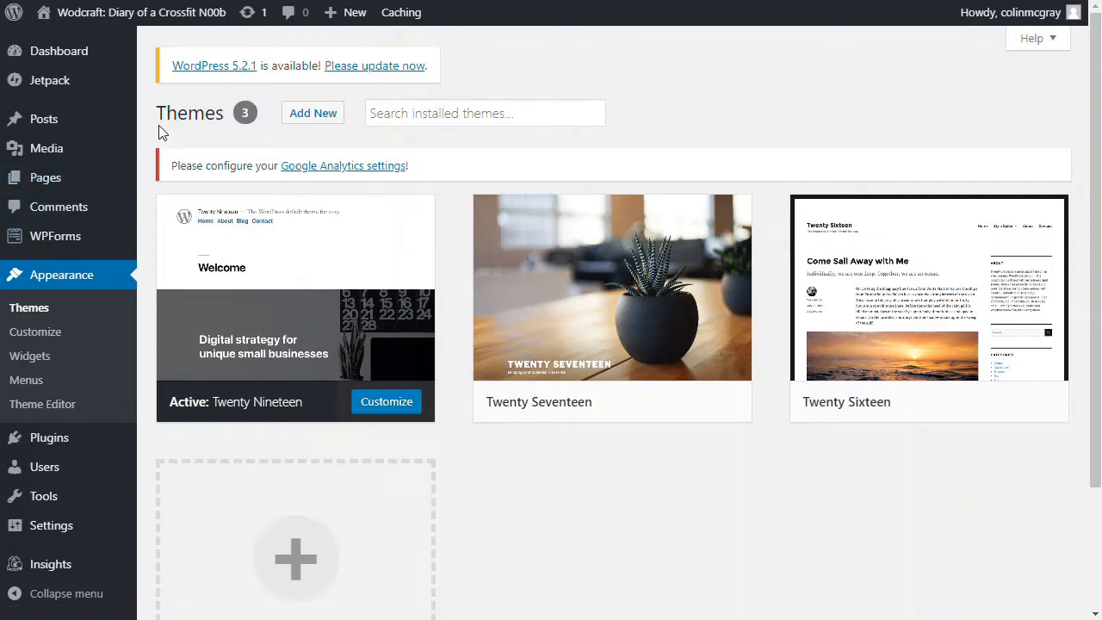
mouse_move(234, 144)
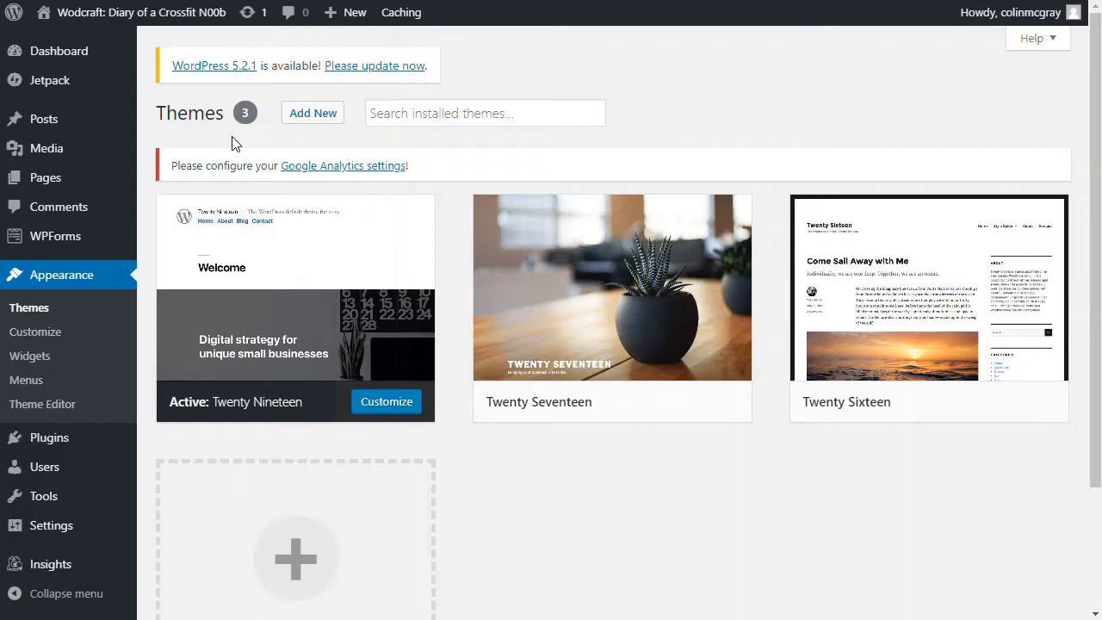
mouse_move(310, 137)
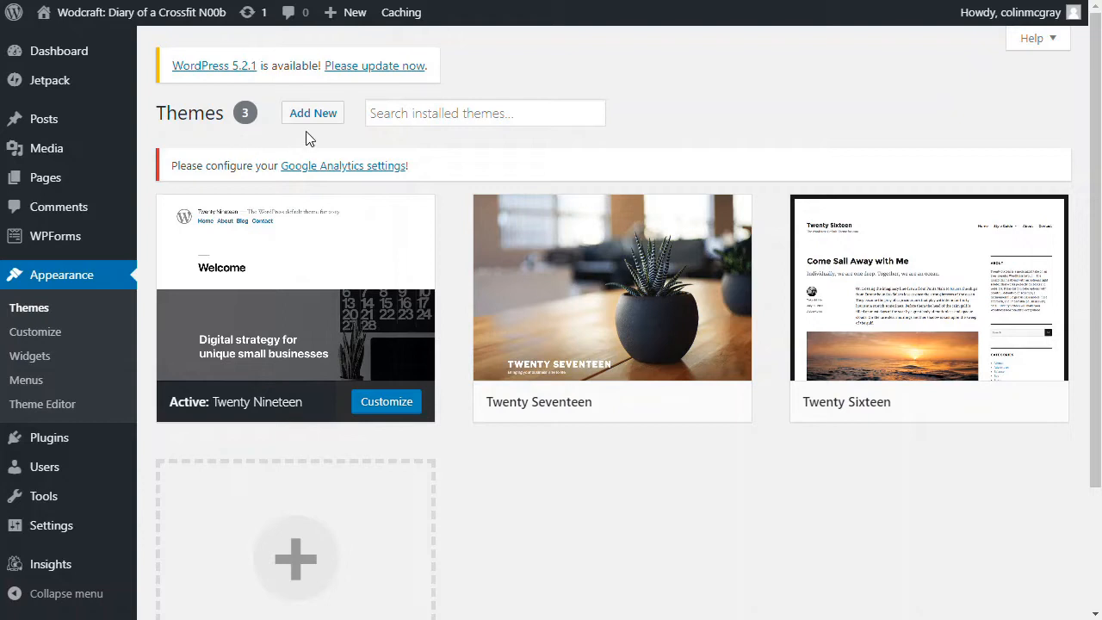
Upload and install Gumbo-Theme.zip, then return to the Themes list
left_click(313, 113)
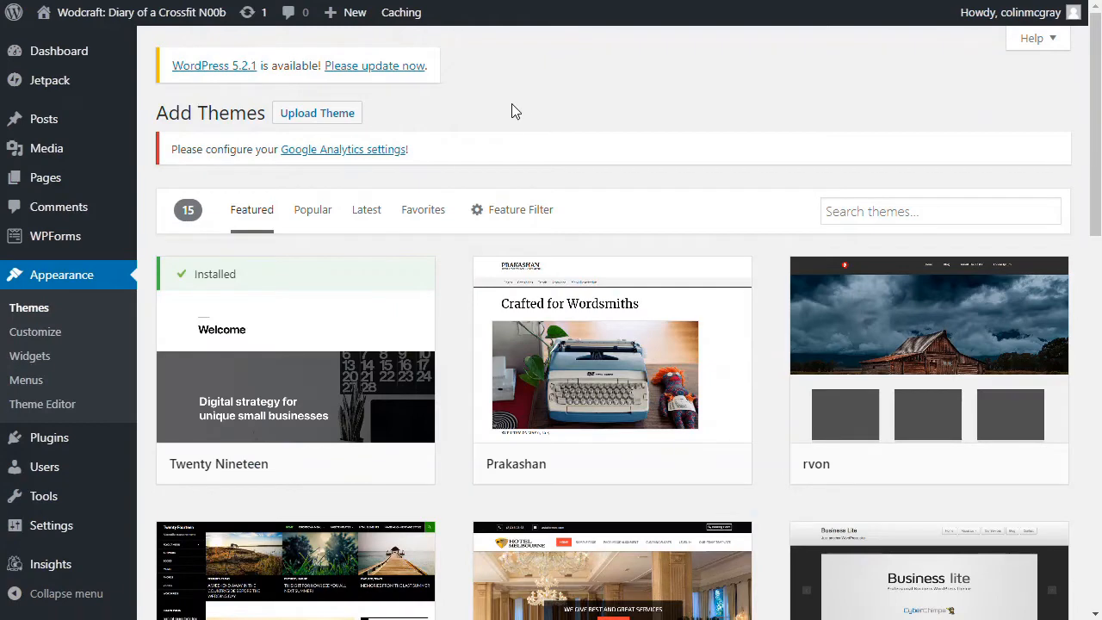
left_click(317, 113)
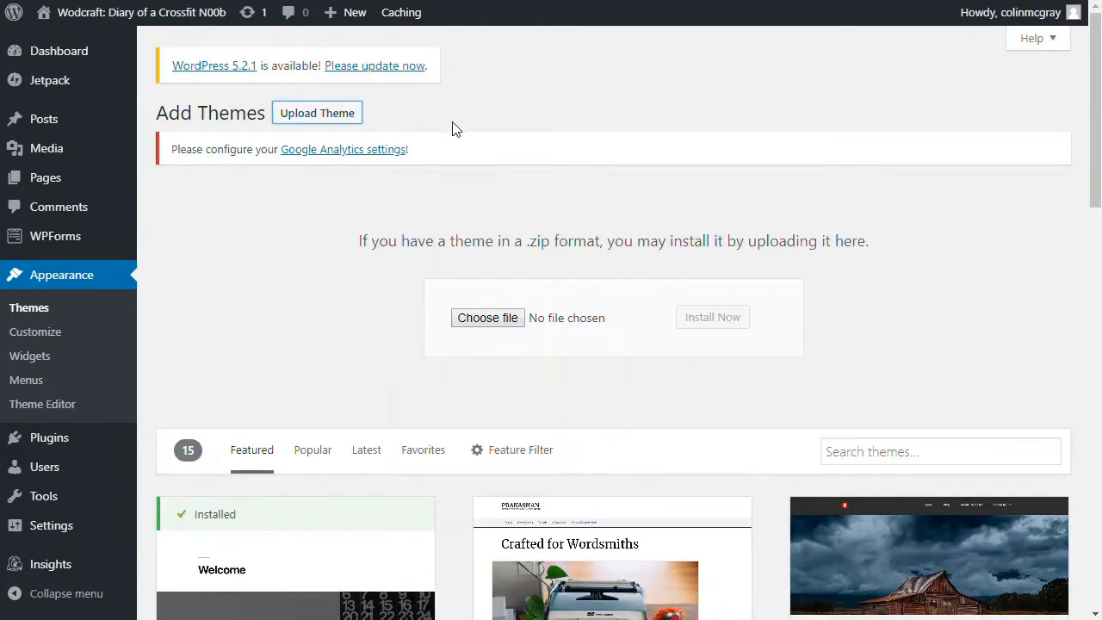
mouse_move(361, 351)
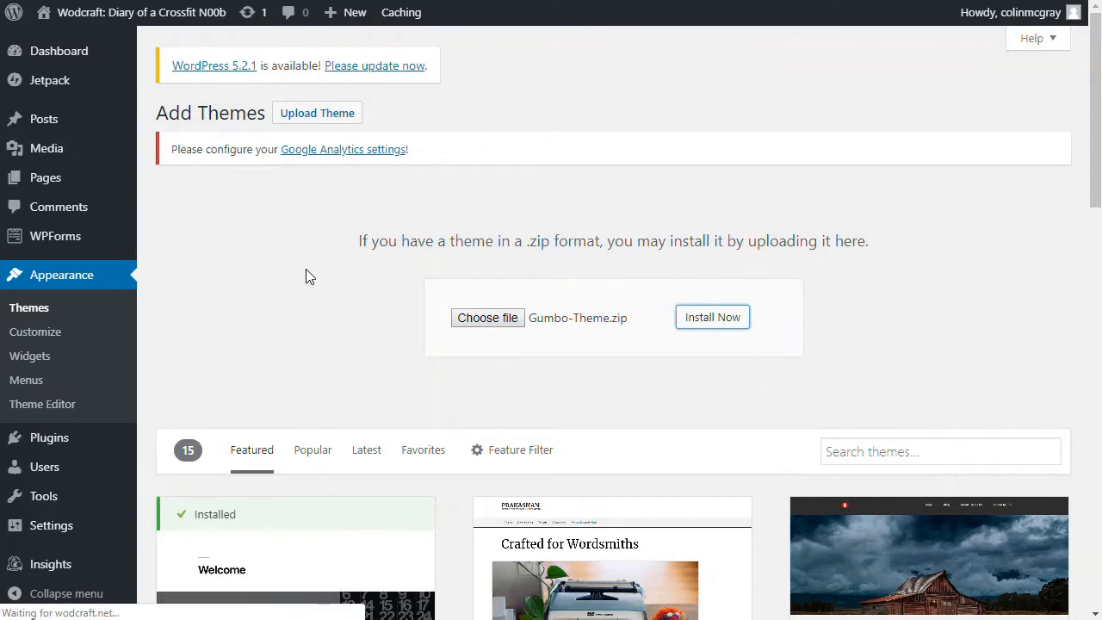
mouse_move(307, 256)
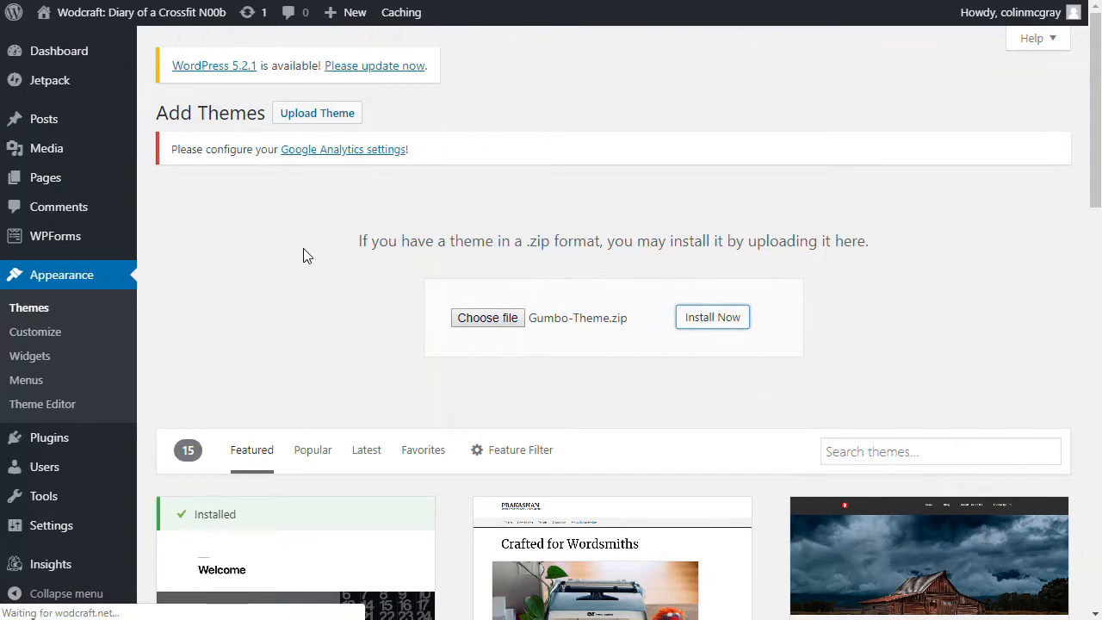
left_click(712, 316)
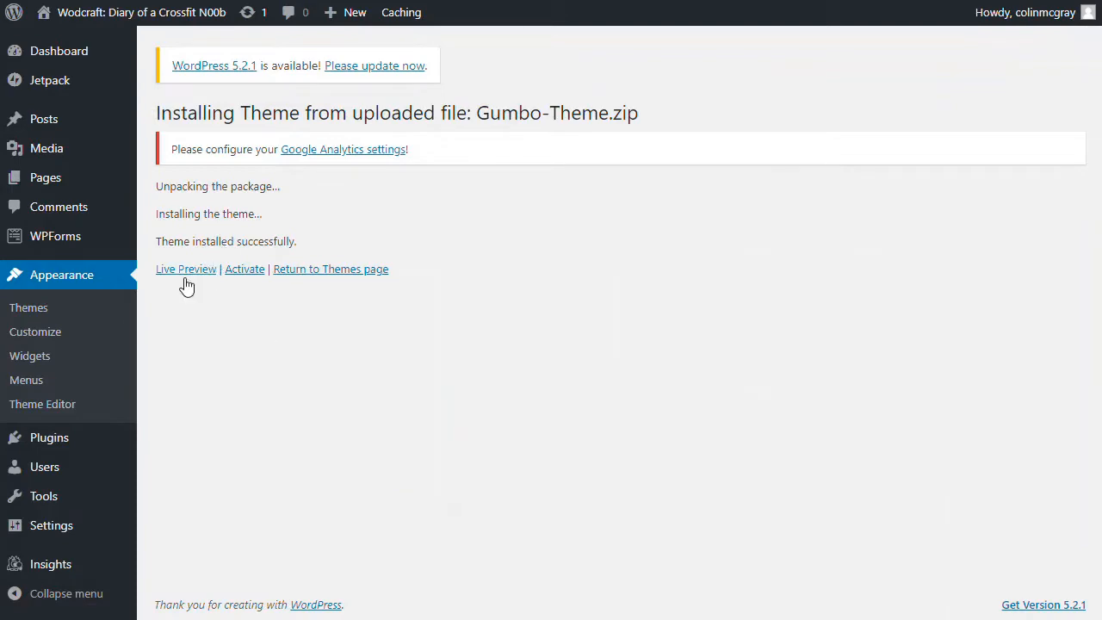
left_click(329, 268)
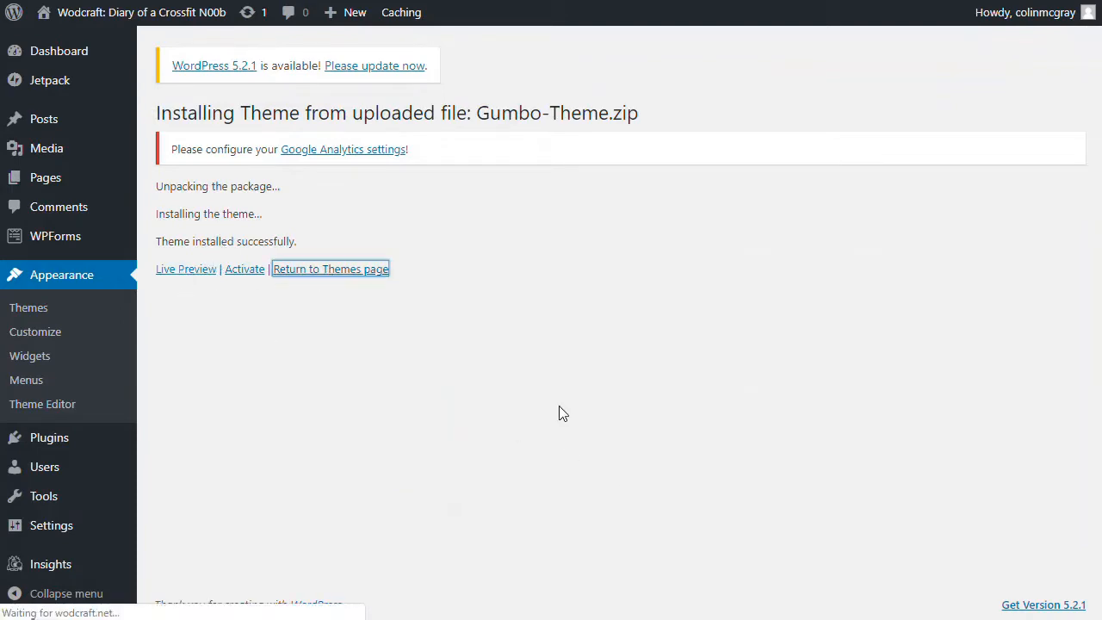
left_click(331, 269)
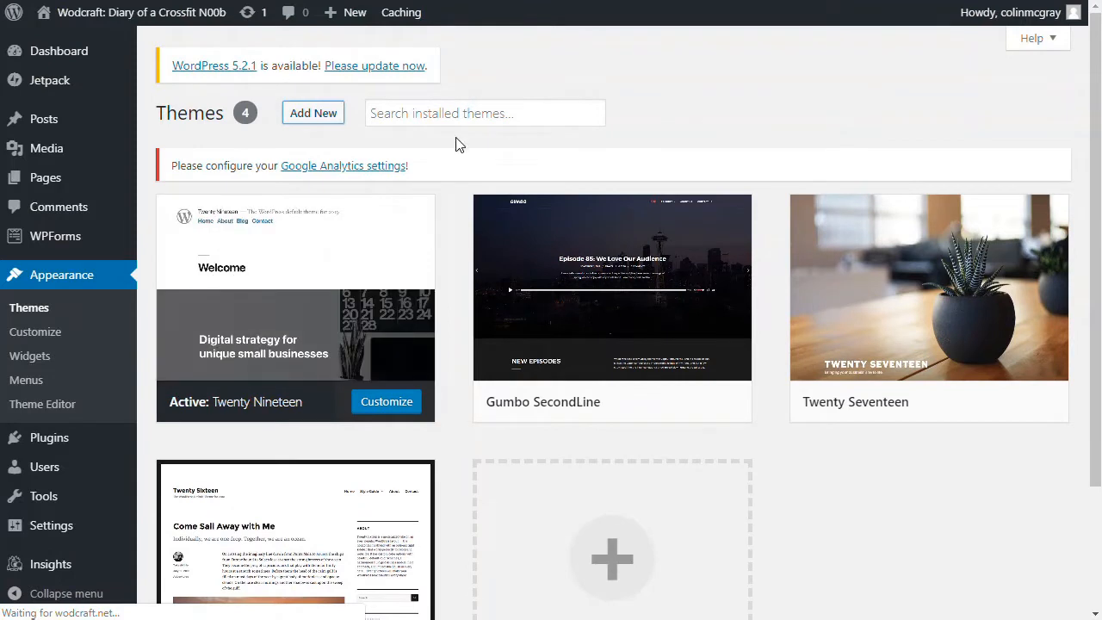
Upload Gumbo-Child-Theme.zip, install it, and activate the Gumbo child theme
left_click(312, 113)
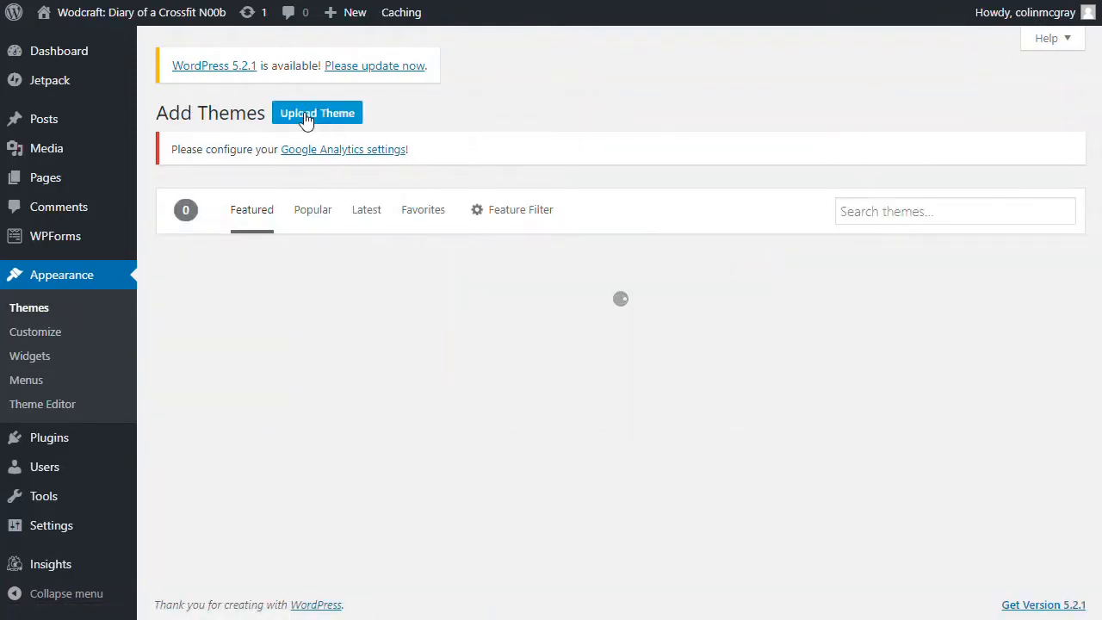
left_click(317, 113)
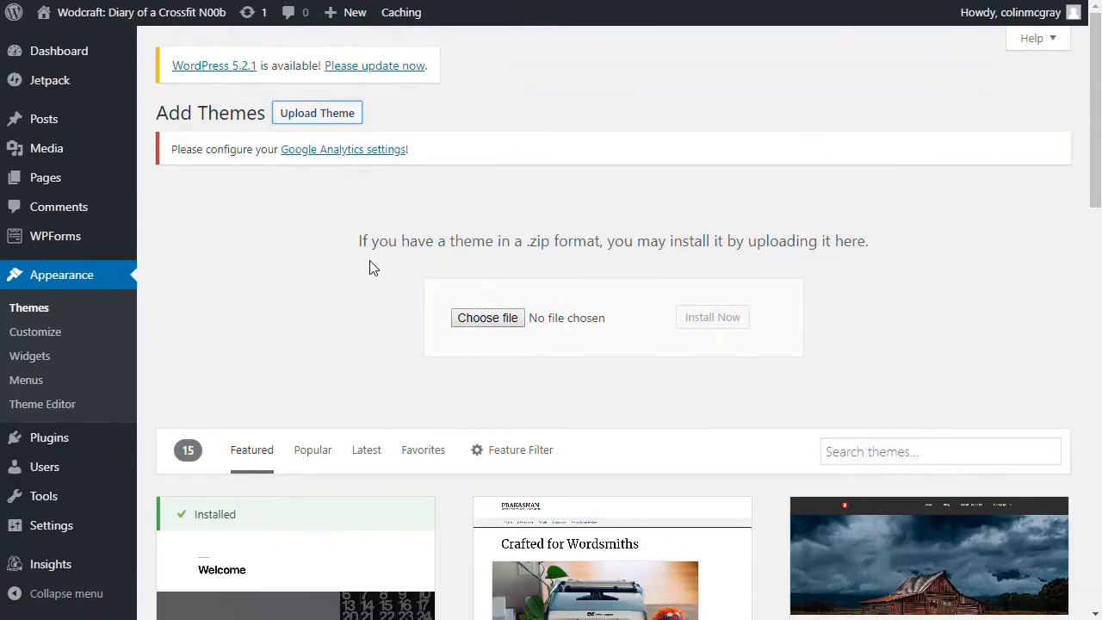
mouse_move(583, 264)
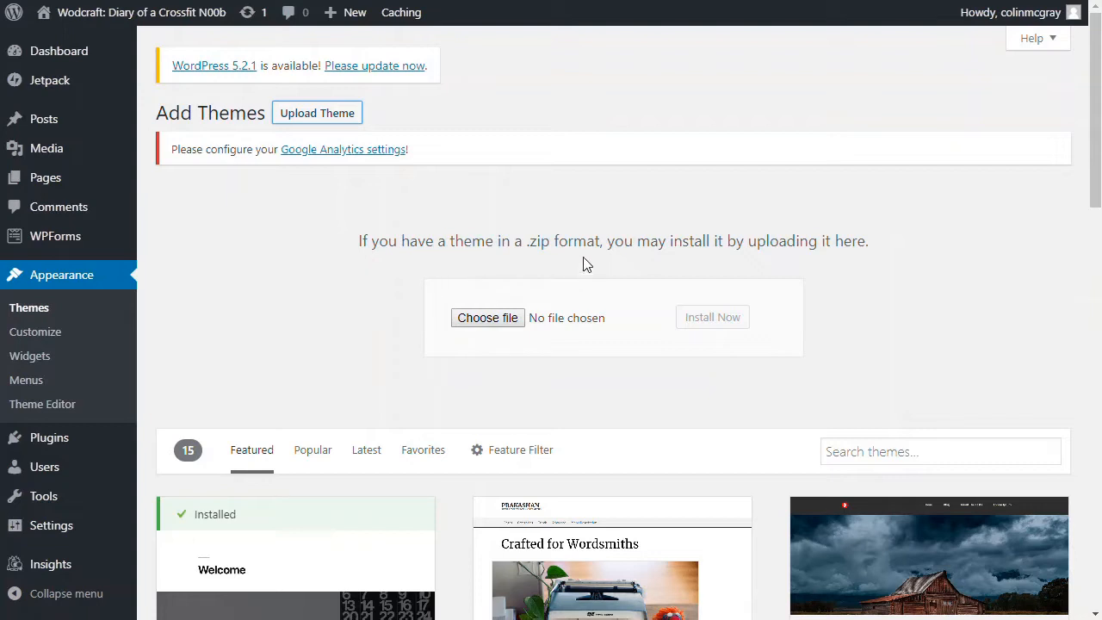
mouse_move(388, 282)
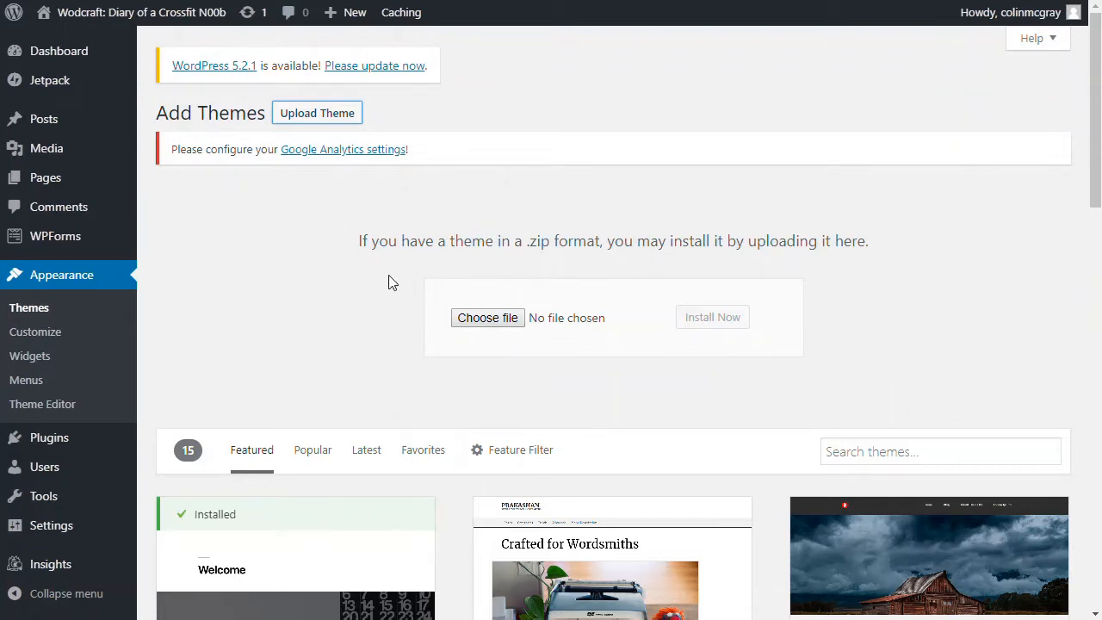
mouse_move(43, 119)
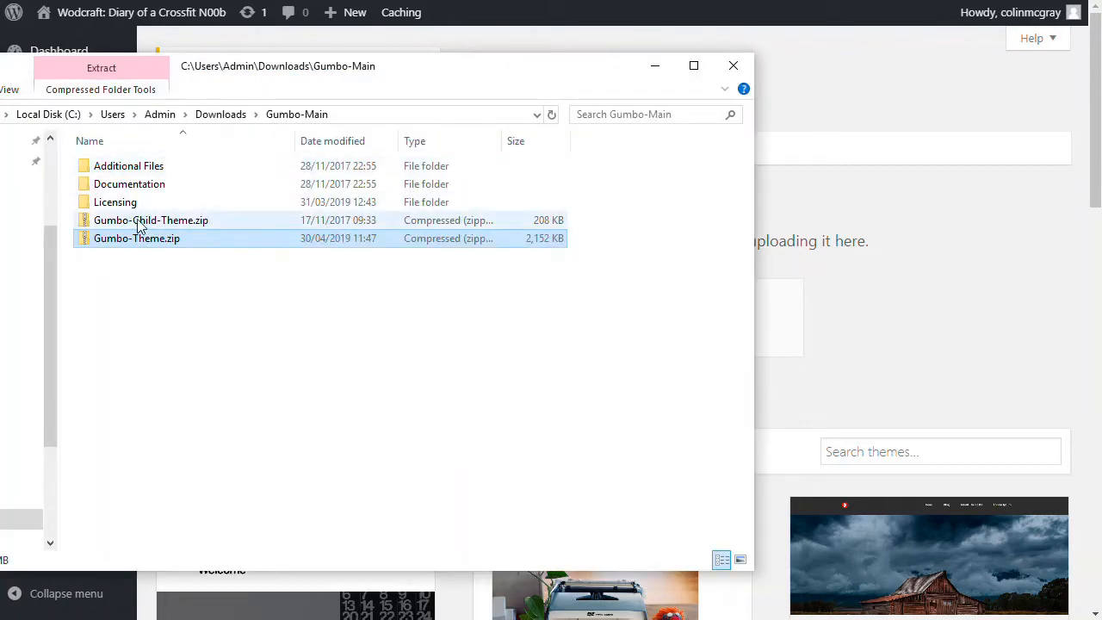
left_click_drag(151, 220, 928, 288)
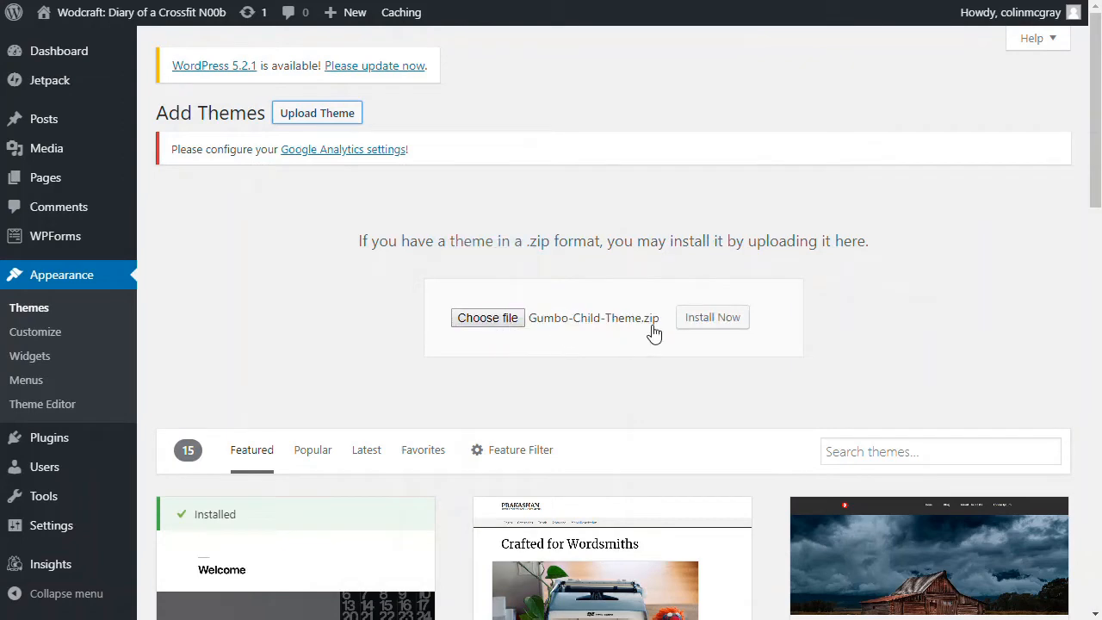
left_click(713, 316)
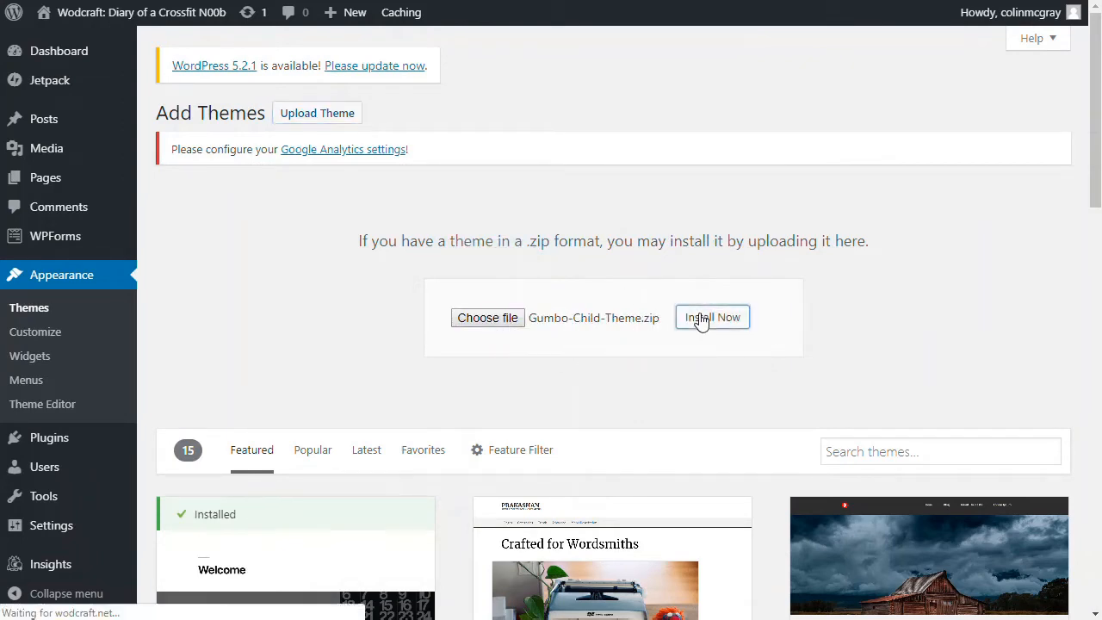
mouse_move(603, 338)
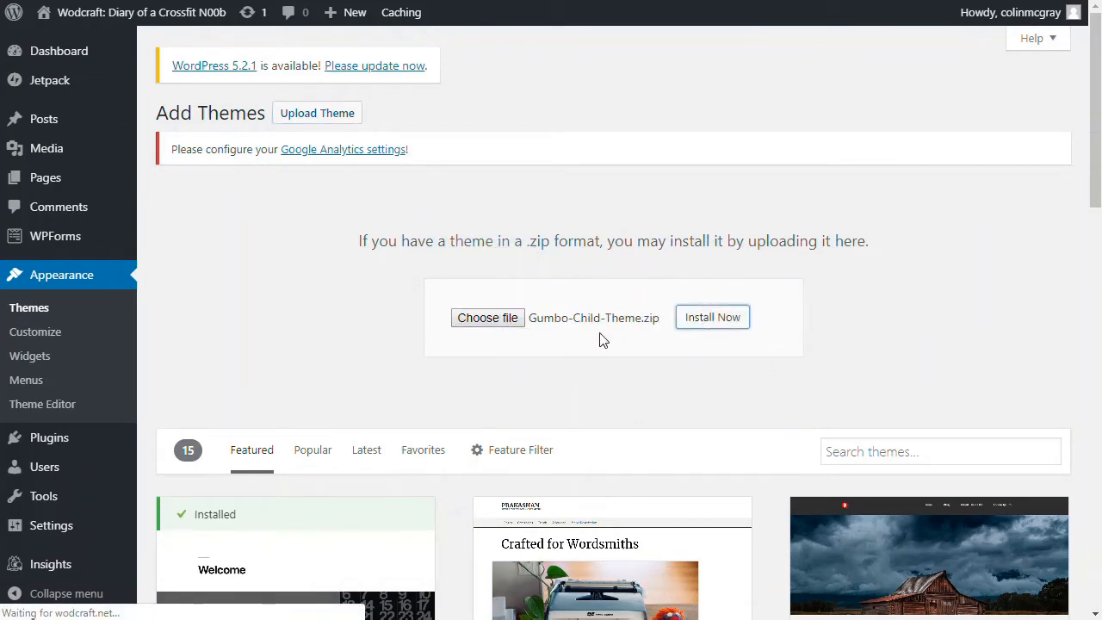
left_click(712, 317)
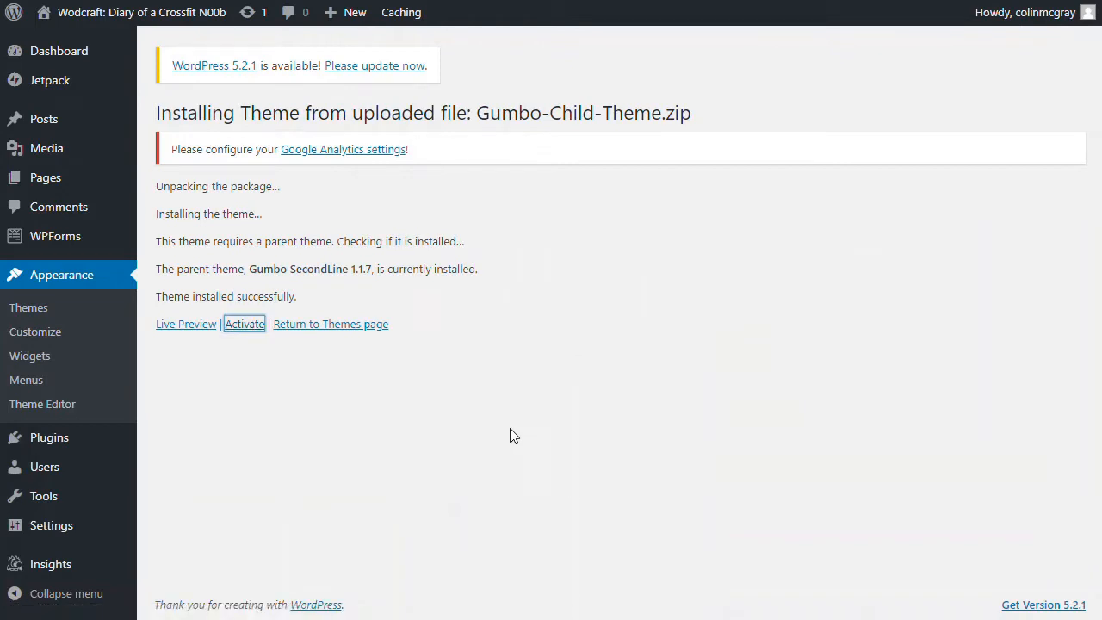
left_click(245, 324)
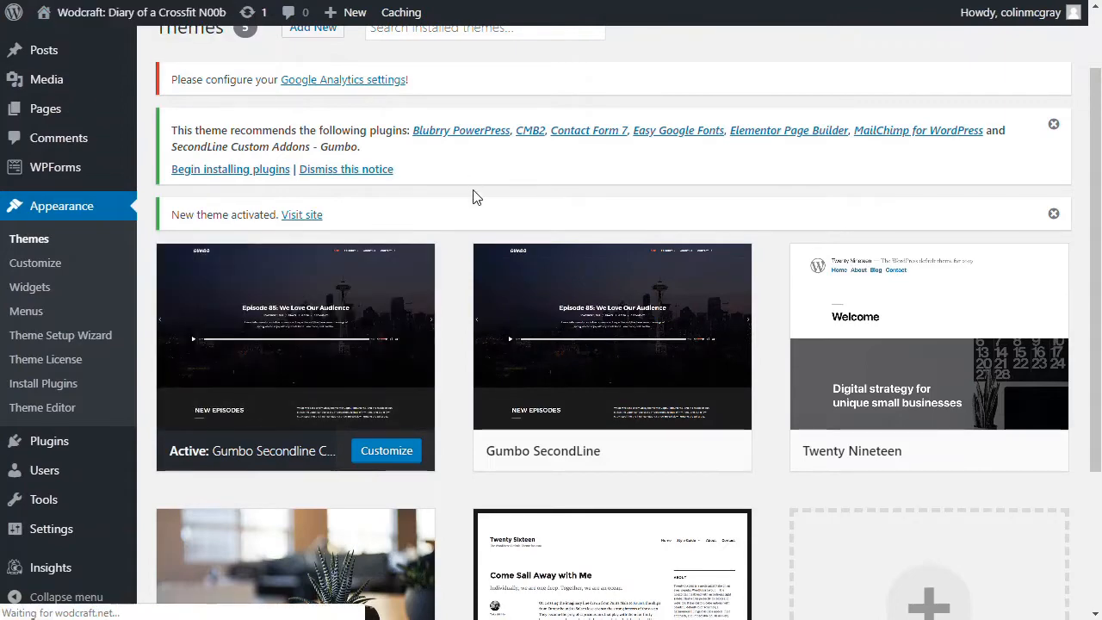
View the live site with the Gumbo theme applied and scroll through the page
left_click(301, 214)
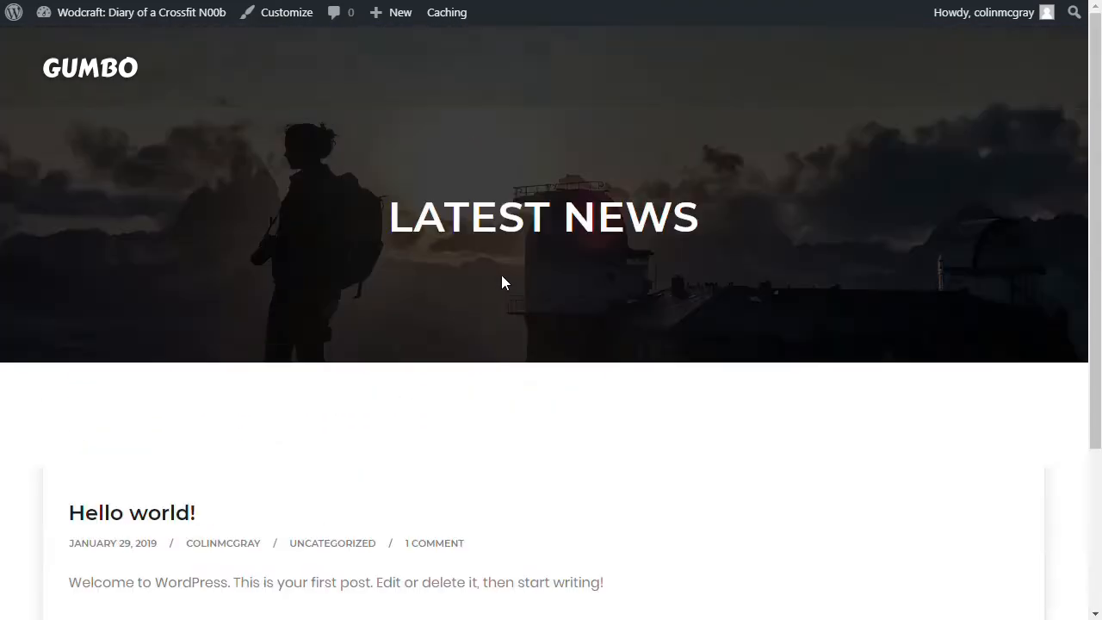
scroll("down", 3)
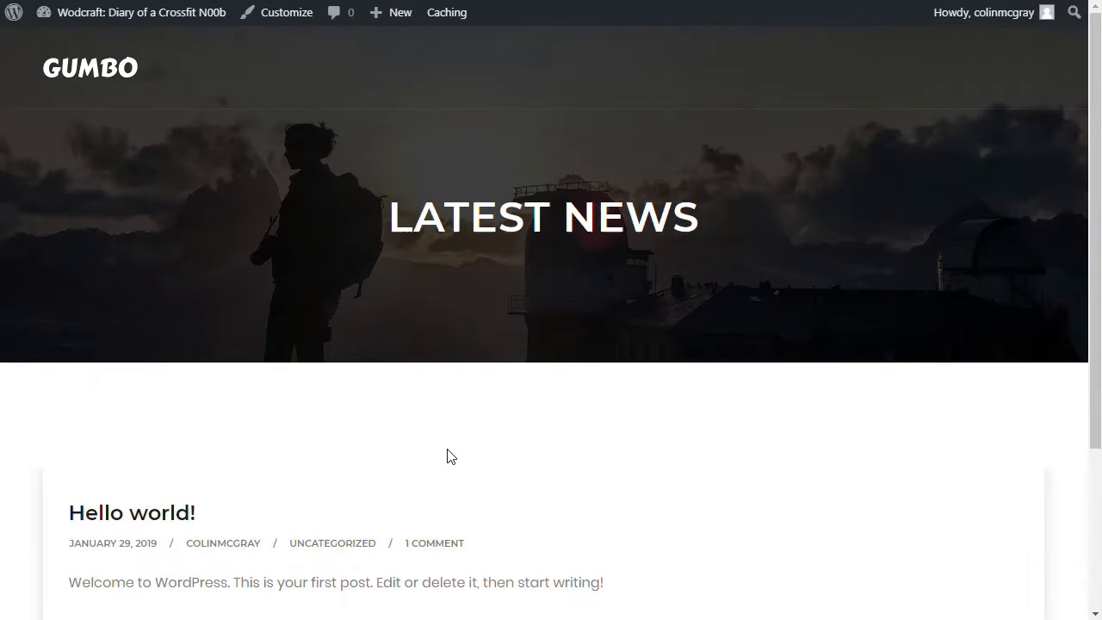
mouse_move(443, 451)
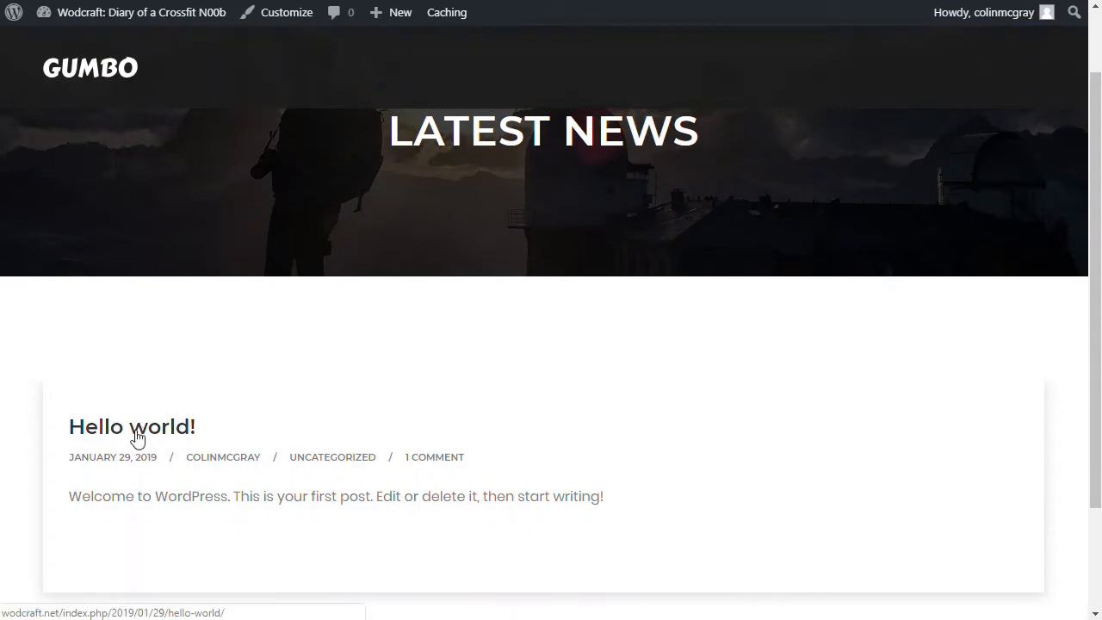
scroll("down", 3)
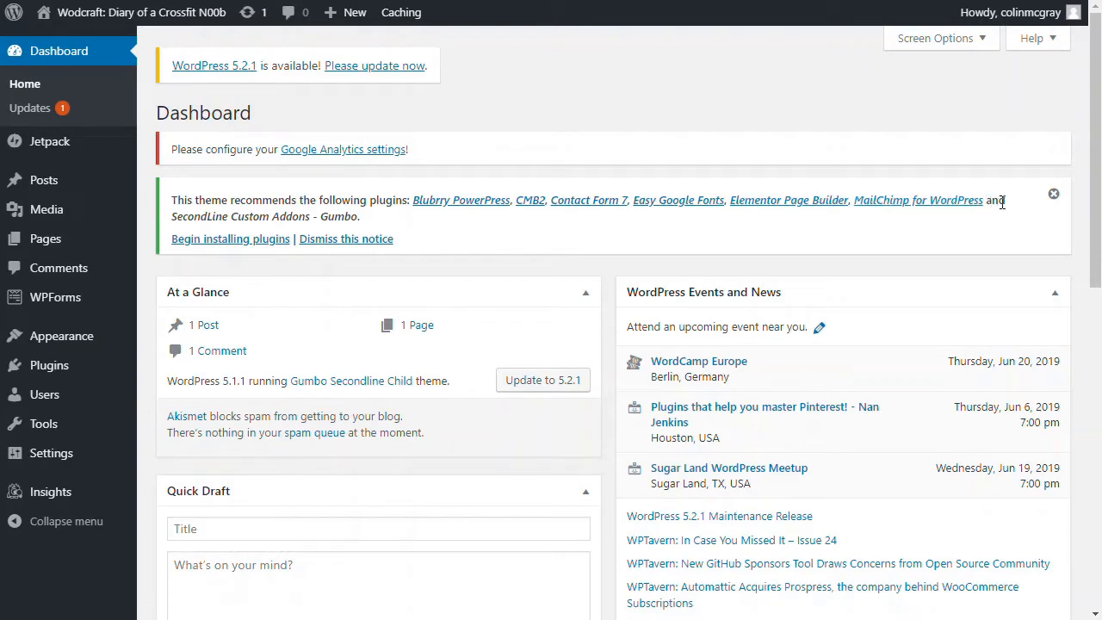
mouse_move(520, 247)
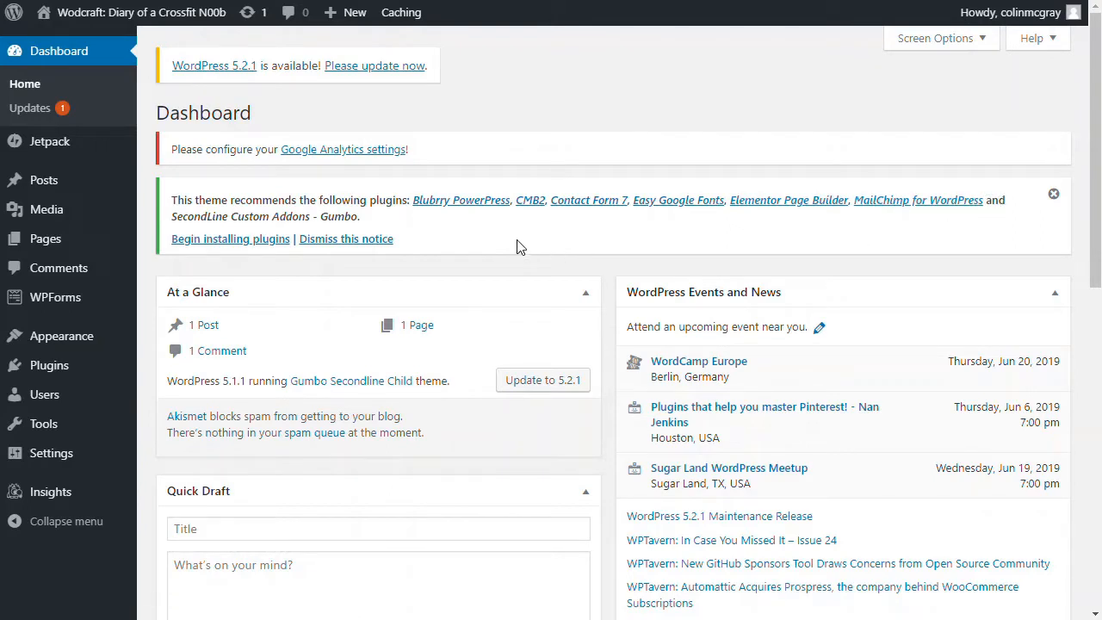
mouse_move(491, 243)
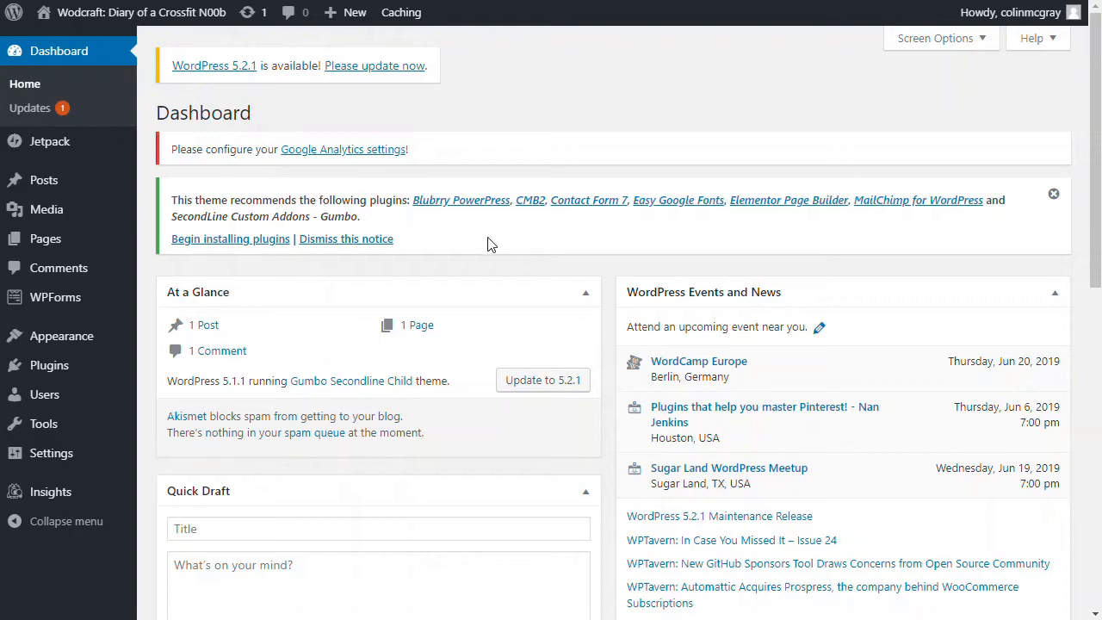
mouse_move(359, 233)
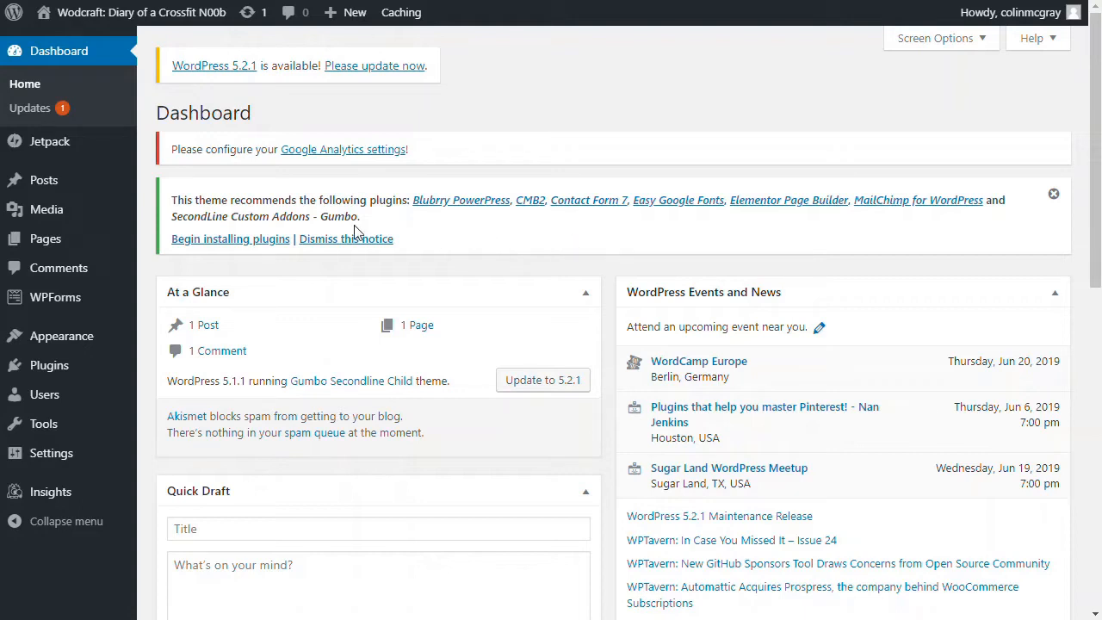
Bulk-install all seven recommended plugins, including PowerPress and Elementor, then return to the Dashboard
left_click(230, 238)
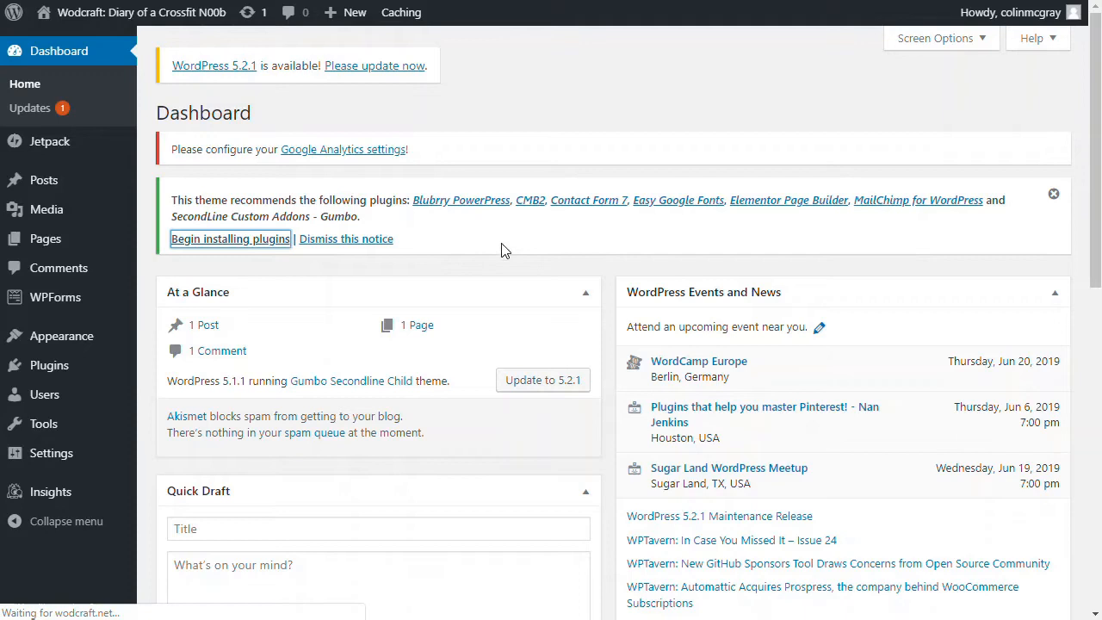
left_click(229, 239)
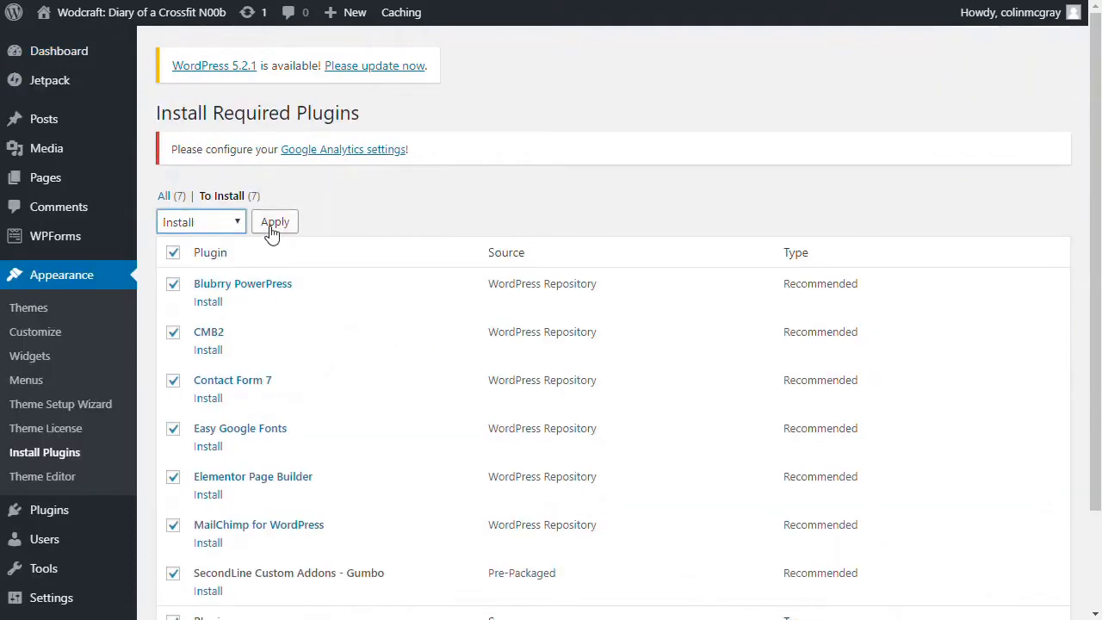
left_click(275, 221)
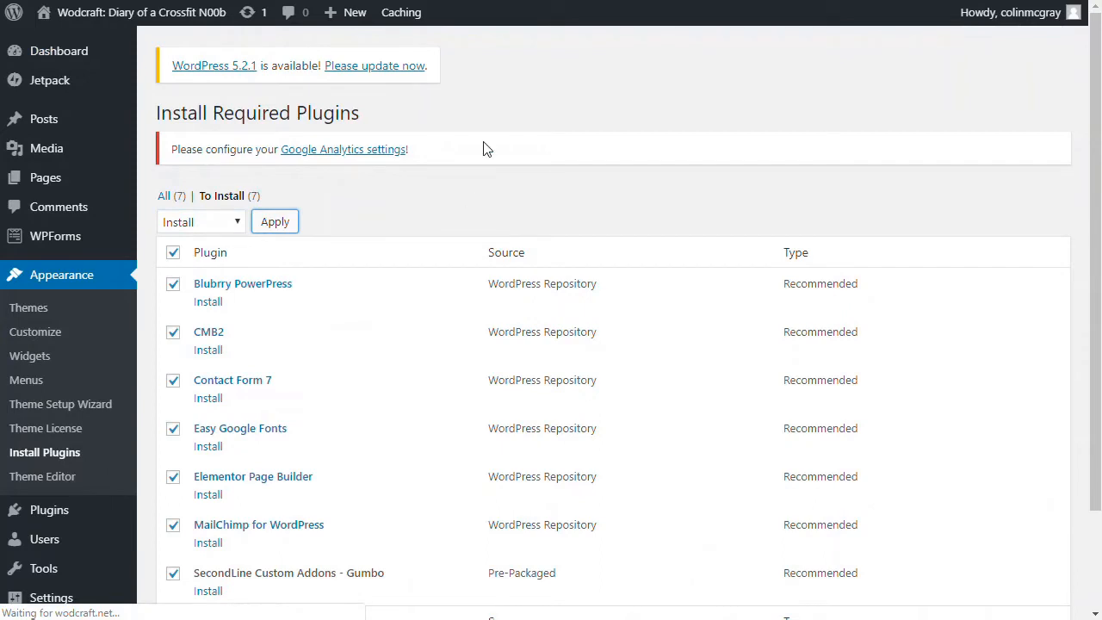
mouse_move(387, 216)
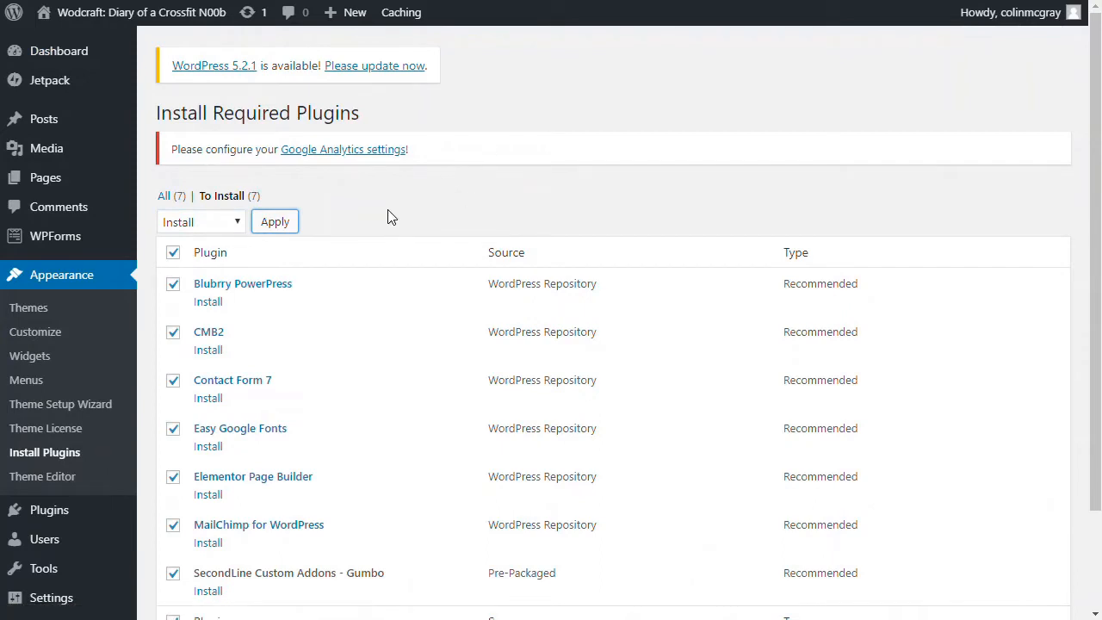
mouse_move(388, 212)
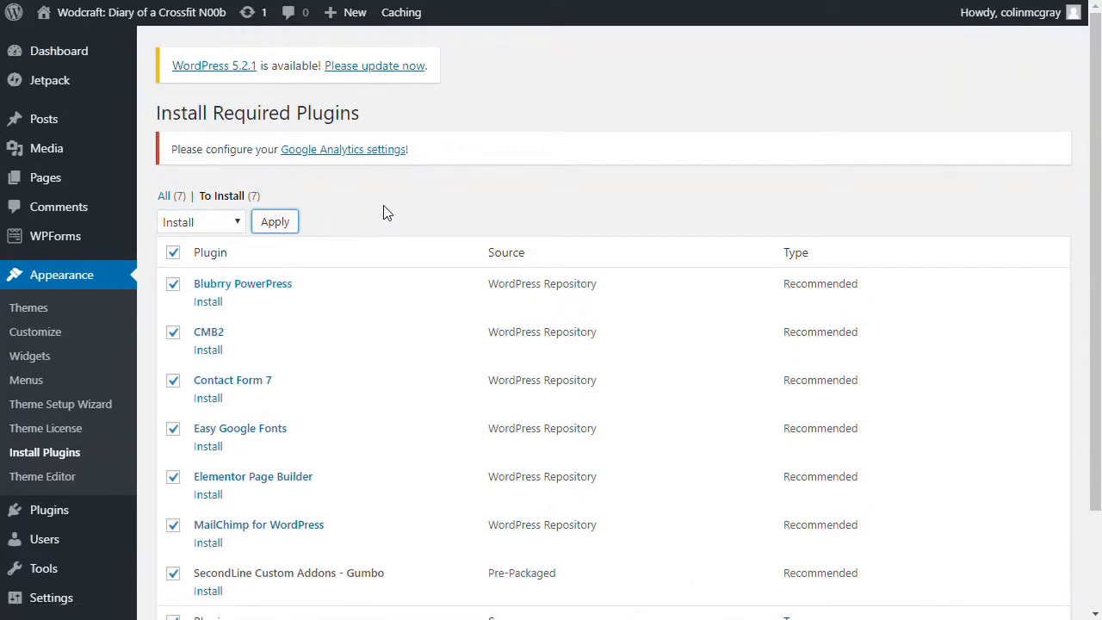
left_click(275, 221)
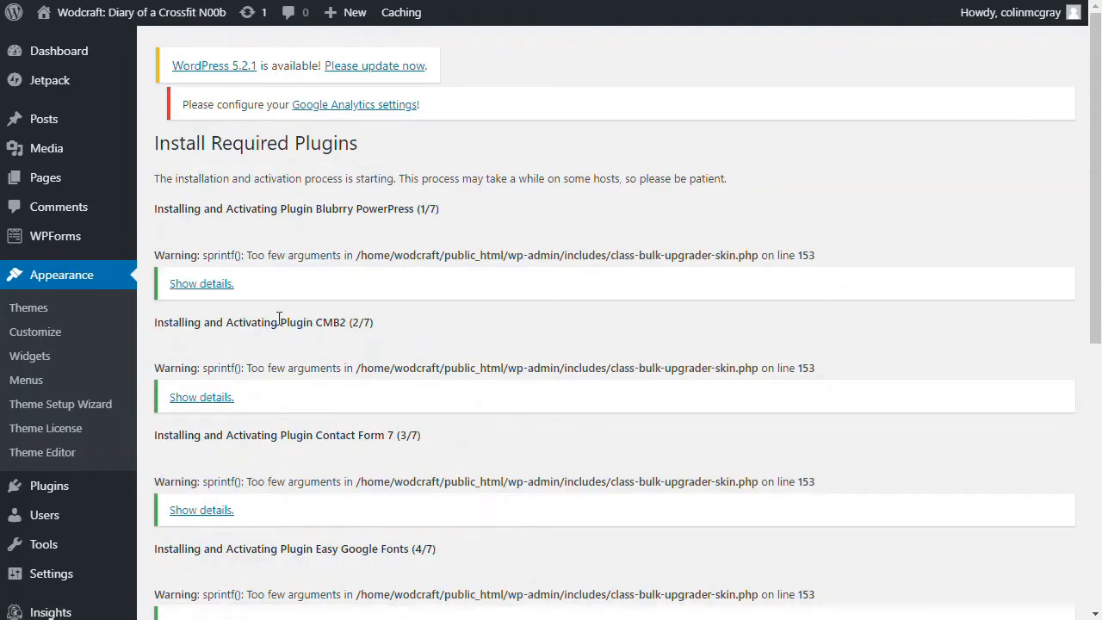
mouse_move(383, 359)
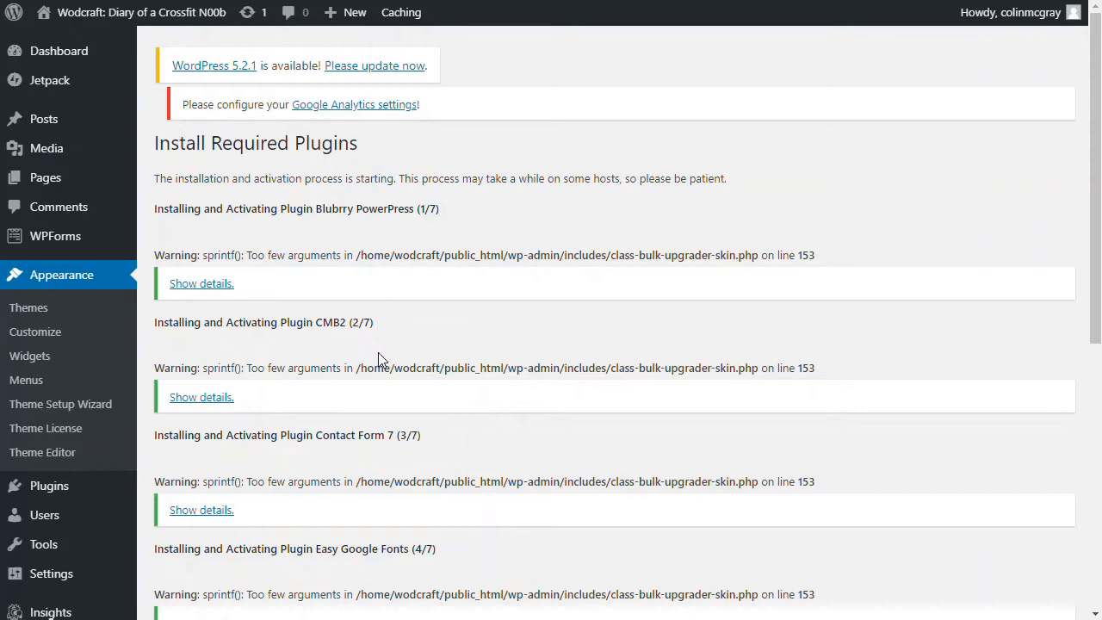
mouse_move(430, 370)
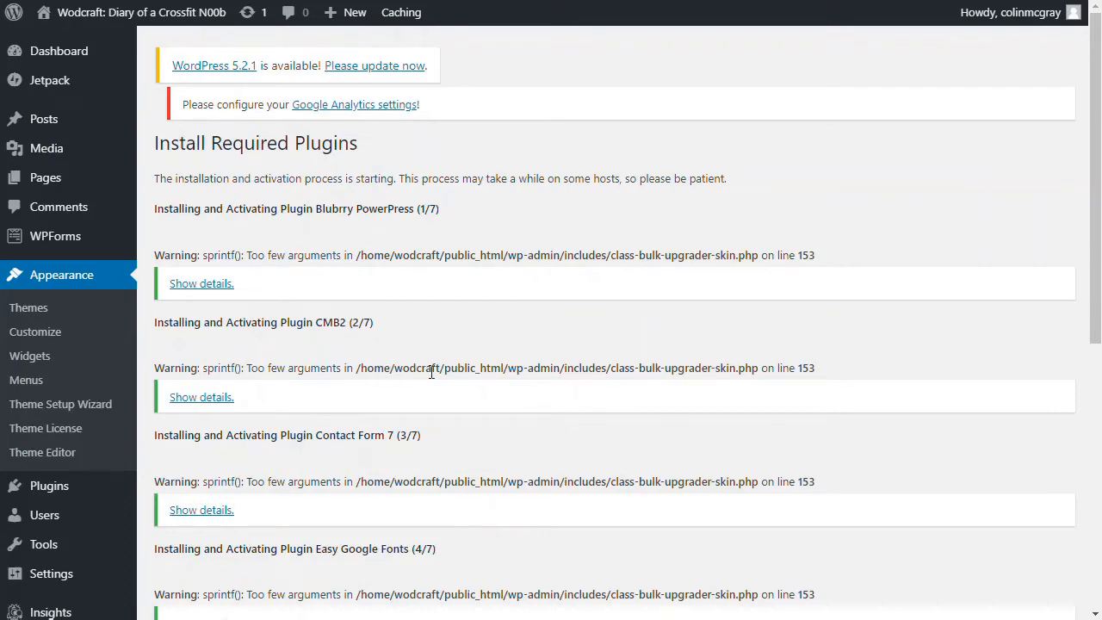
scroll("down", 3)
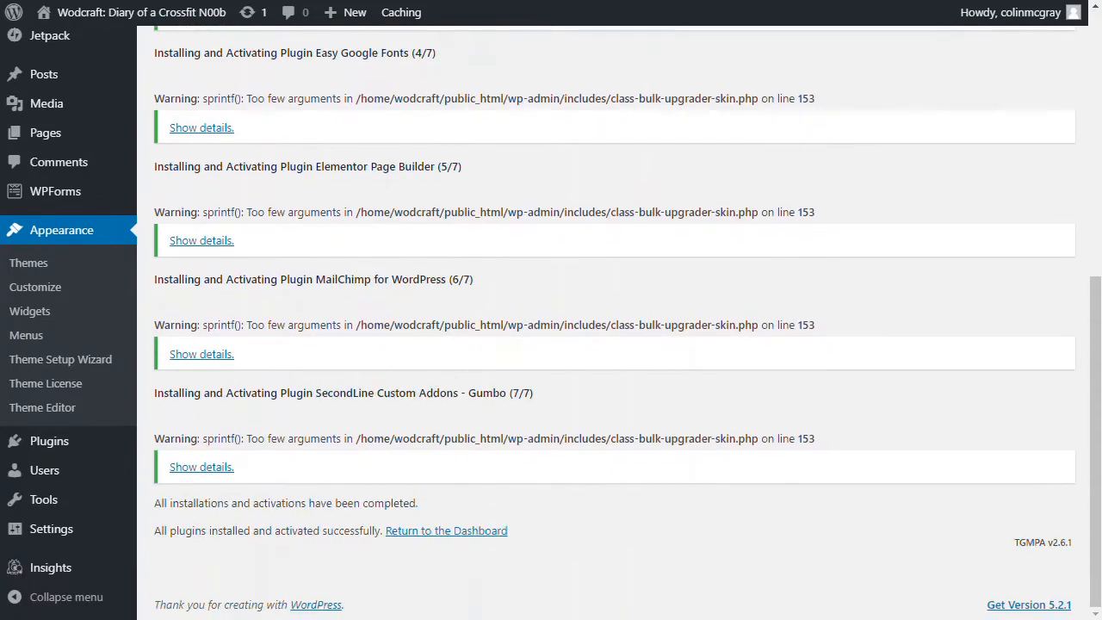
mouse_move(291, 506)
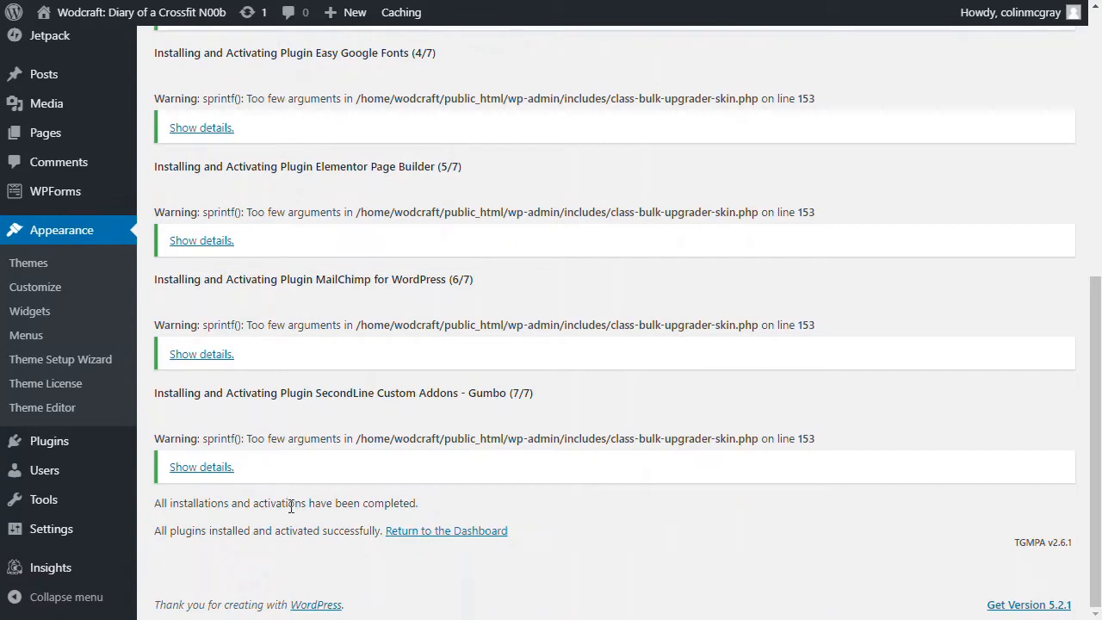
mouse_move(407, 572)
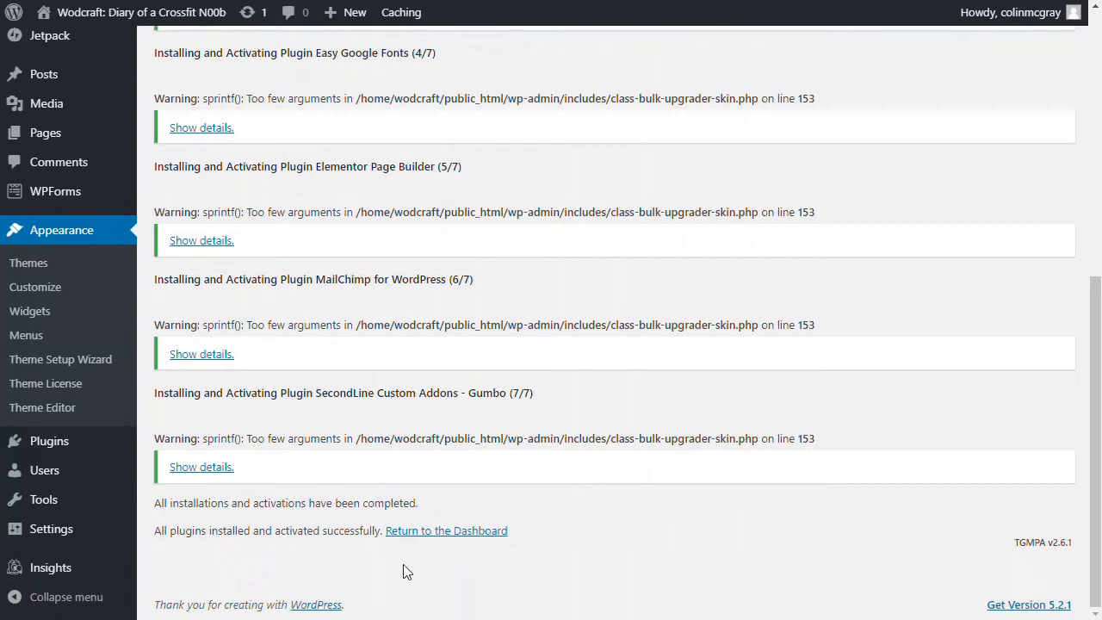
left_click(446, 530)
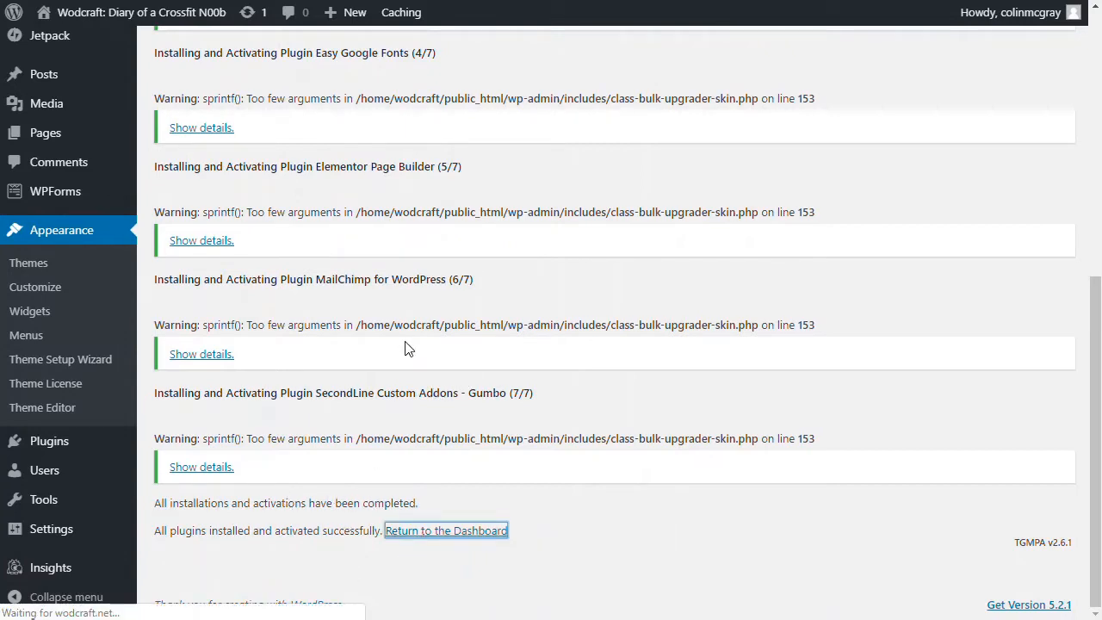
mouse_move(472, 558)
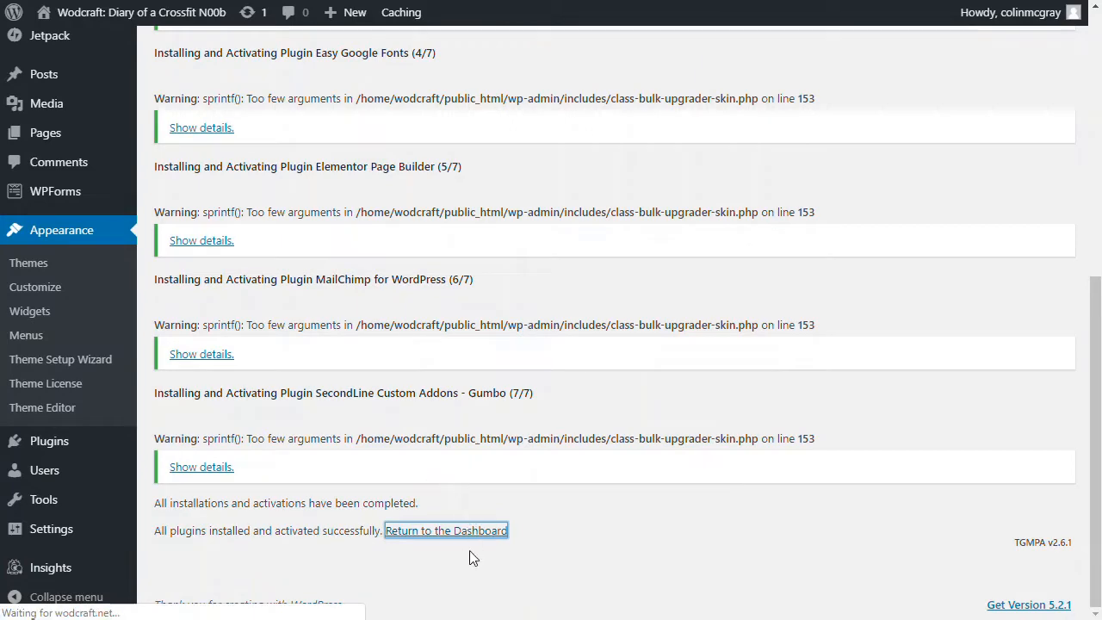
left_click(446, 530)
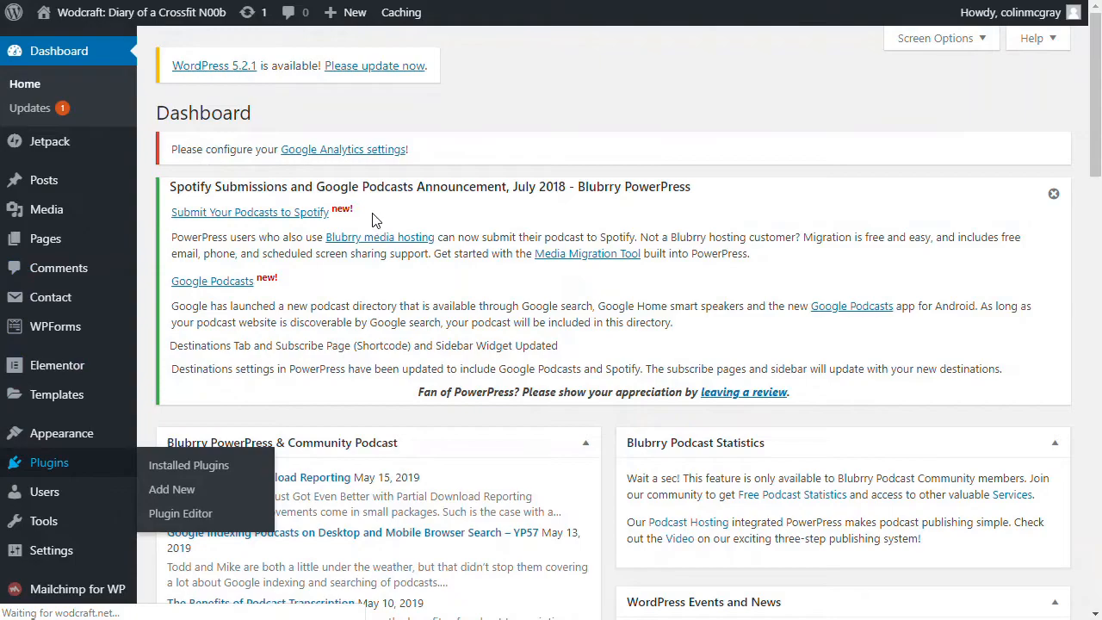
Open Installed Plugins to view the eleven active plugins
left_click(189, 465)
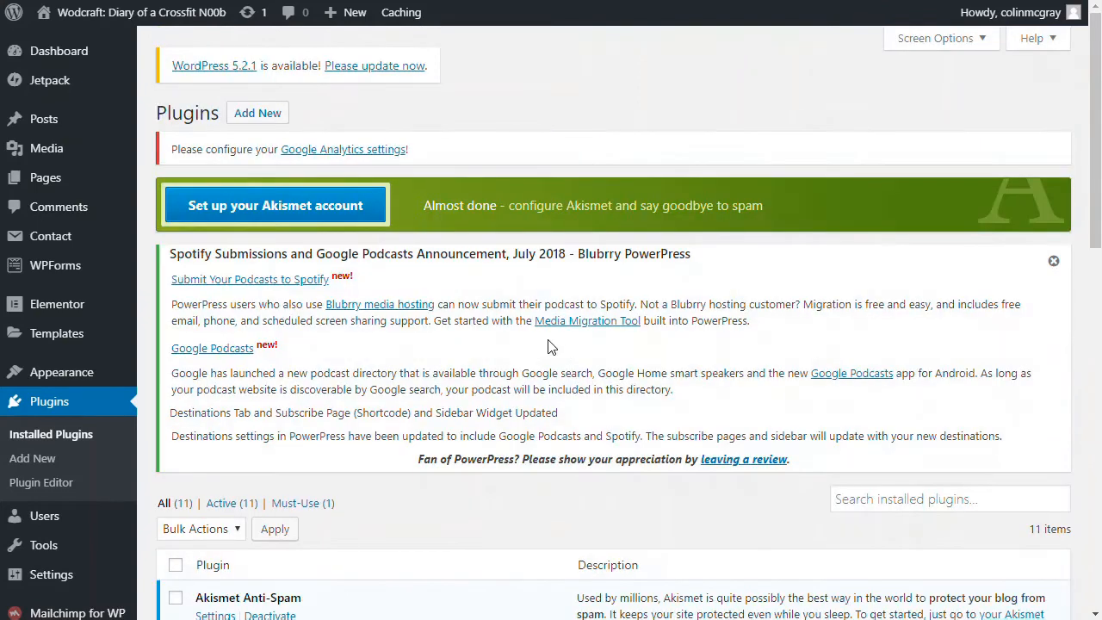
mouse_move(359, 274)
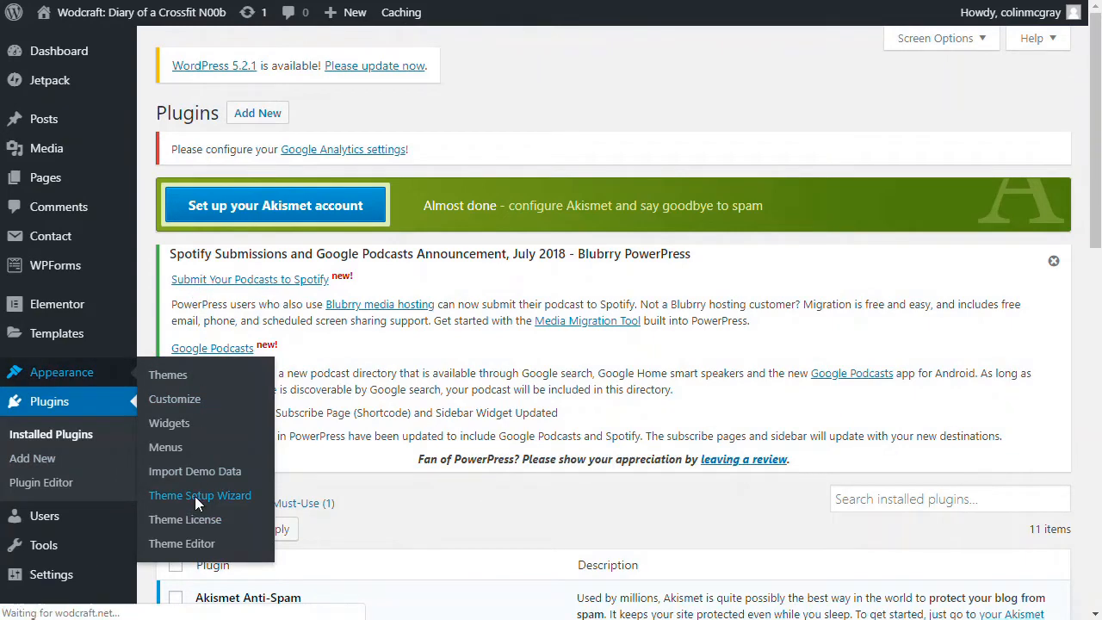
Run the theme setup wizard past the child theme, license and plugins steps
left_click(200, 495)
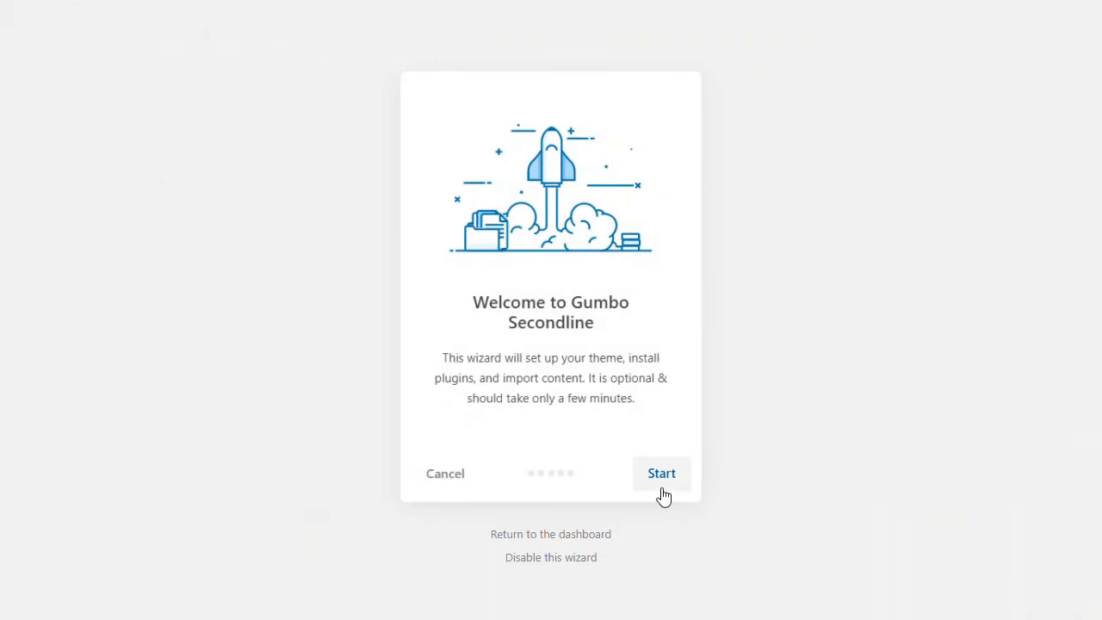
left_click(661, 474)
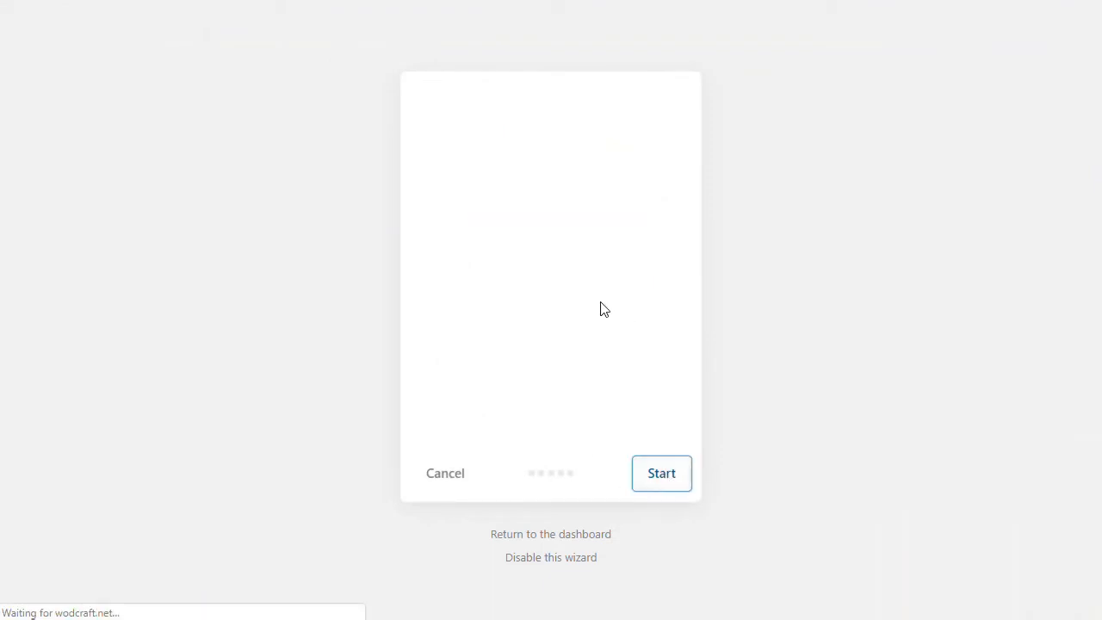
left_click(660, 473)
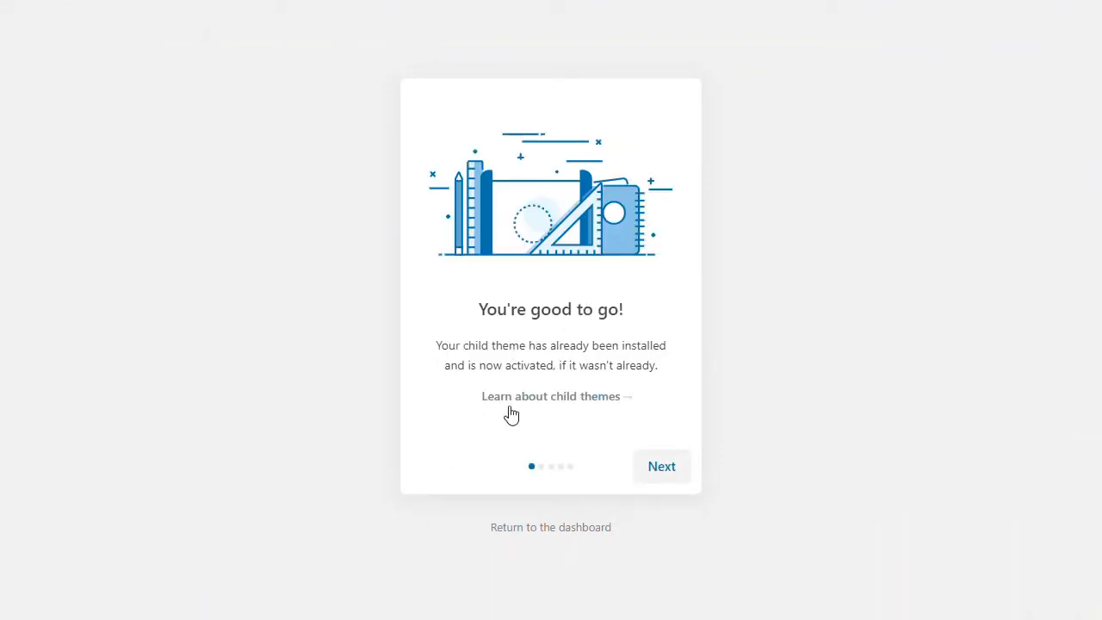
mouse_move(547, 375)
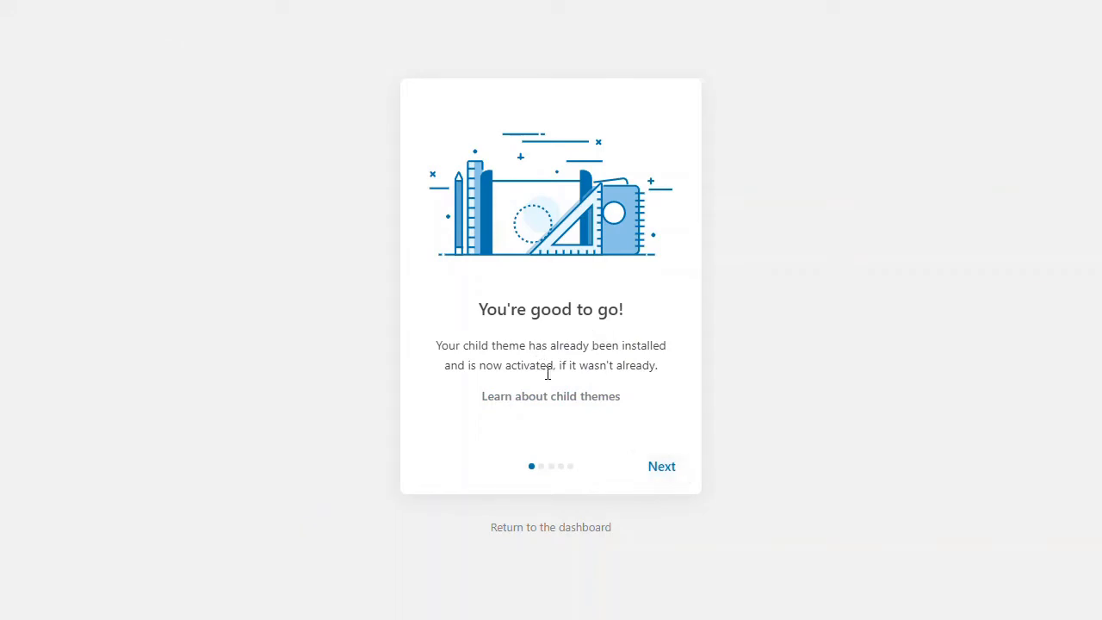
left_click(662, 466)
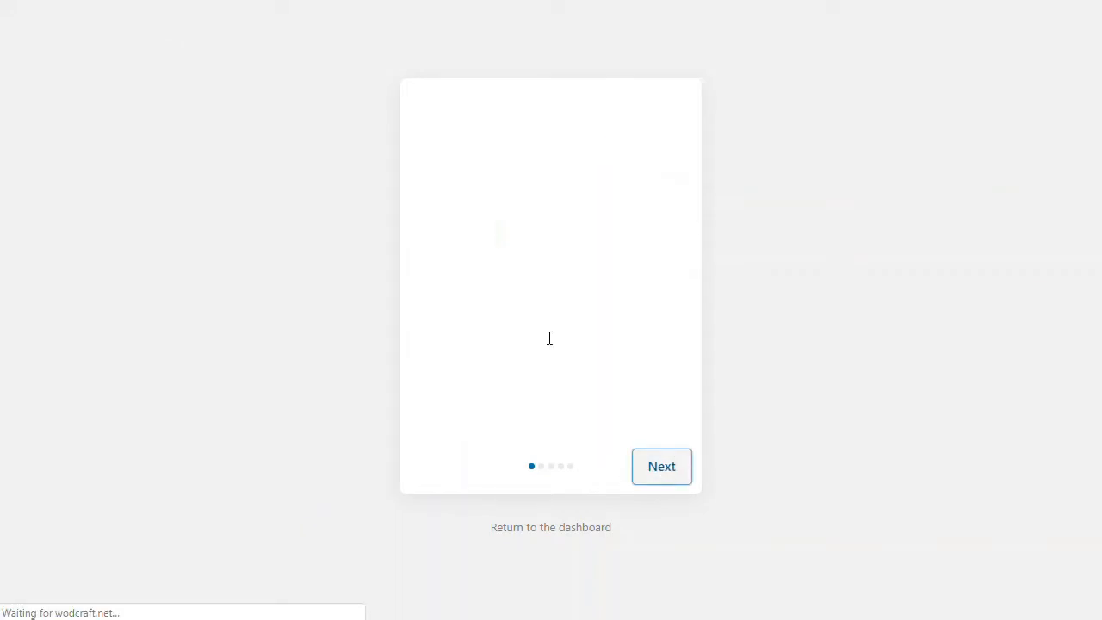
left_click(662, 466)
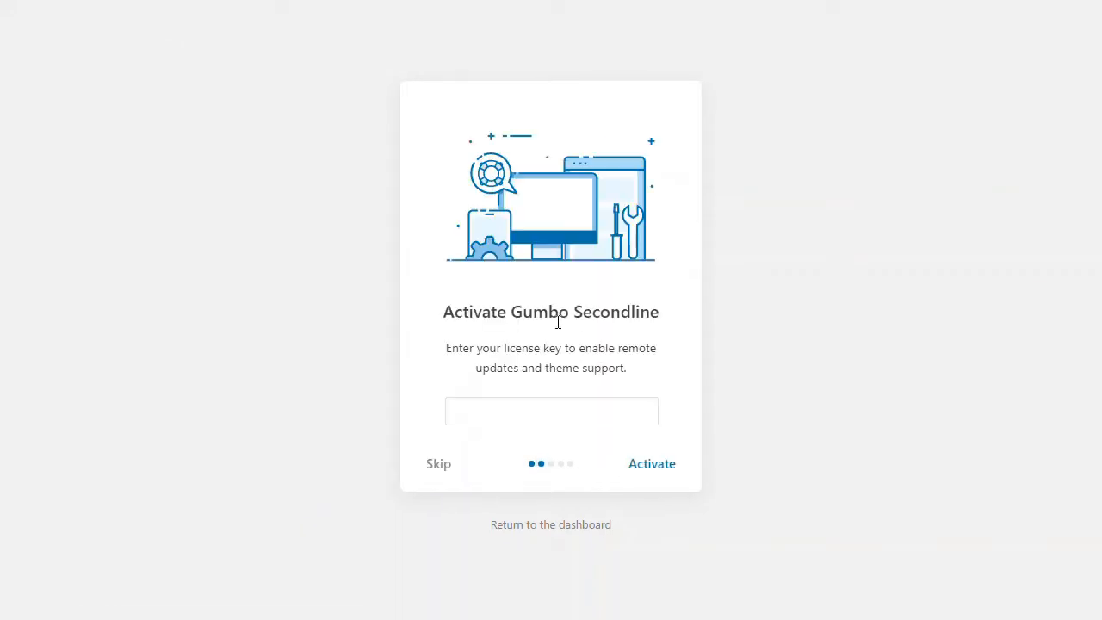
mouse_move(435, 575)
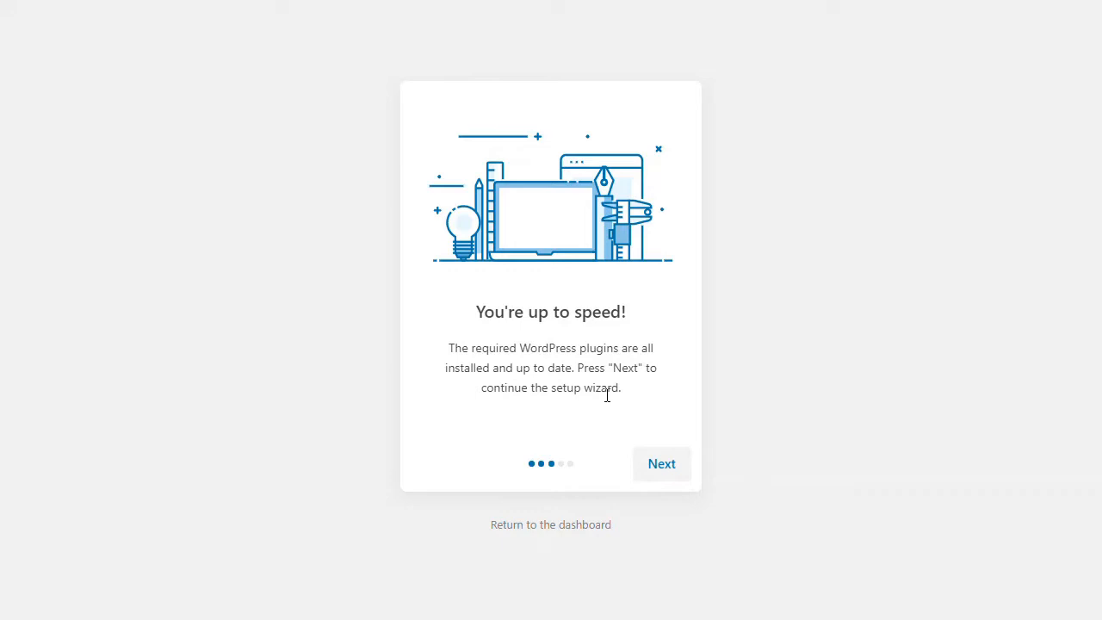
mouse_move(630, 394)
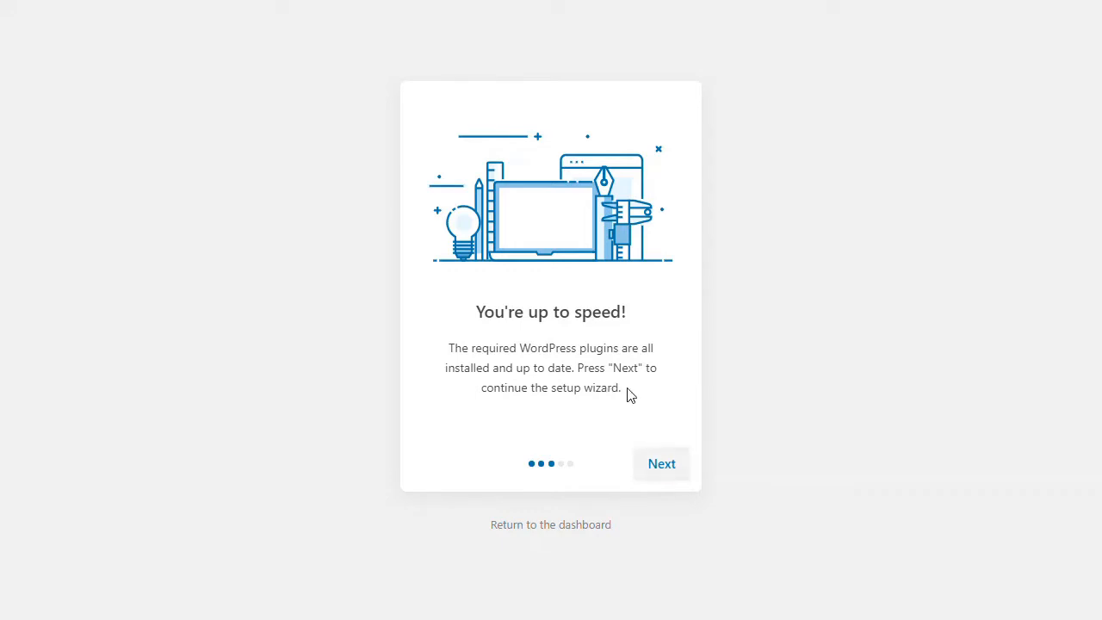
mouse_move(597, 383)
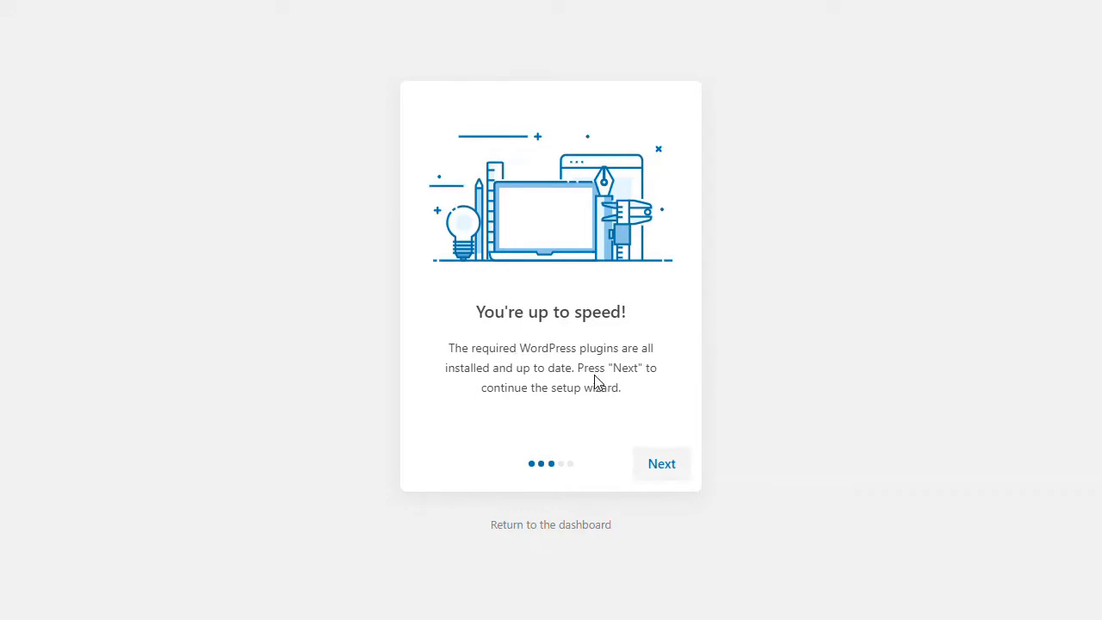
left_click(662, 463)
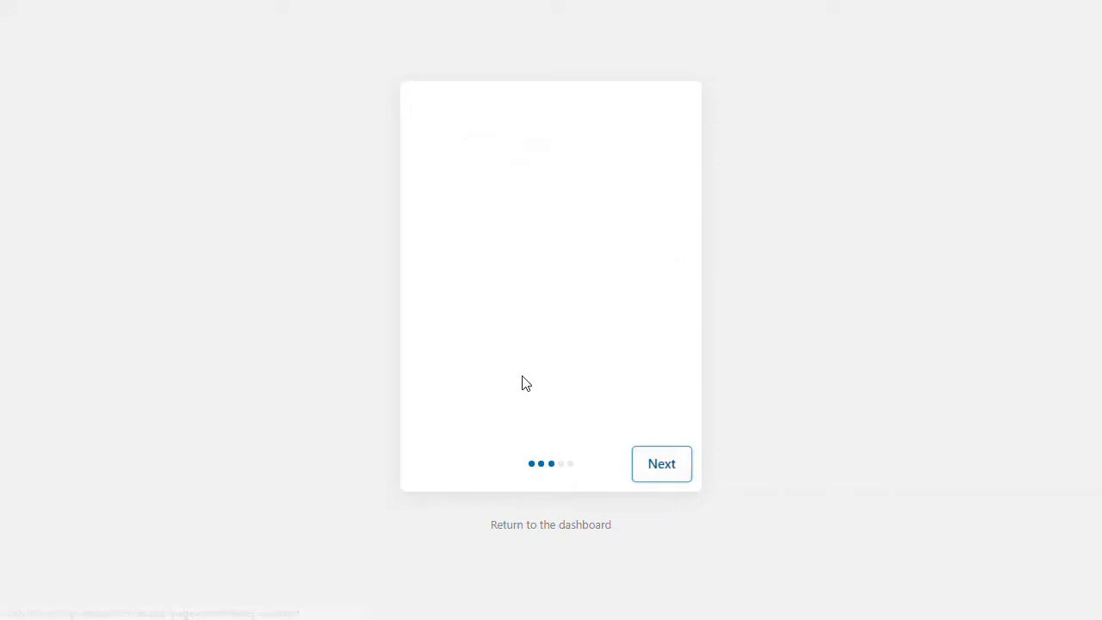
left_click(661, 463)
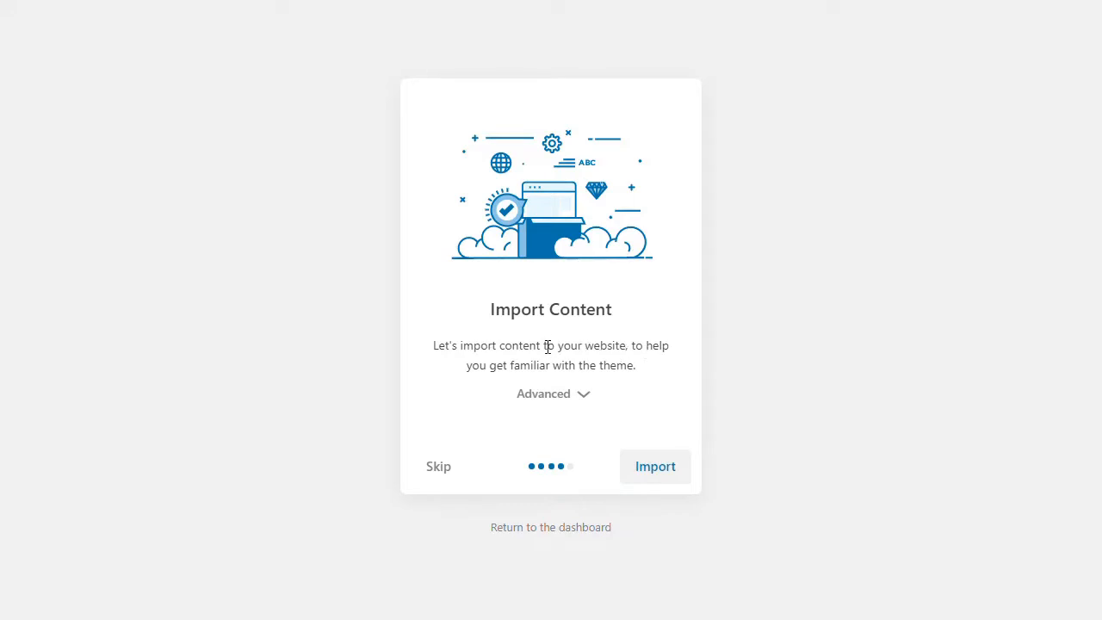
mouse_move(502, 317)
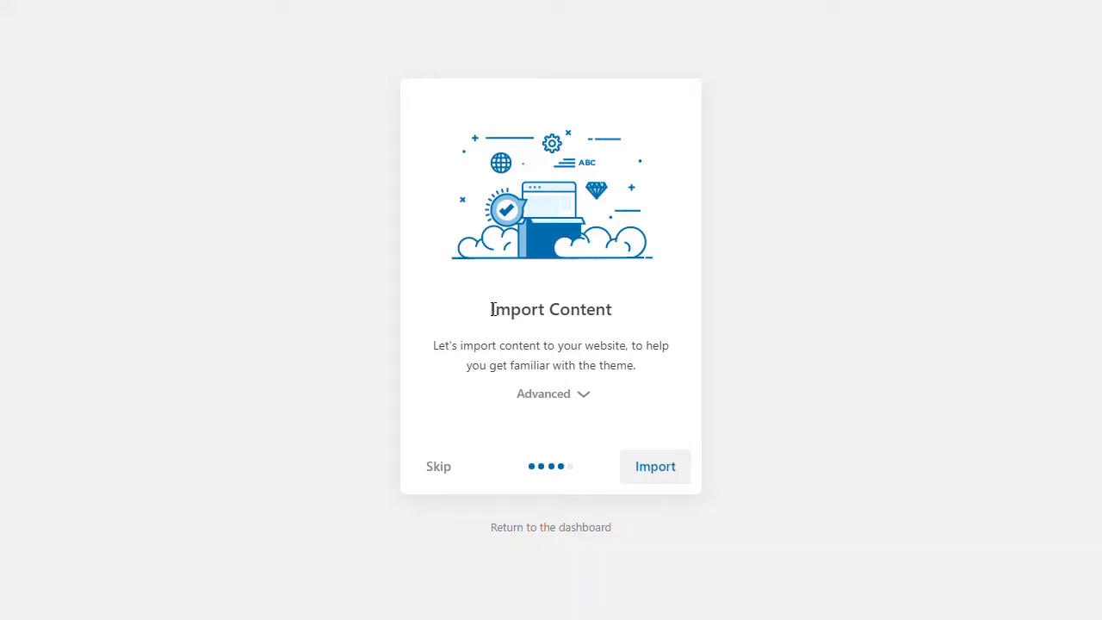
mouse_move(492, 309)
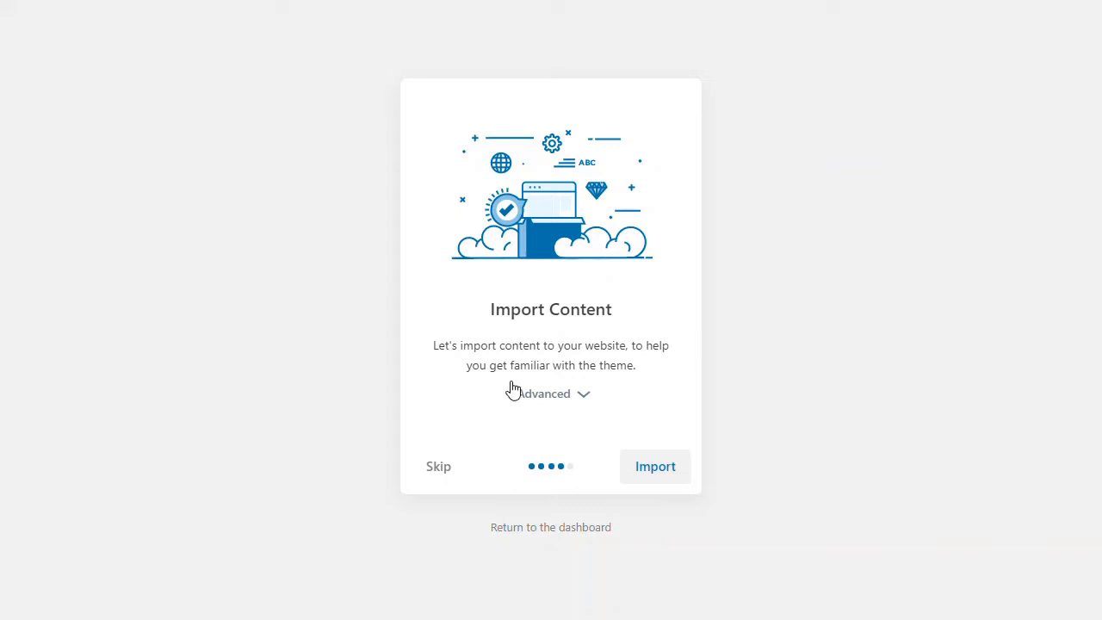
Start importing the Gumbo demo content from the Import Content step
left_click(655, 466)
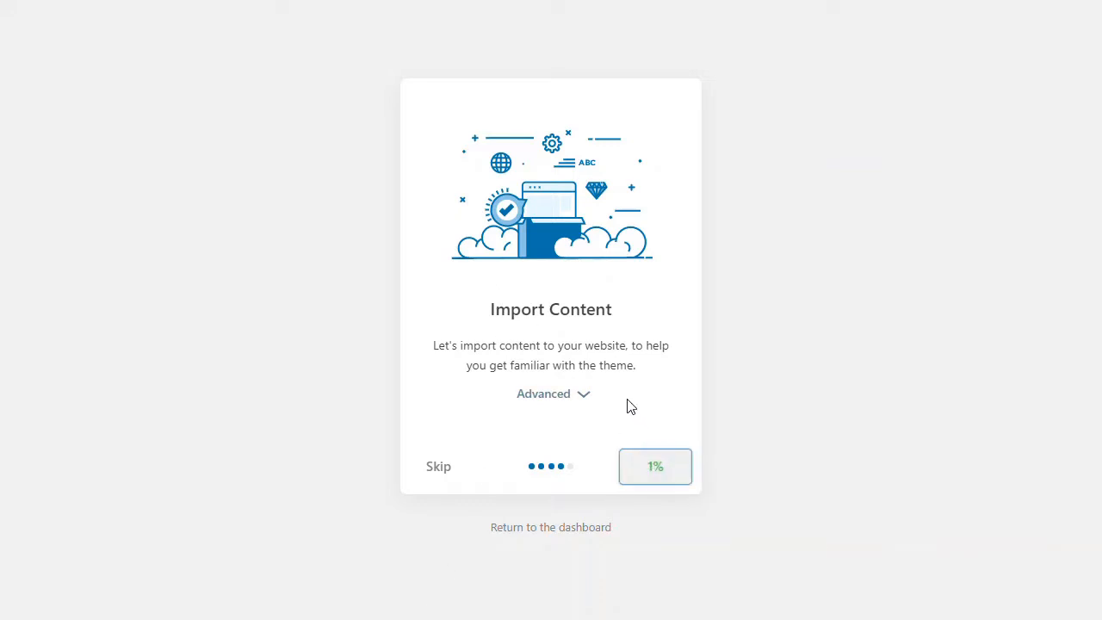
mouse_move(620, 400)
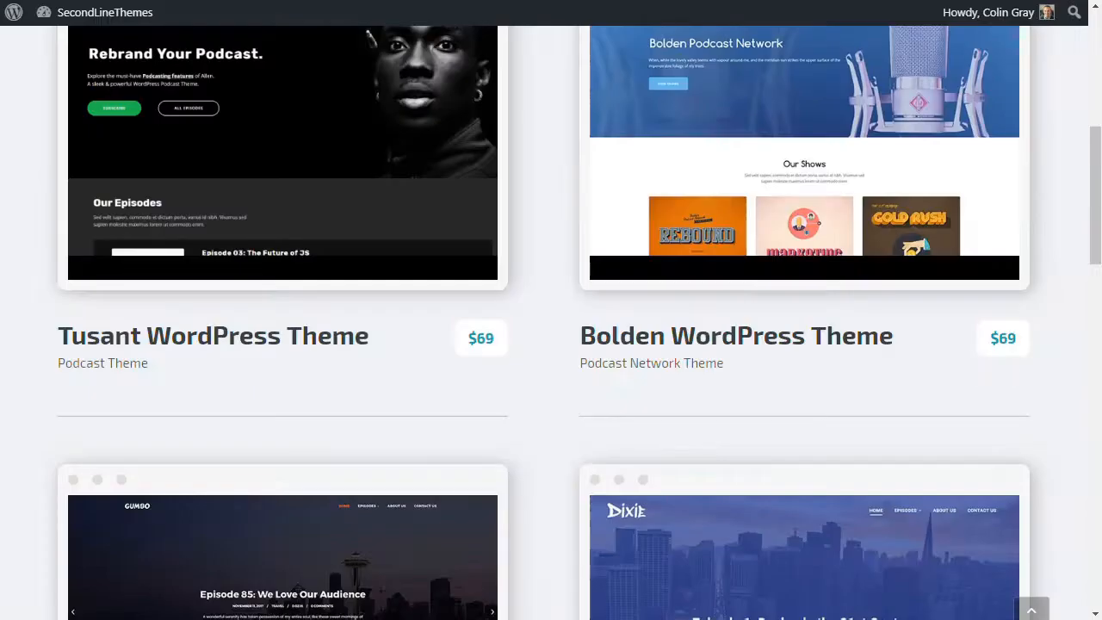
Browse the Gumbo theme page and its live demo on SecondLineThemes
scroll("down", 3)
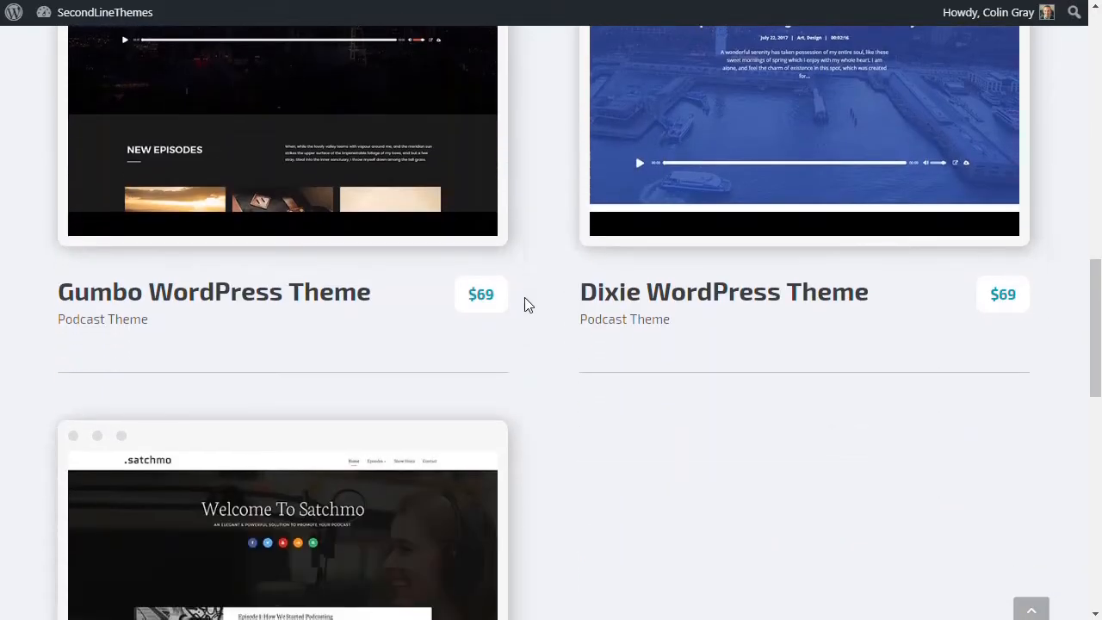
left_click(213, 291)
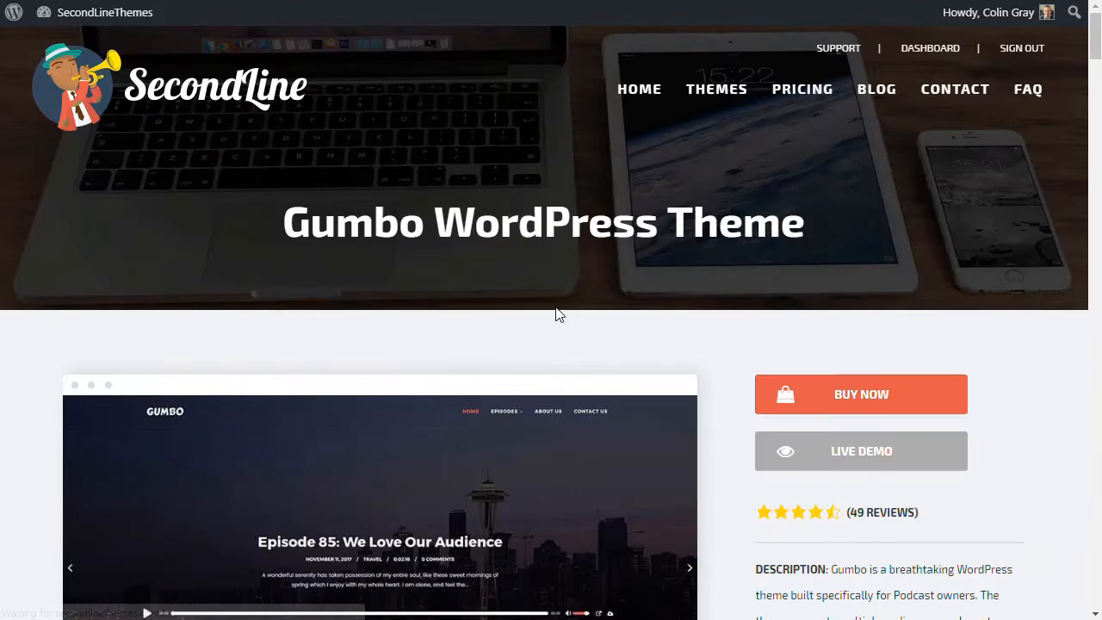
left_click(861, 450)
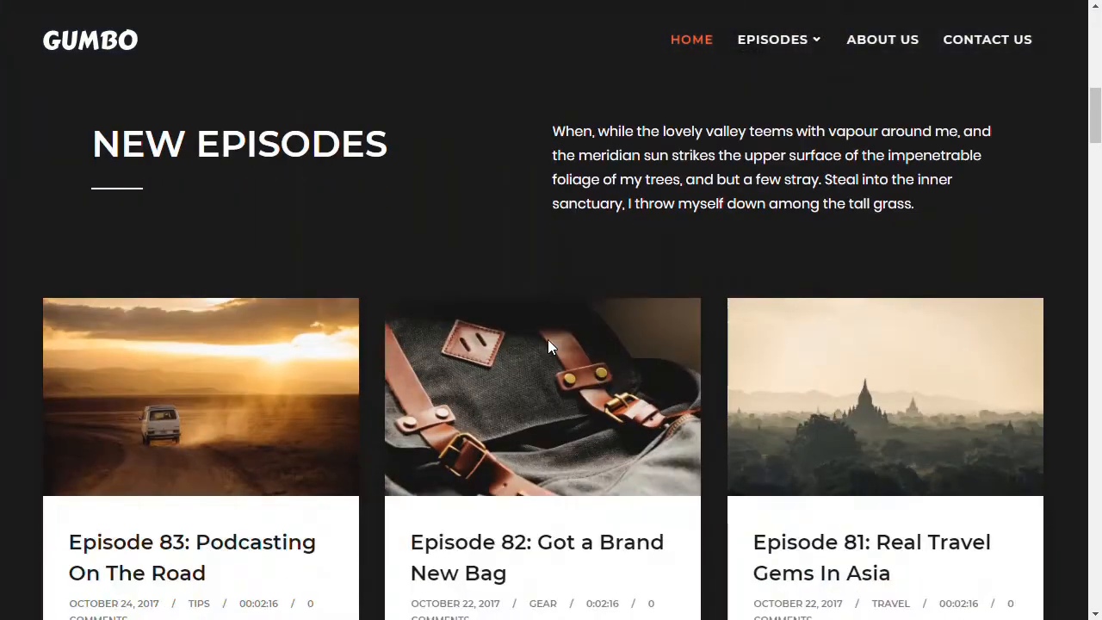
scroll("down", 3)
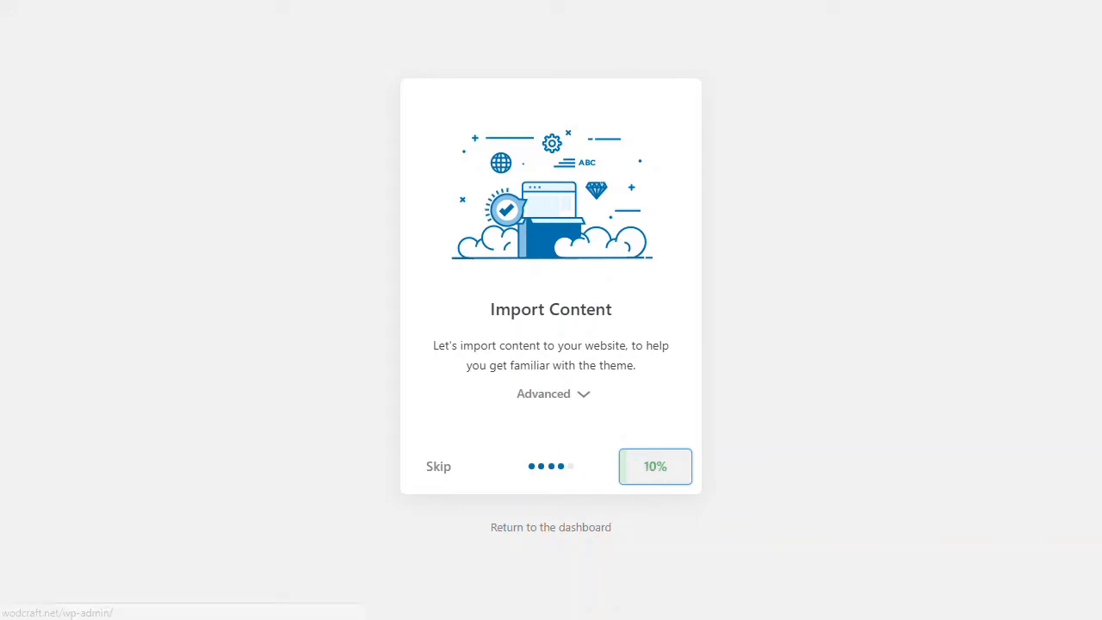
Finish the setup wizard and view the website showing the Episode 85 slide
left_click(655, 465)
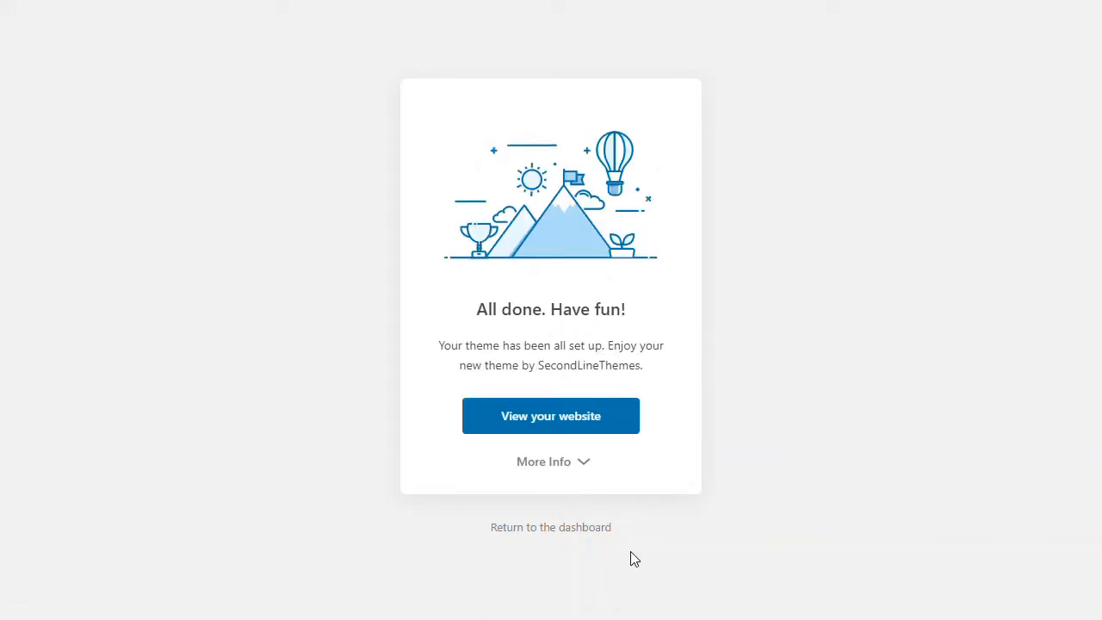
mouse_move(765, 420)
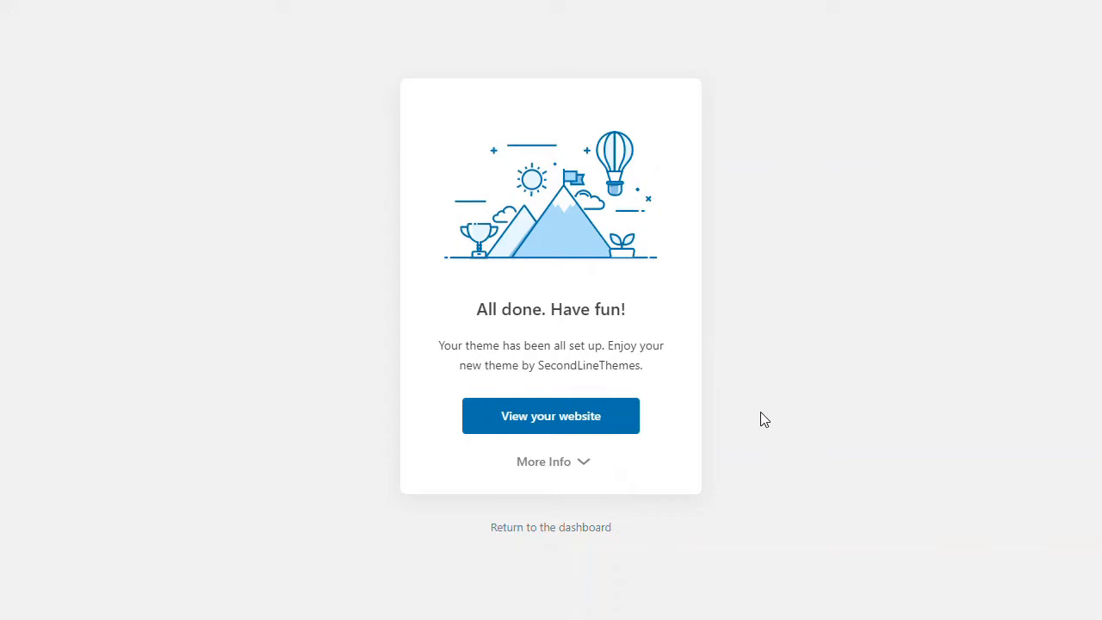
mouse_move(551, 415)
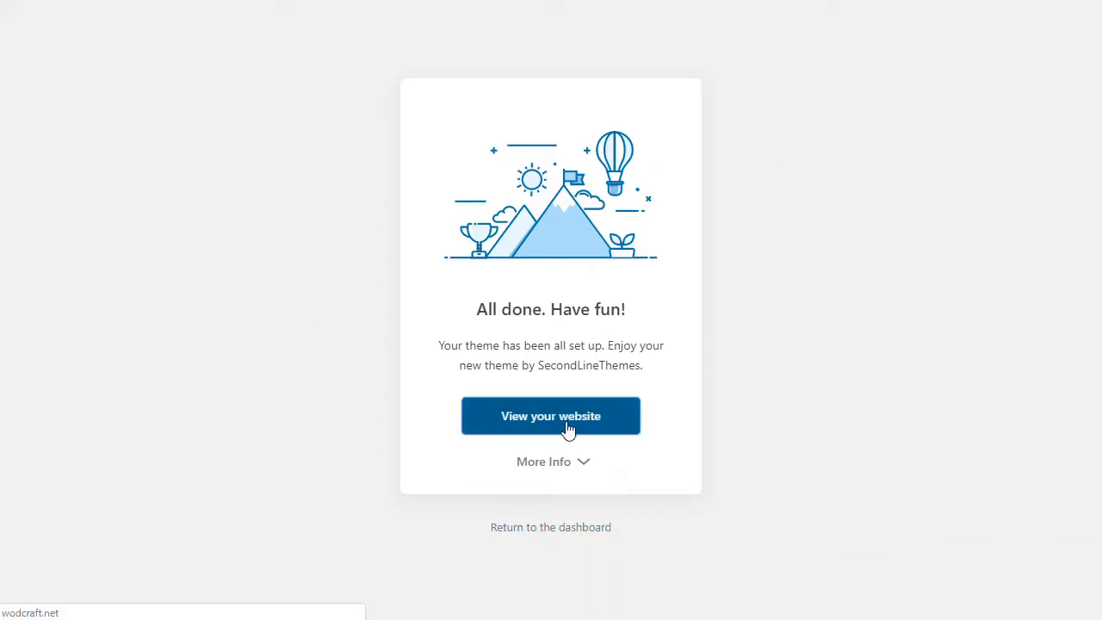
left_click(550, 416)
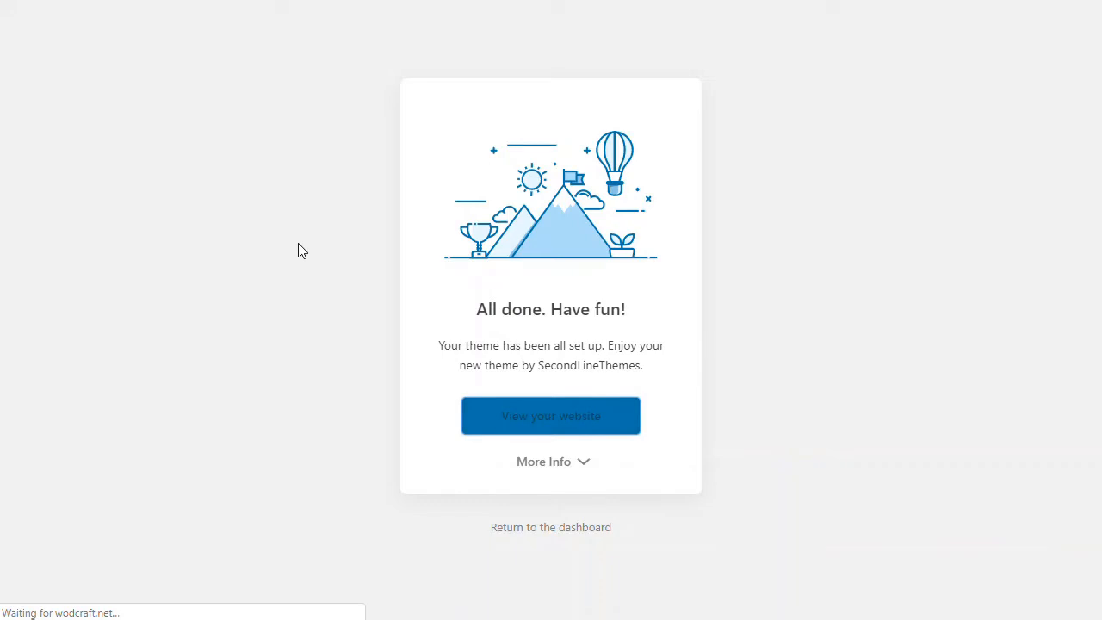
mouse_move(304, 245)
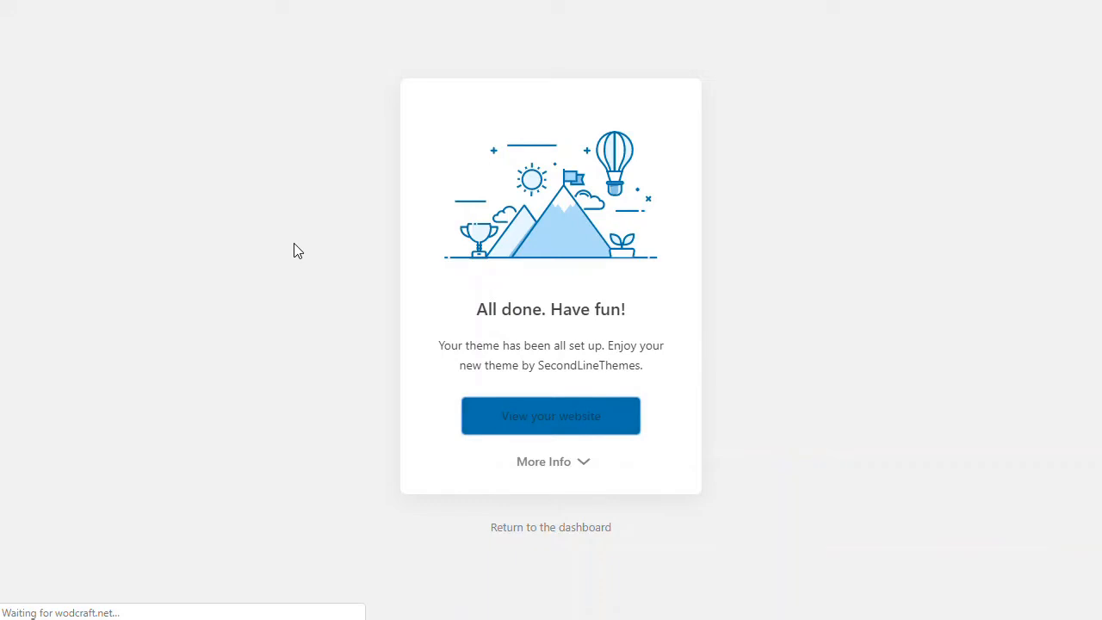
left_click(550, 416)
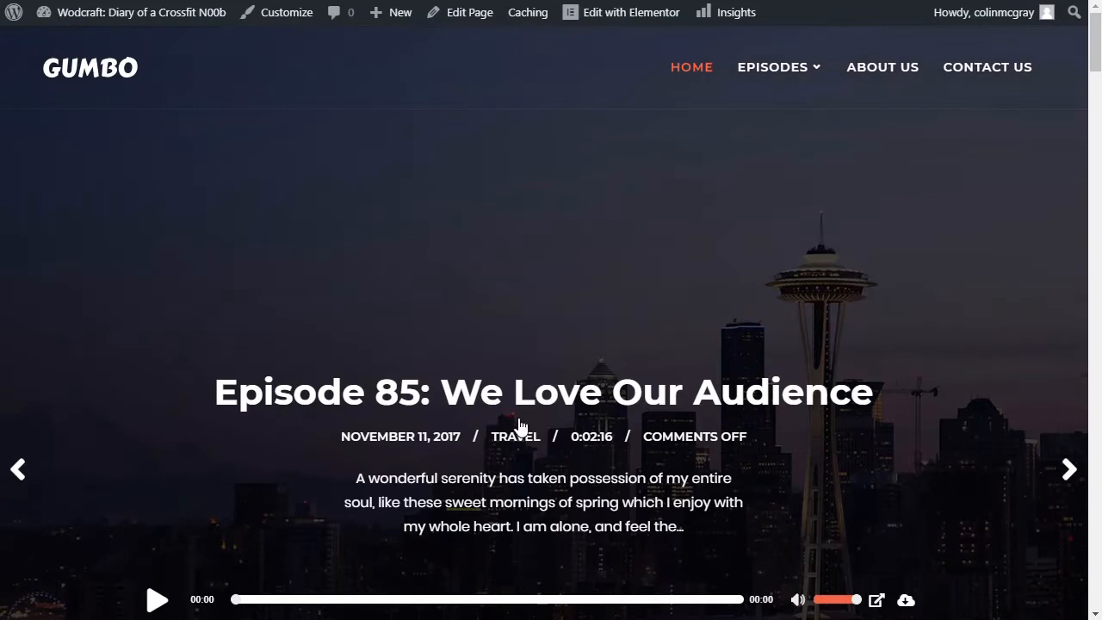
mouse_move(507, 466)
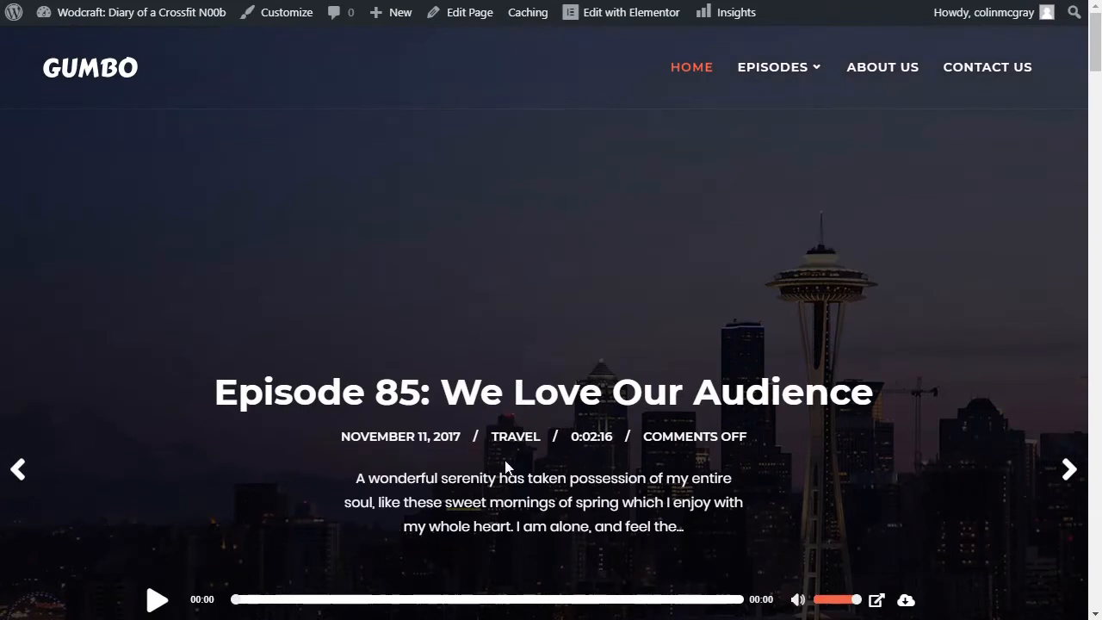
mouse_move(157, 600)
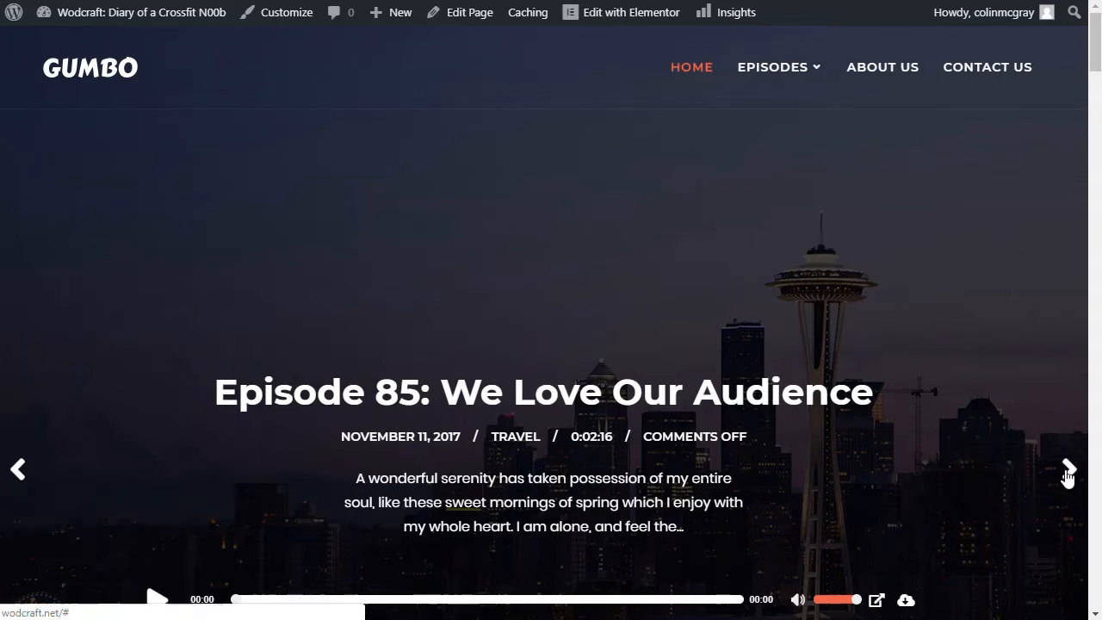
Browse the homepage slider and episode grid, test Episode 82's audio, then open the Dashboard
left_click(1068, 469)
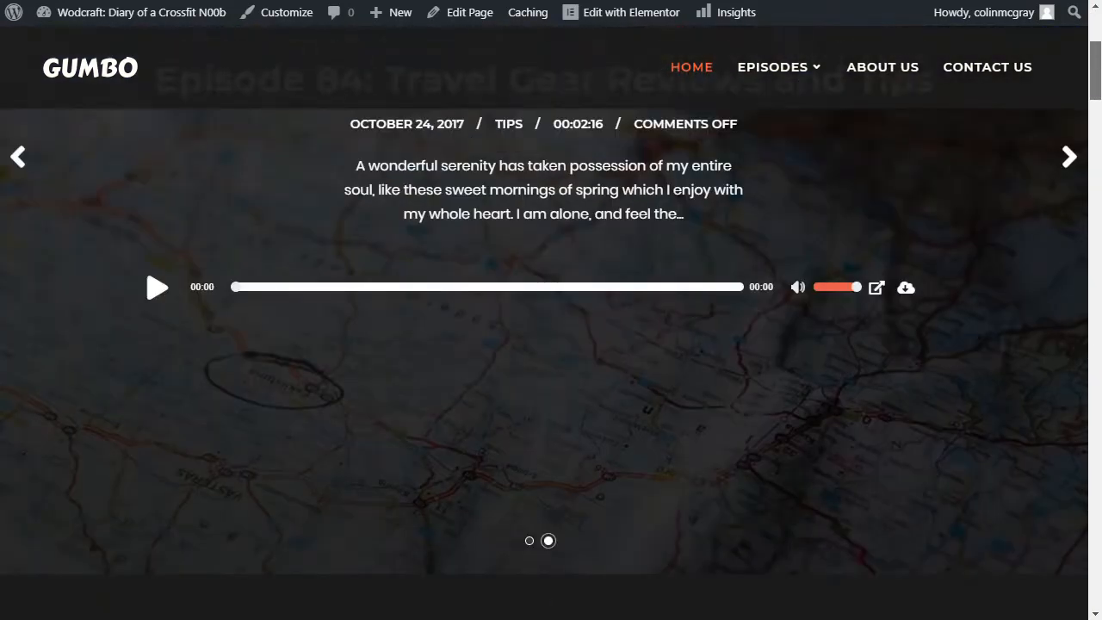
scroll("down", 3)
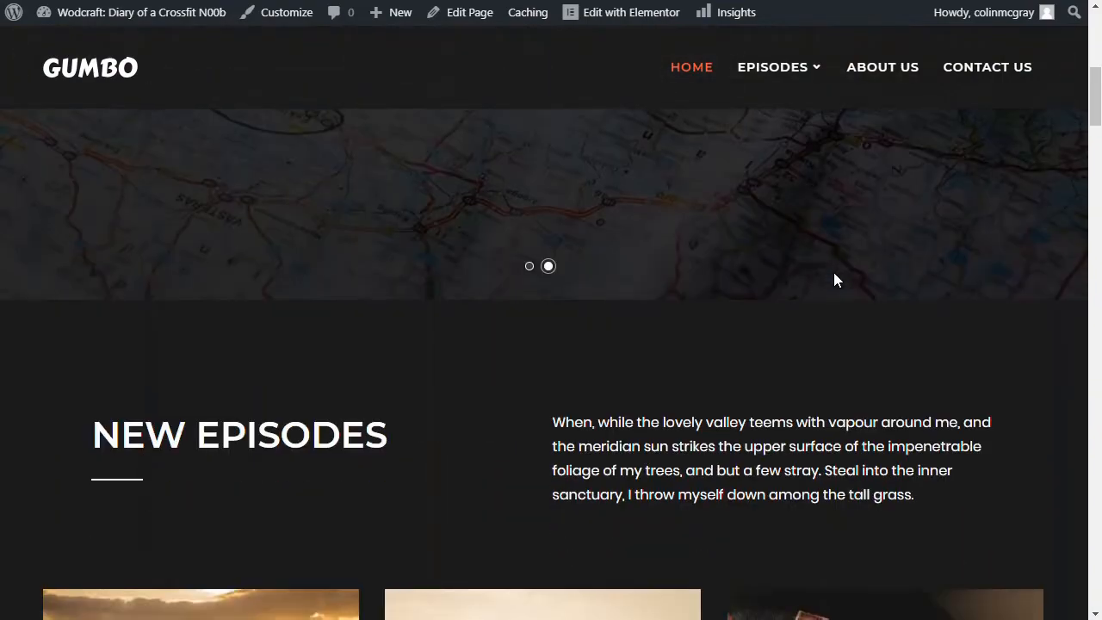
scroll("down", 3)
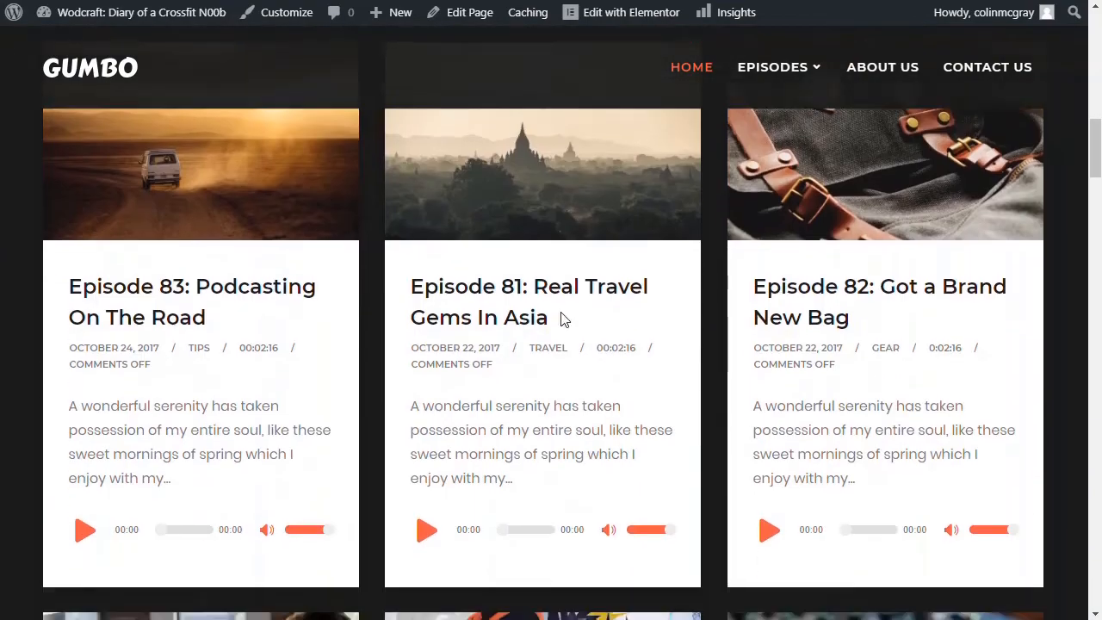
scroll("down", 3)
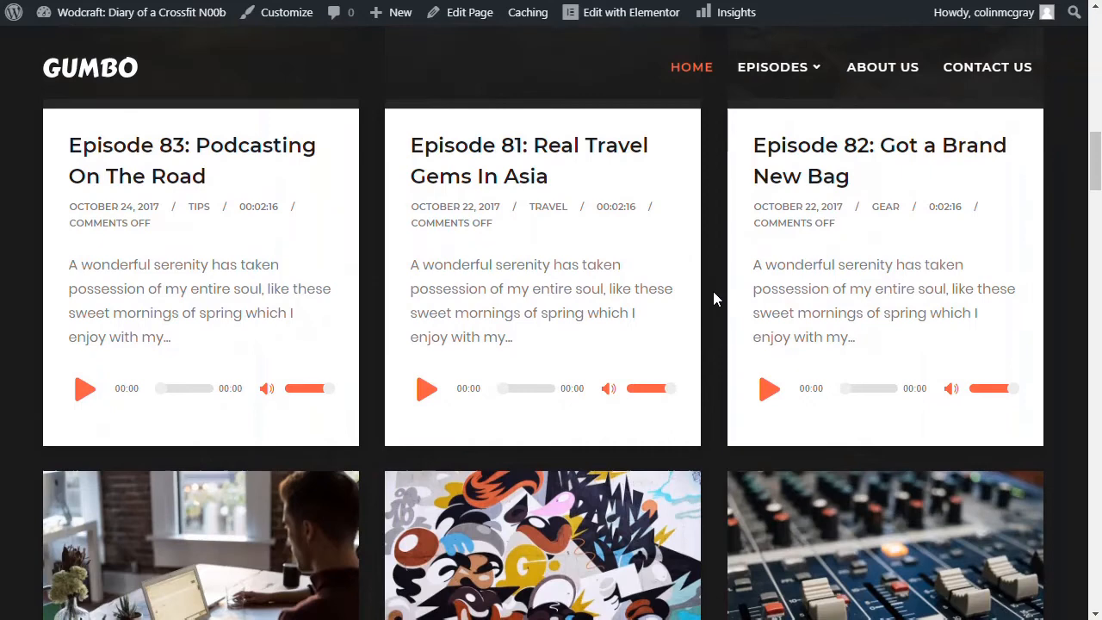
left_click(768, 388)
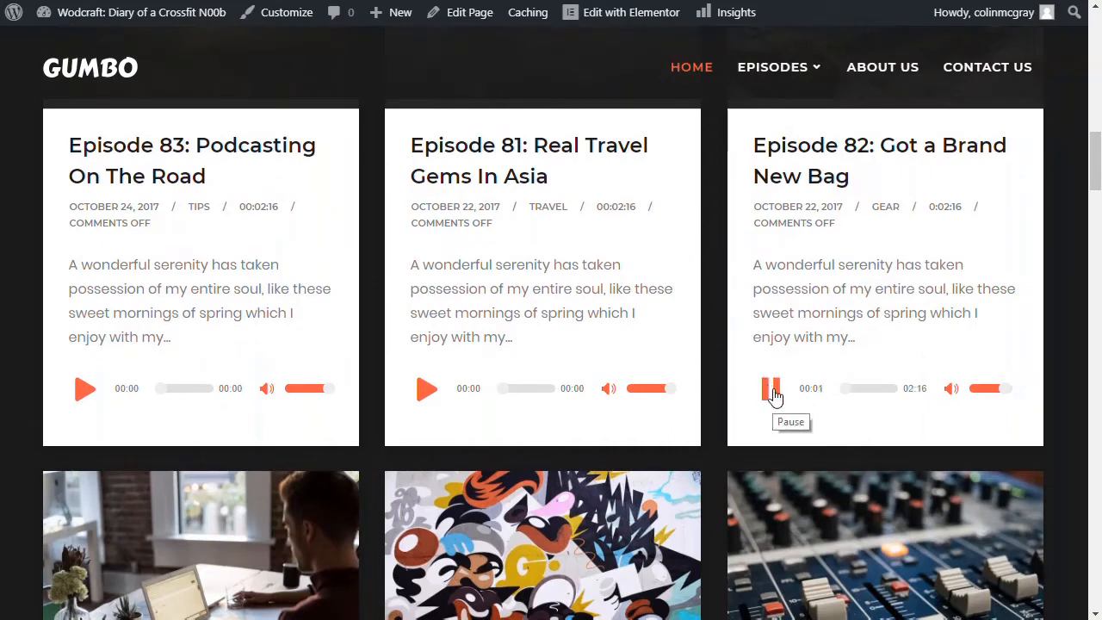
left_click(771, 388)
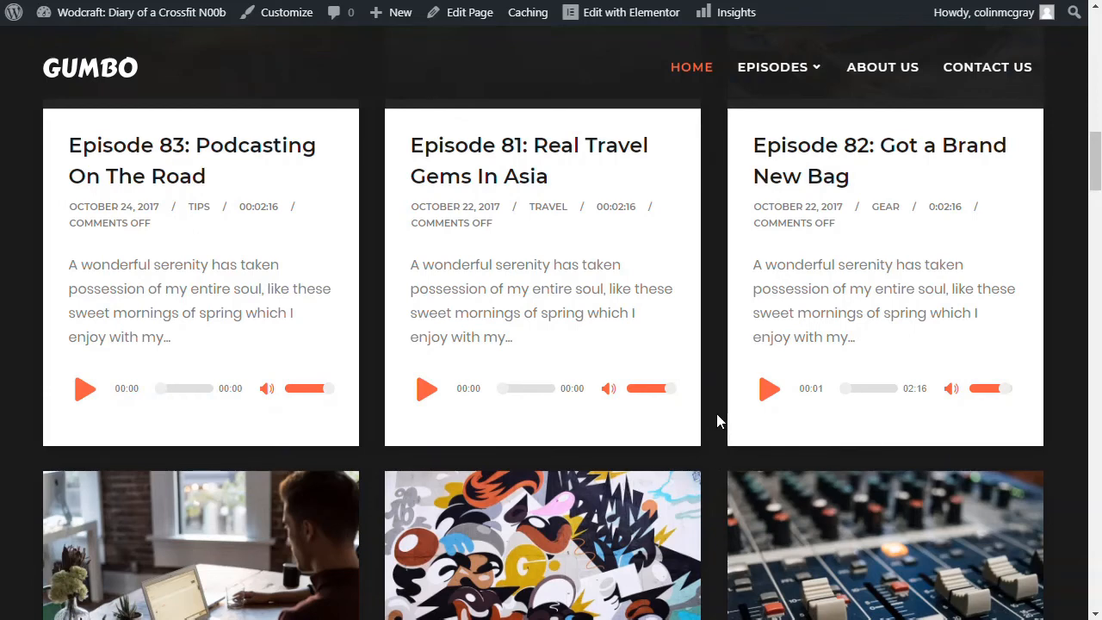
mouse_move(722, 175)
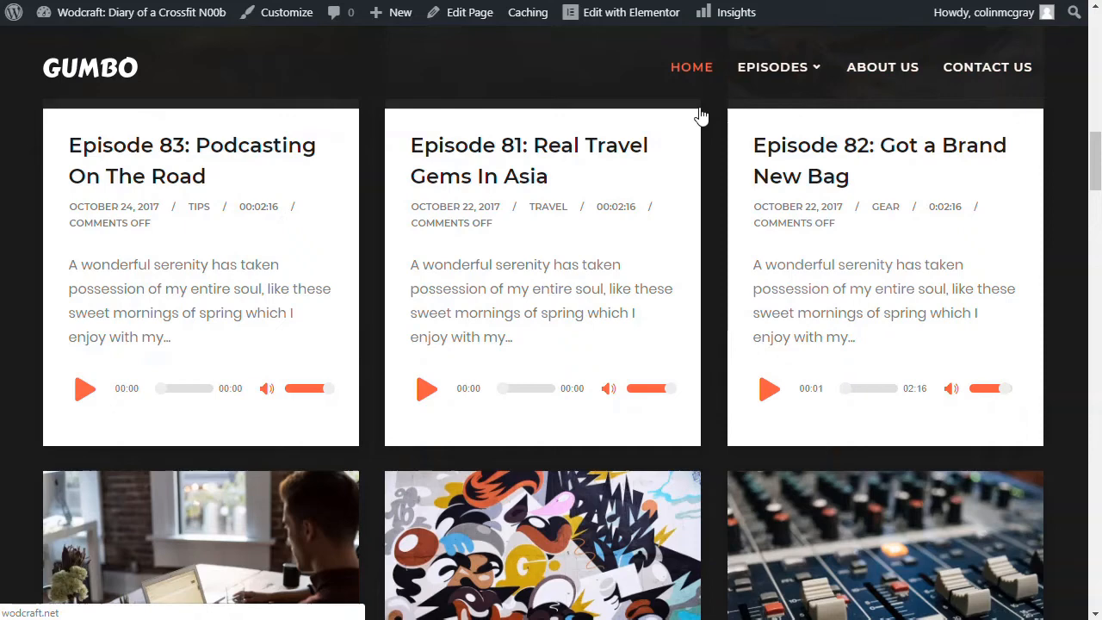
mouse_move(368, 159)
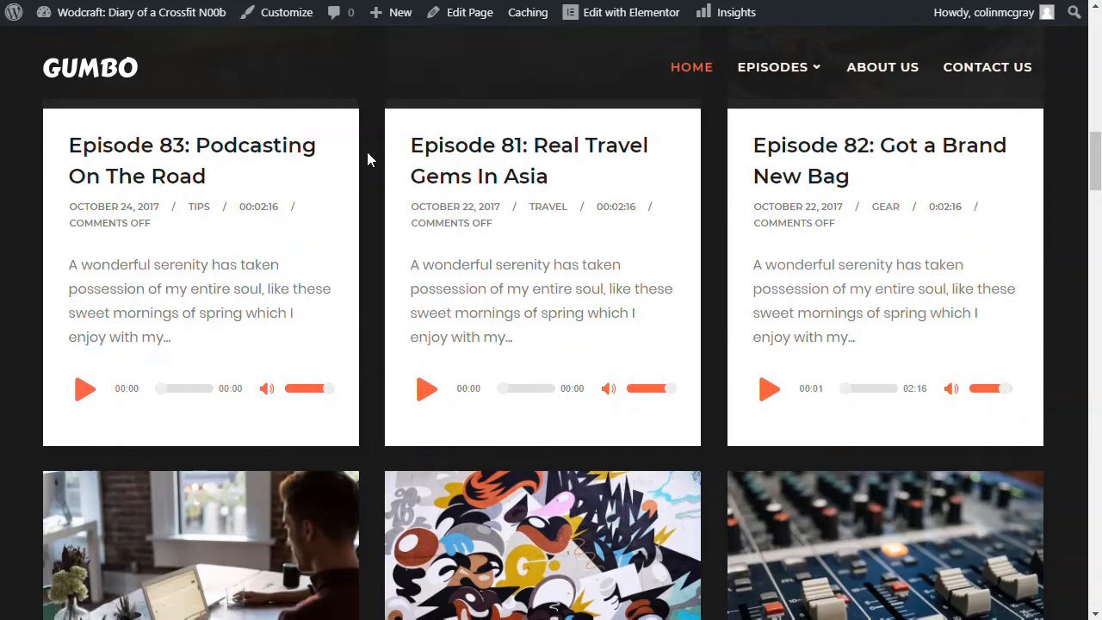
mouse_move(429, 159)
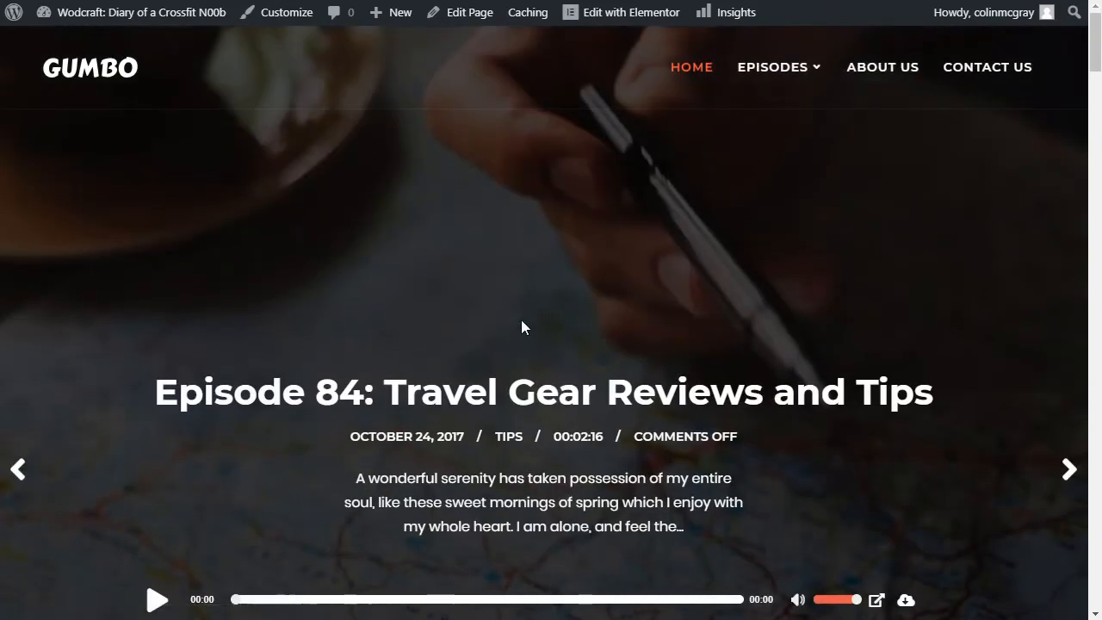
mouse_move(390, 241)
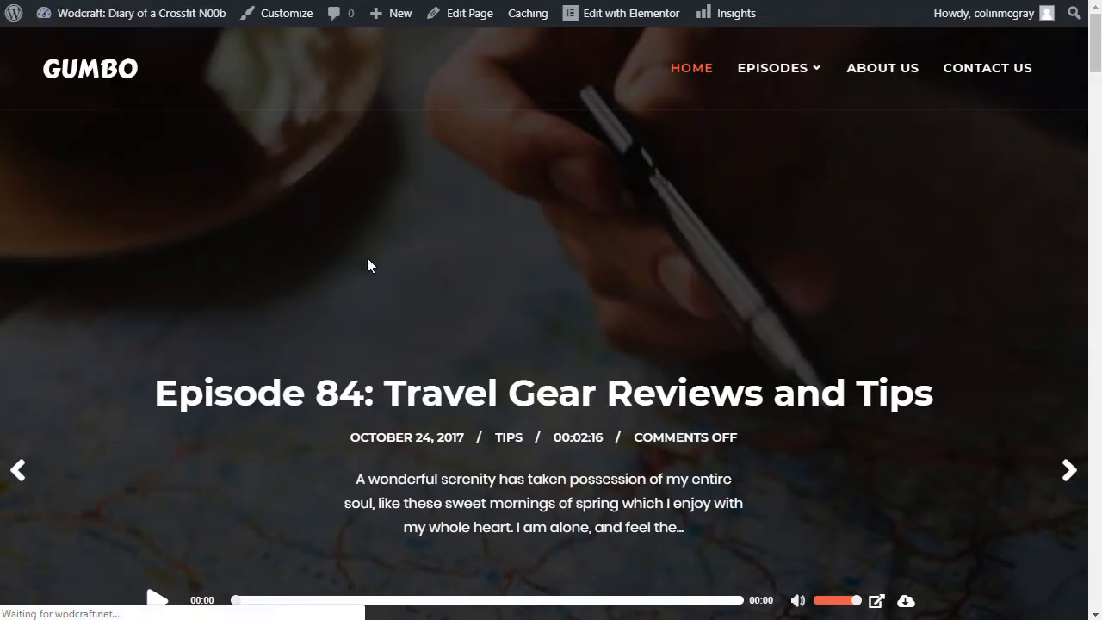
mouse_move(213, 133)
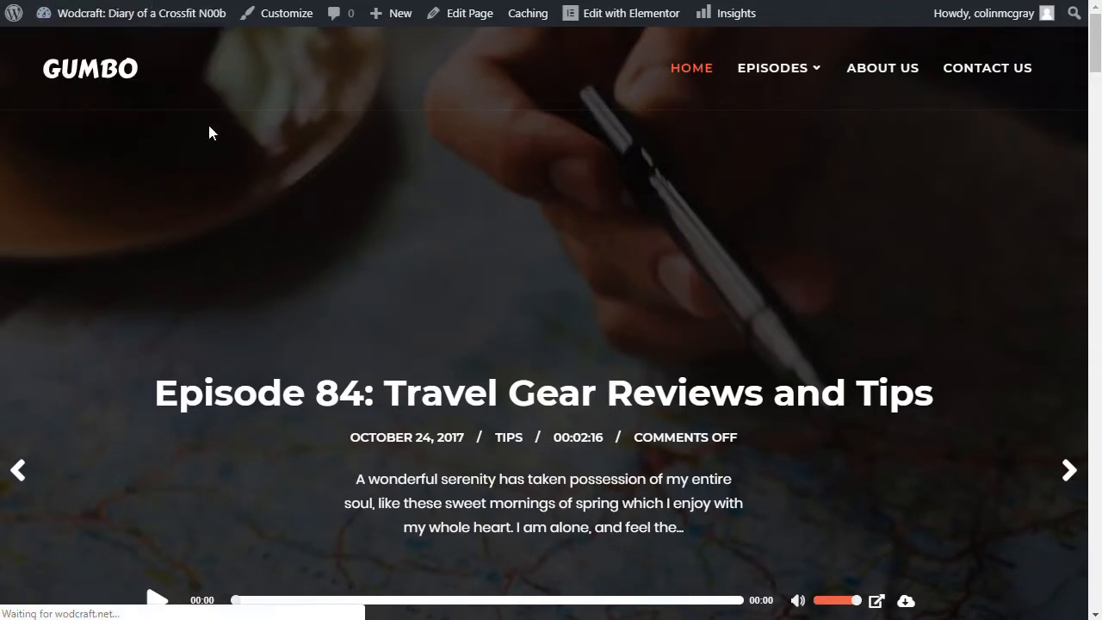
mouse_move(566, 290)
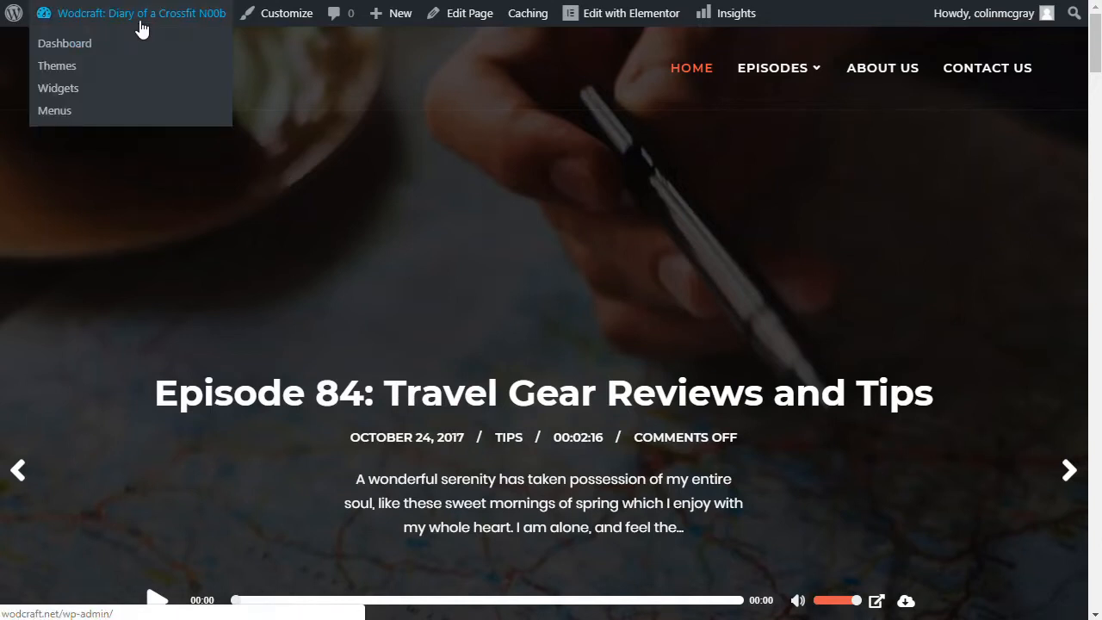
left_click(64, 44)
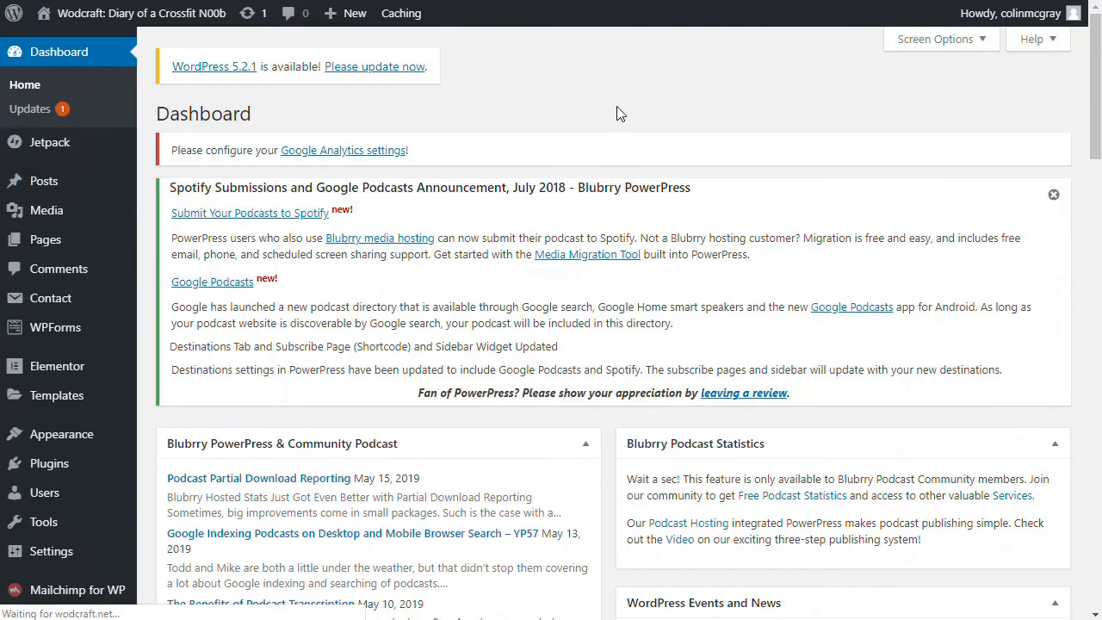
Start a new post and scroll to its empty Podcast Episode section
left_click(32, 176)
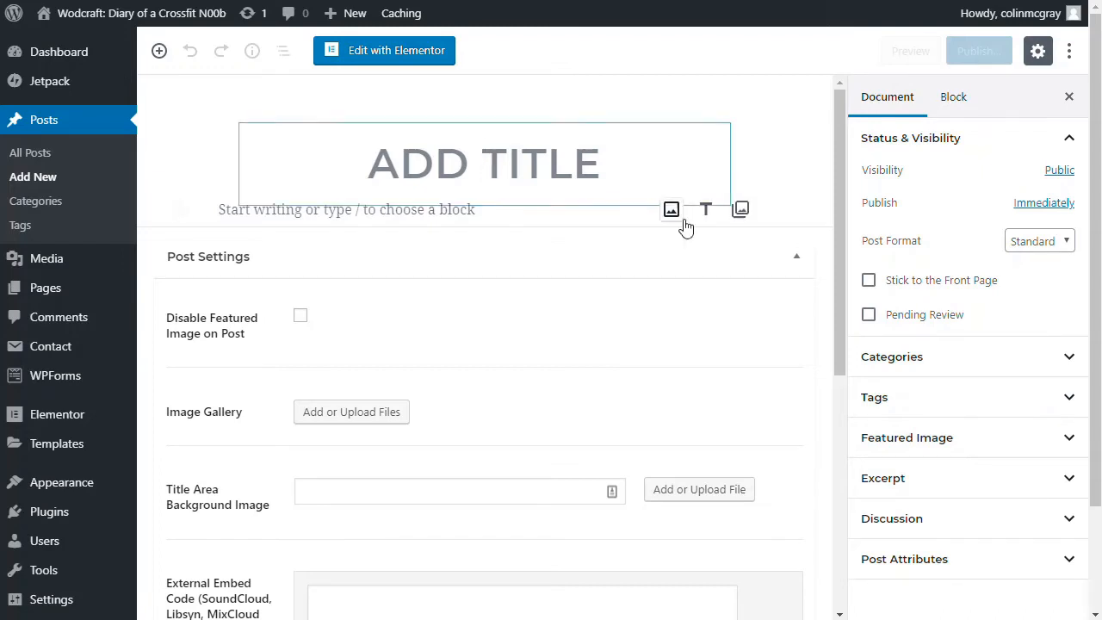
scroll("down", 3)
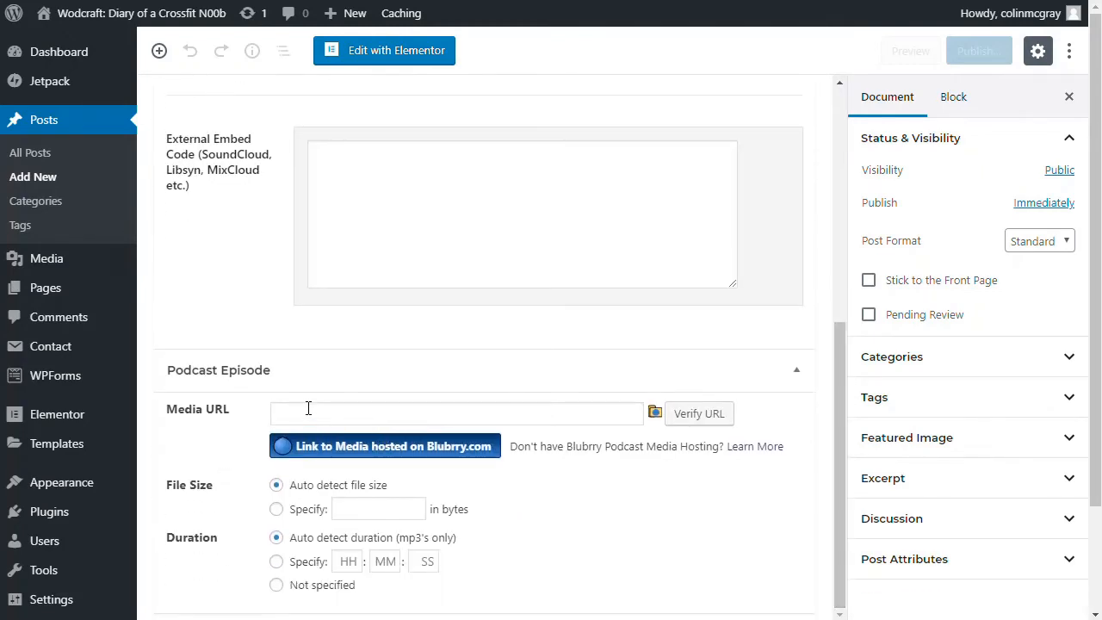
Title the post 'MY PODCAST TITLE' and add show notes beginning 'Here are my show'
scroll("up", 3)
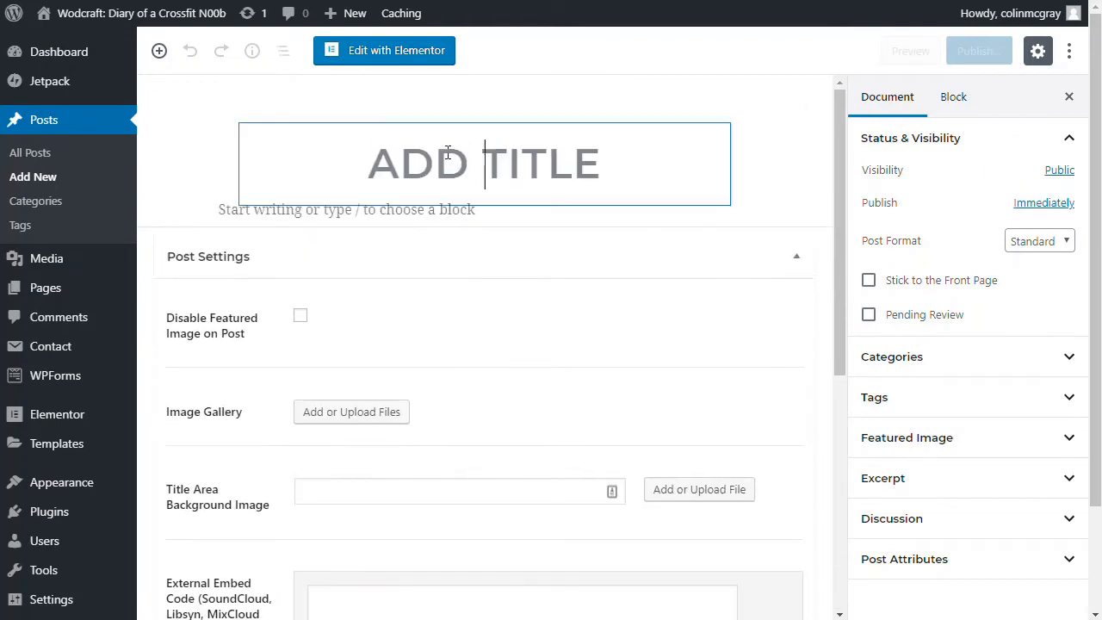
type("MY P")
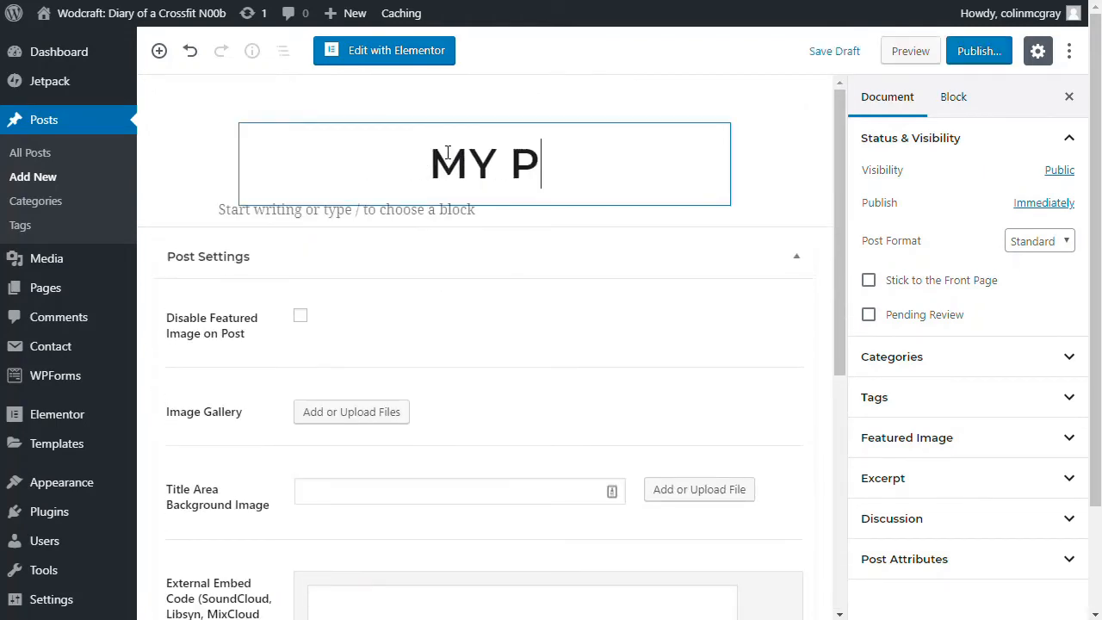
type("ODCAST TITLE")
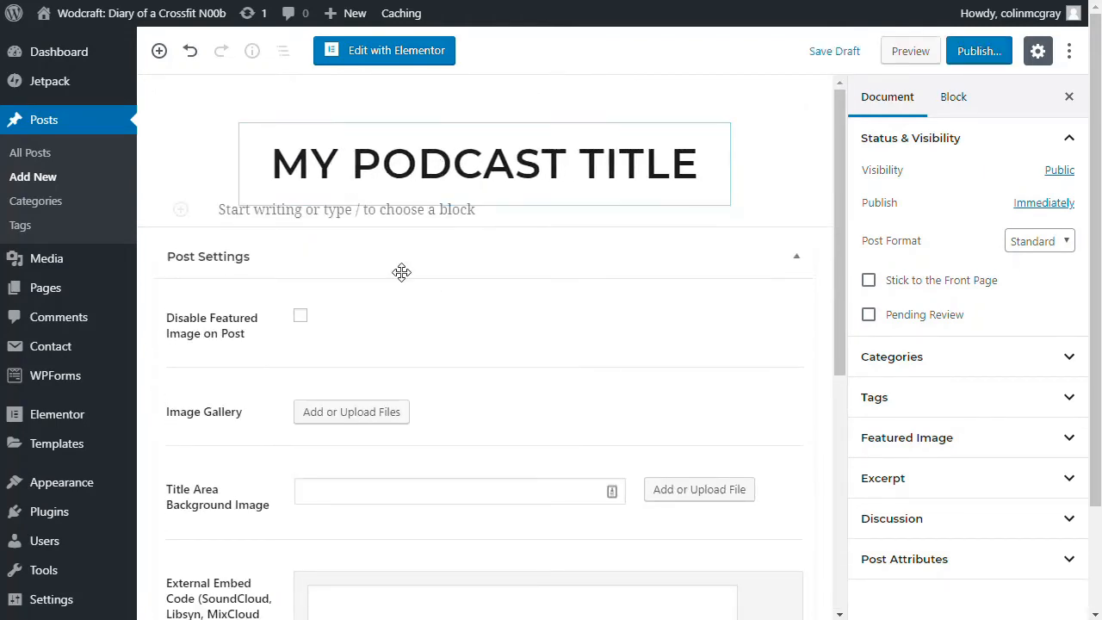
type("Here")
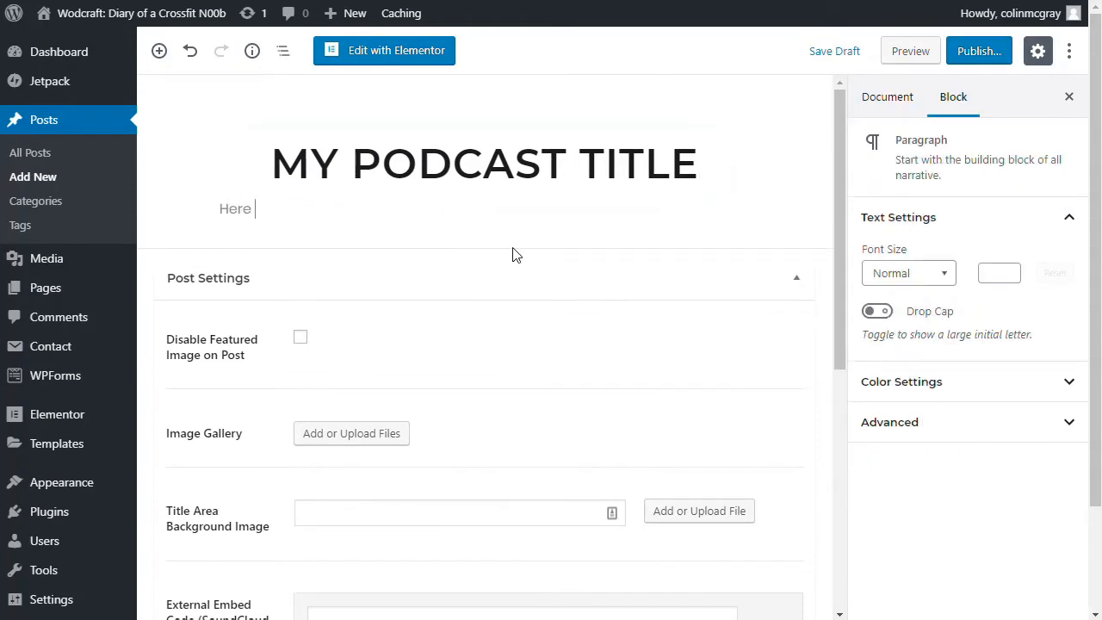
type("are my shownotes")
type("askdfjlaksdf")
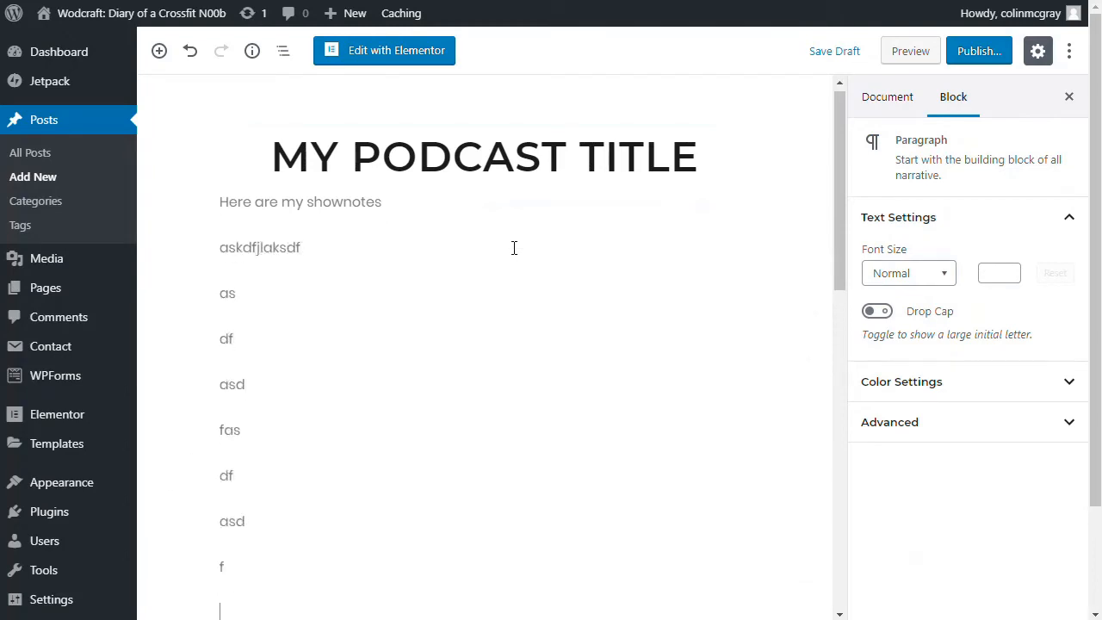
scroll("down", 3)
type("df")
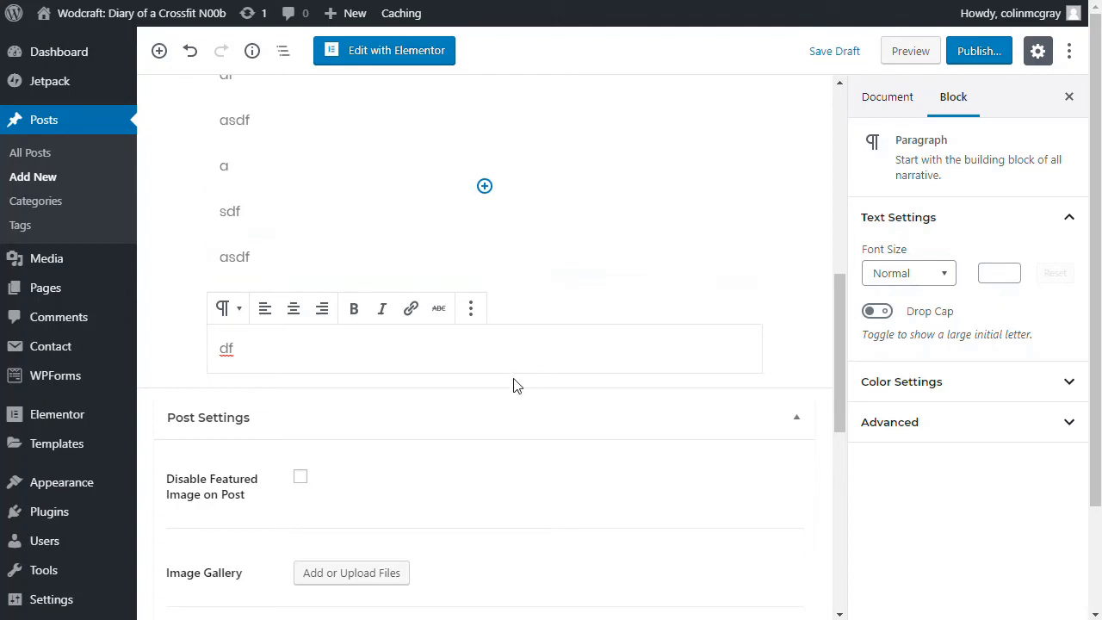
scroll("down", 3)
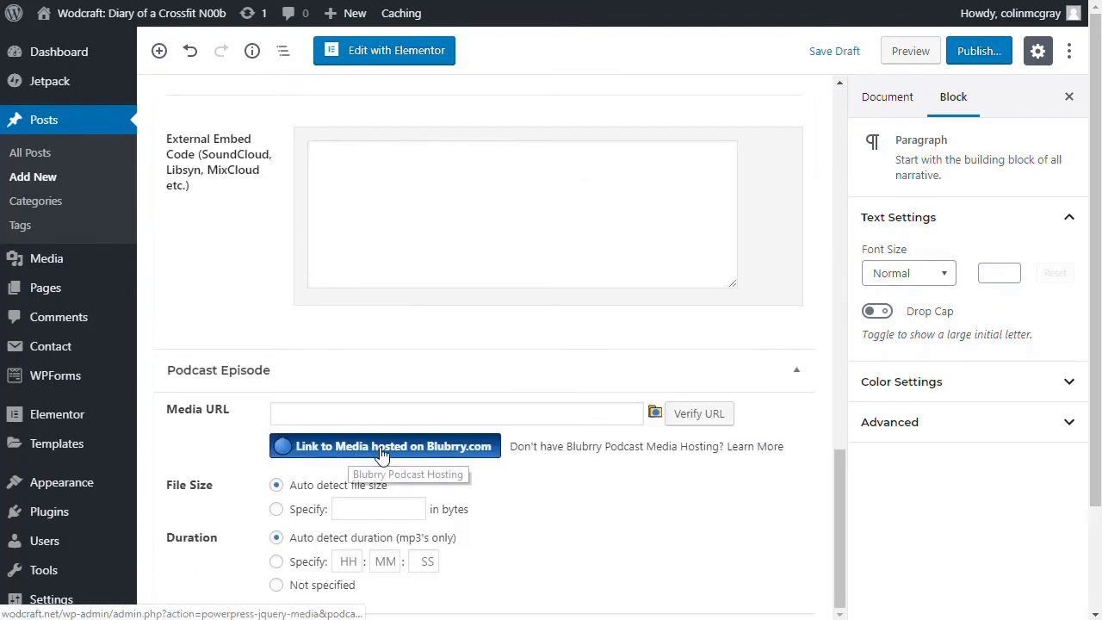
left_click(384, 446)
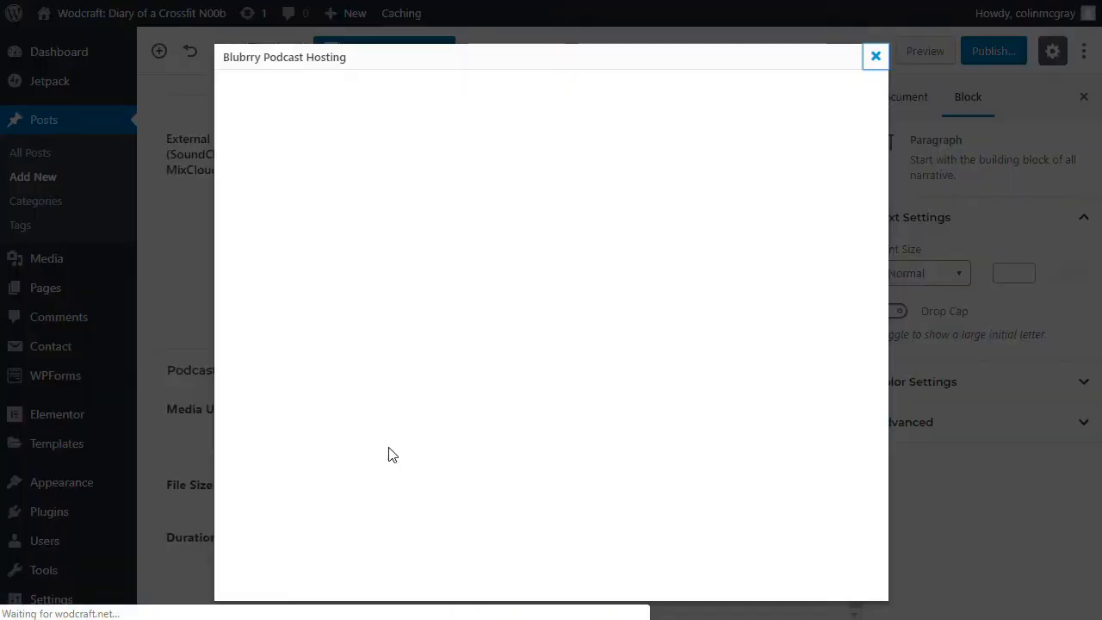
mouse_move(513, 199)
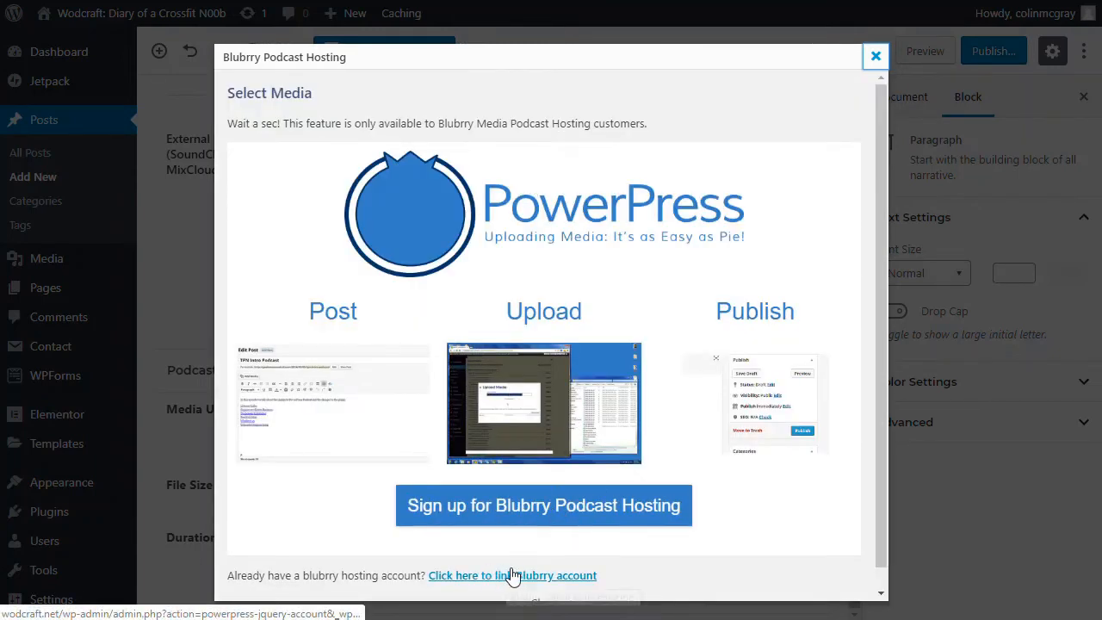
left_click(512, 575)
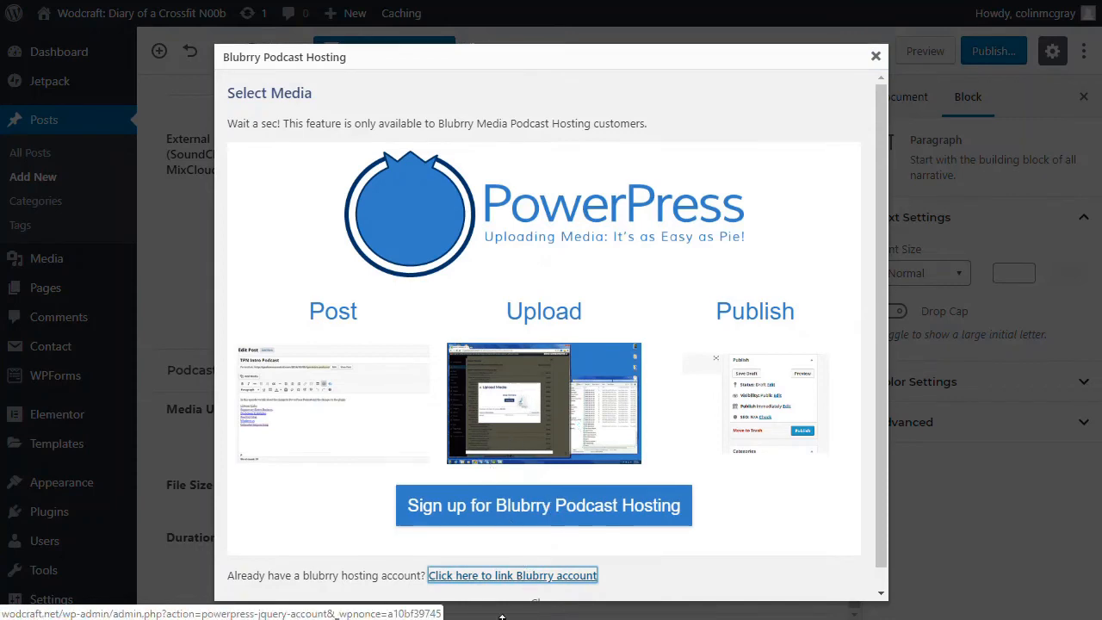
left_click(512, 575)
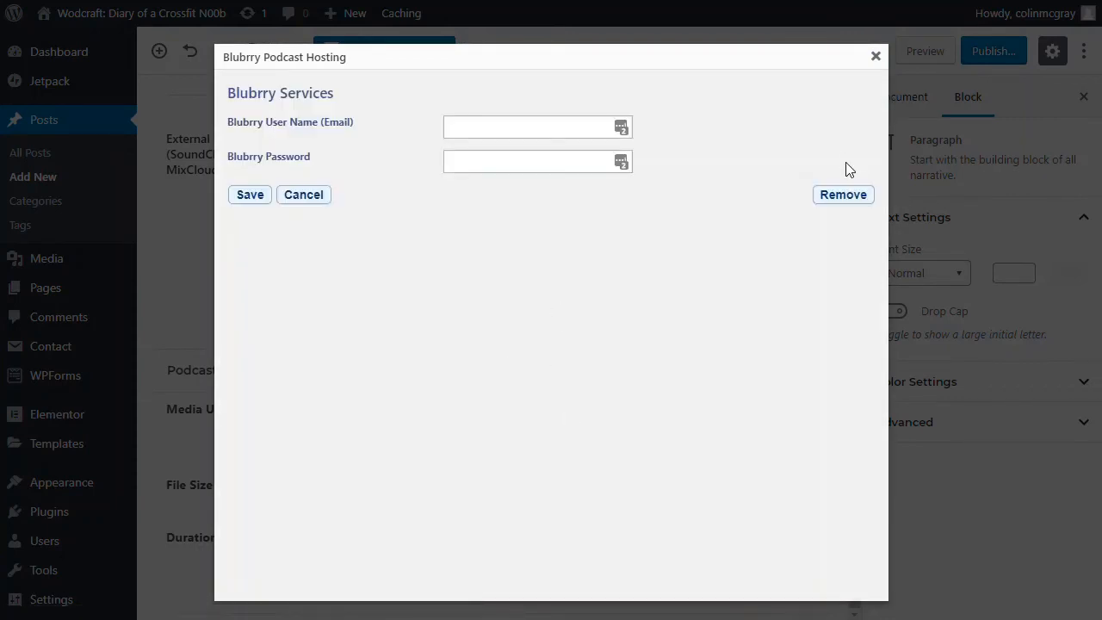
left_click(303, 194)
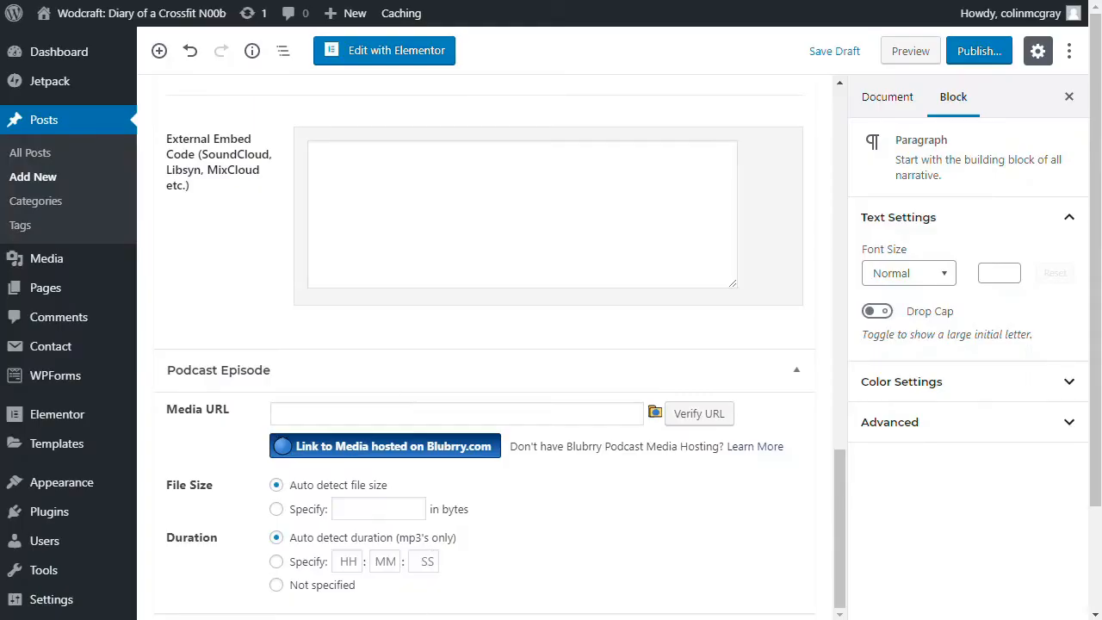
mouse_move(475, 531)
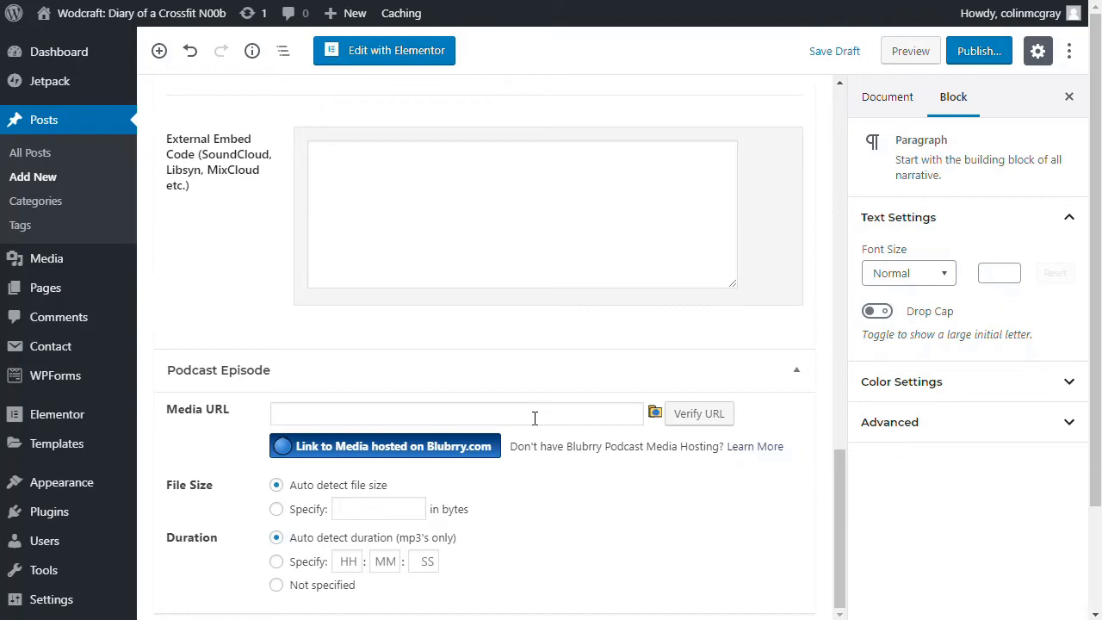
mouse_move(566, 441)
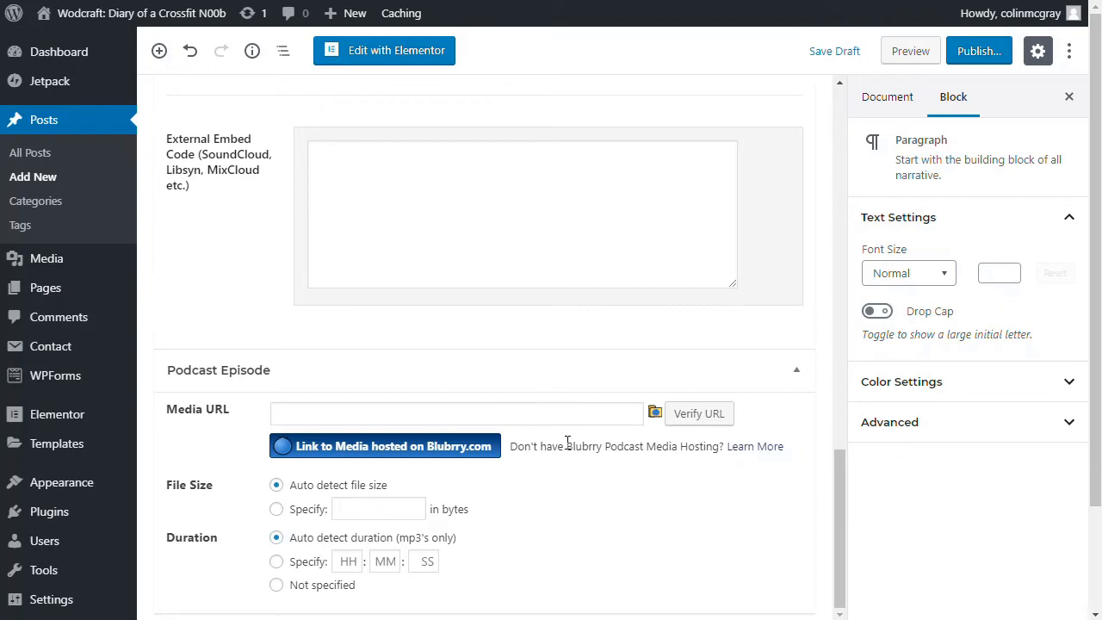
mouse_move(546, 377)
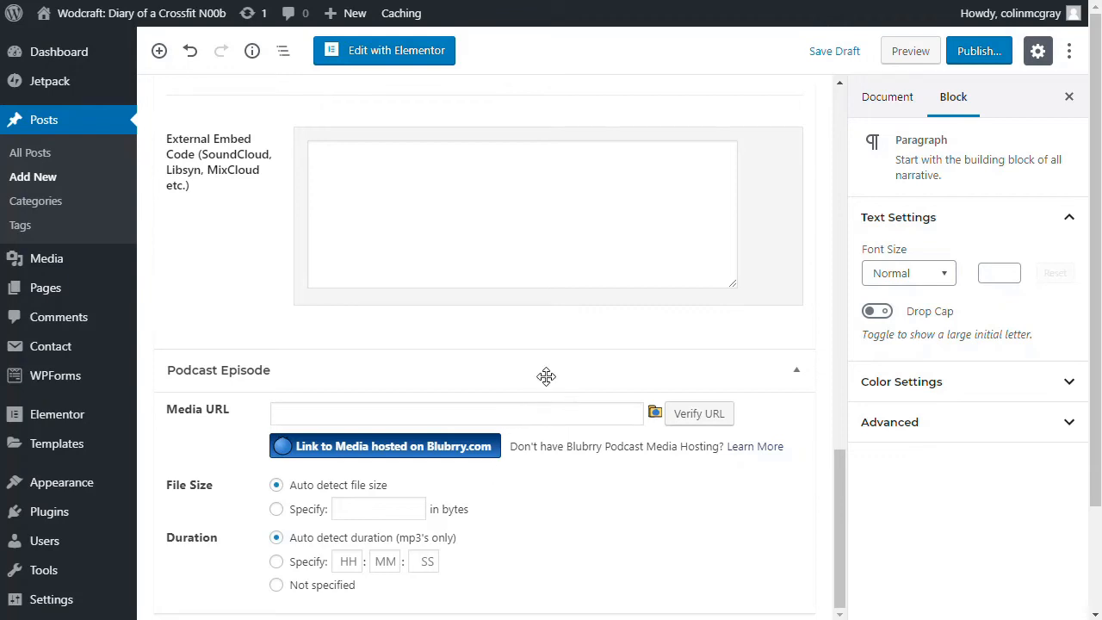
mouse_move(454, 333)
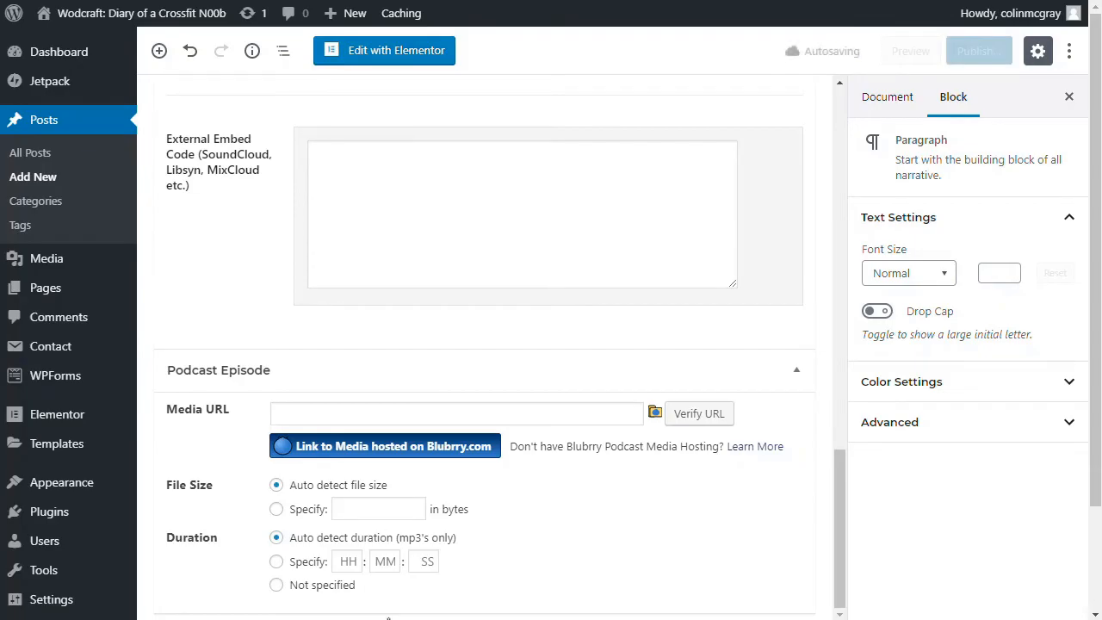
Reveal the Podcast Gear Stats episode's email, MP3 and embed links in Buzzsprout
left_click(384, 446)
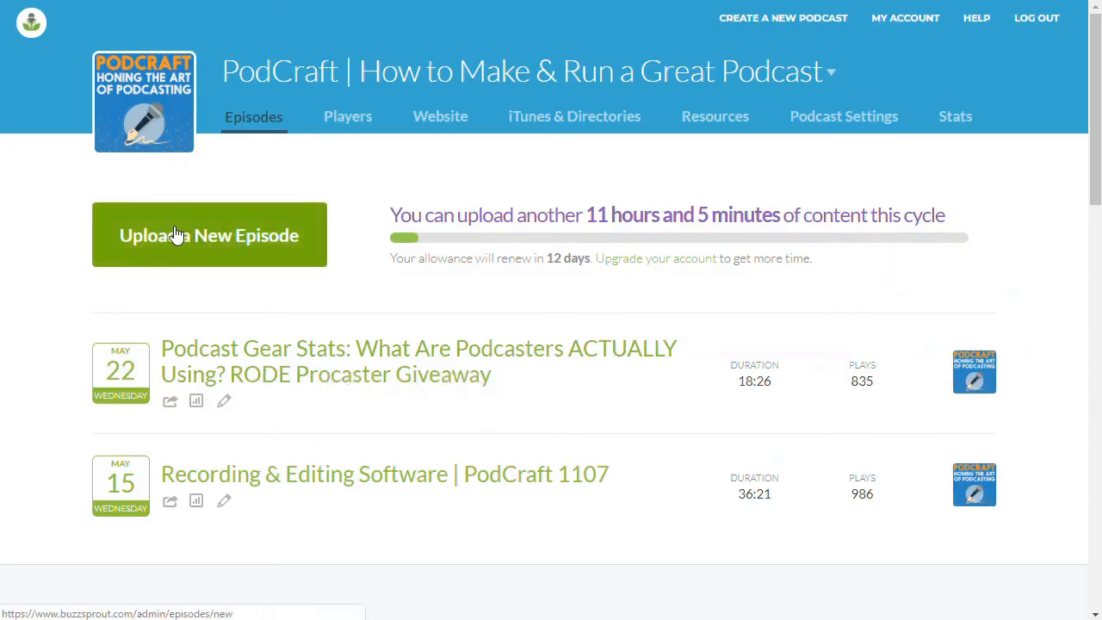
mouse_move(409, 336)
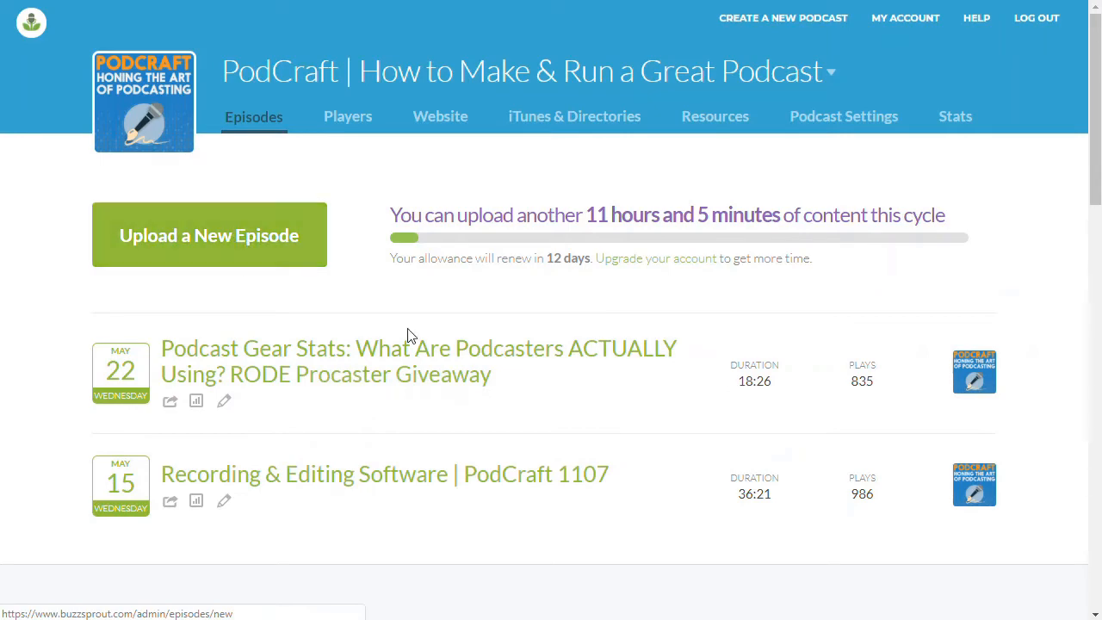
left_click(417, 361)
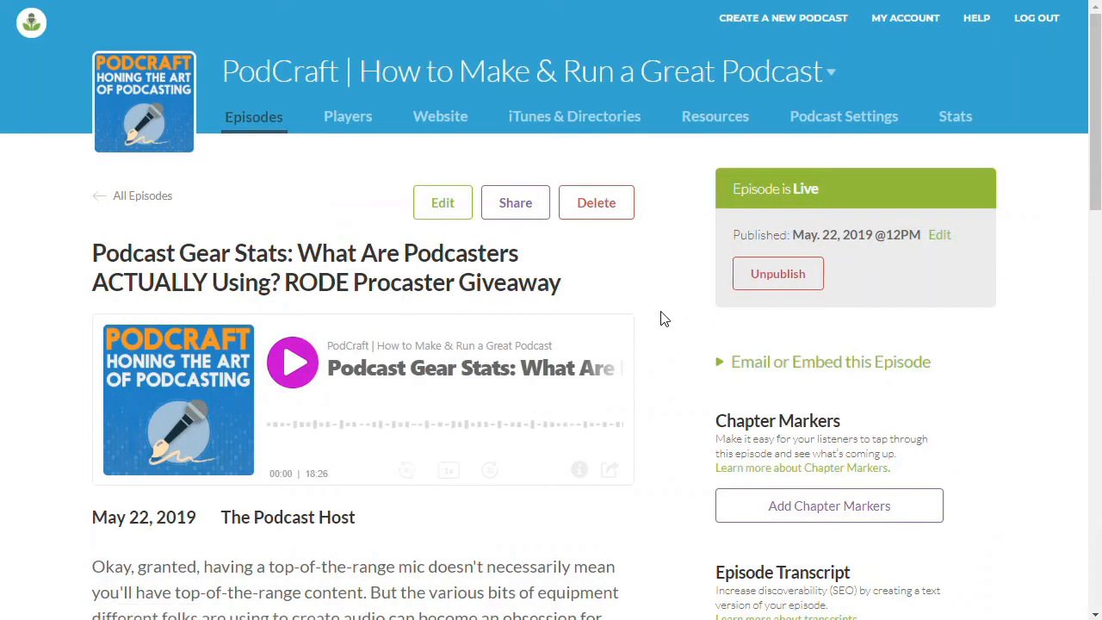
scroll("down", 3)
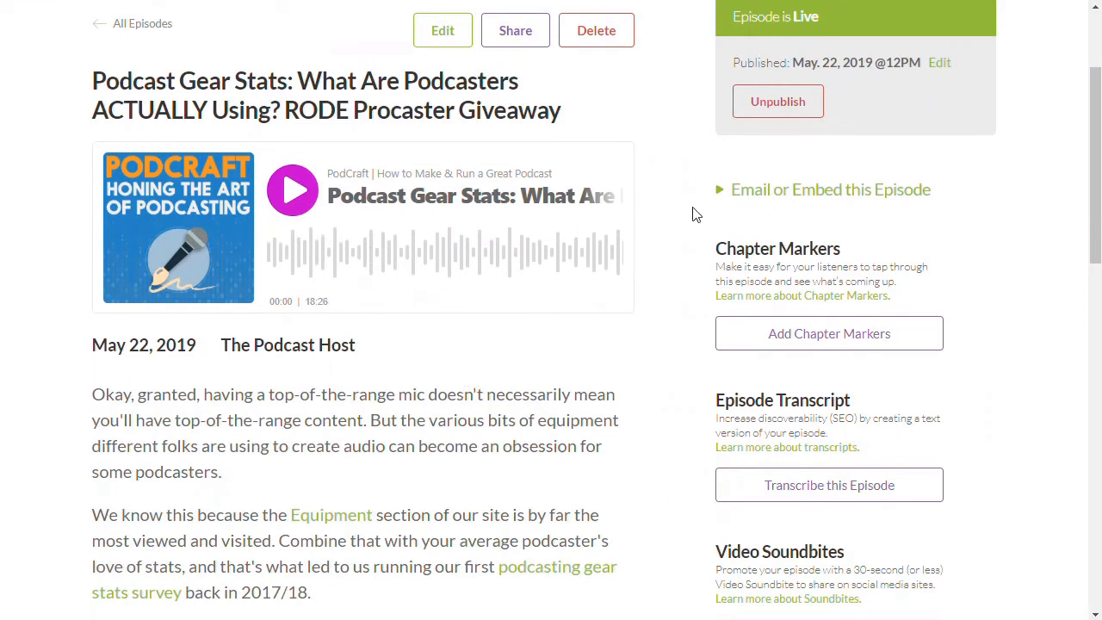
mouse_move(830, 190)
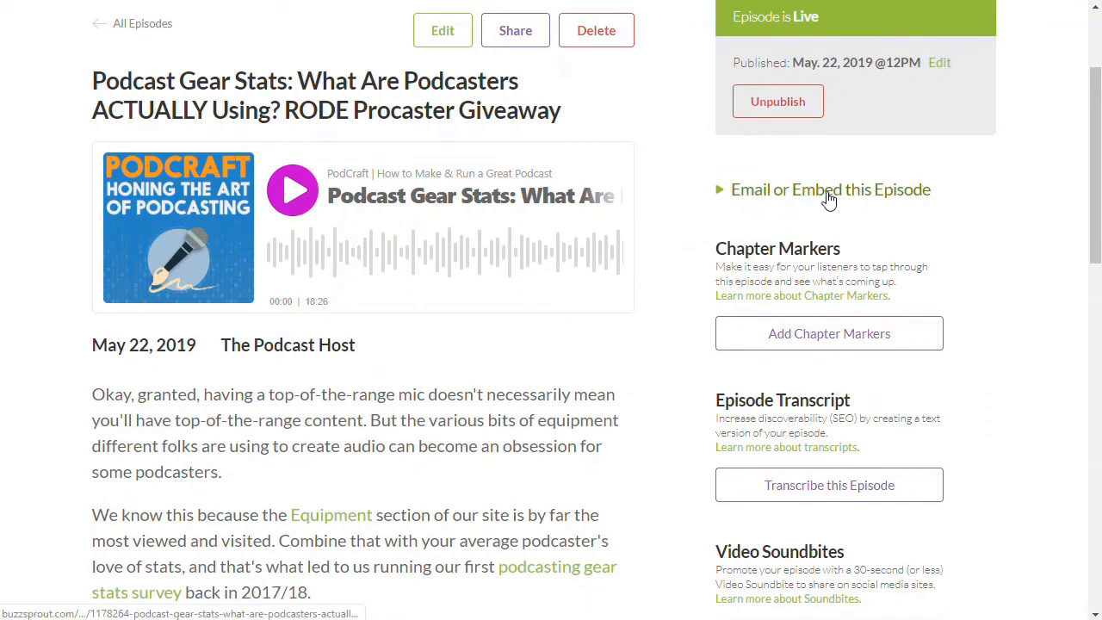
left_click(830, 190)
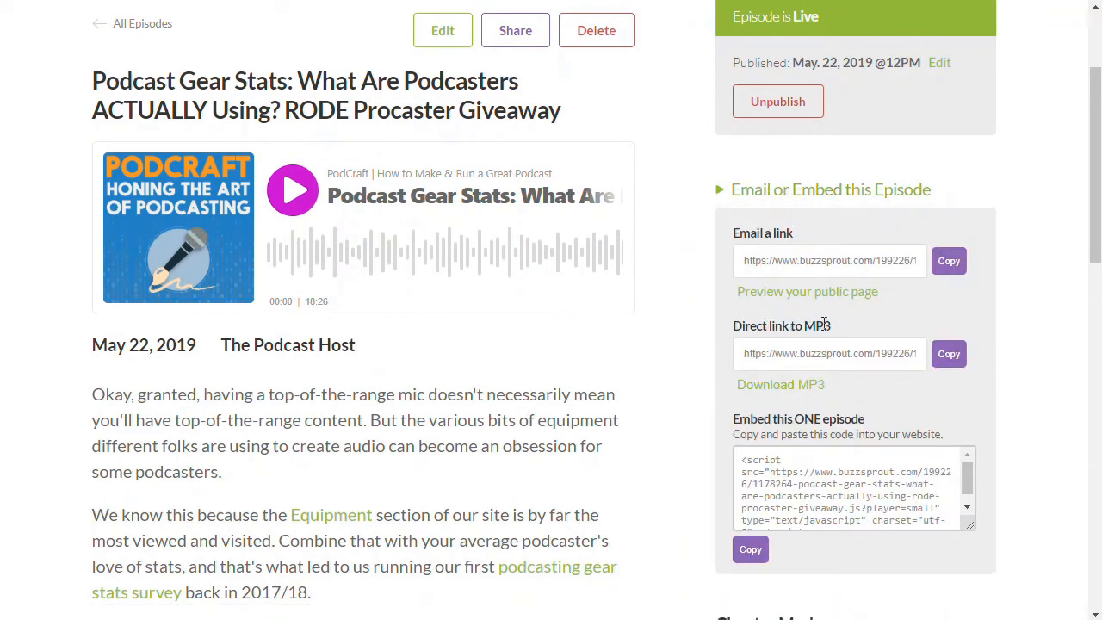
left_click(948, 354)
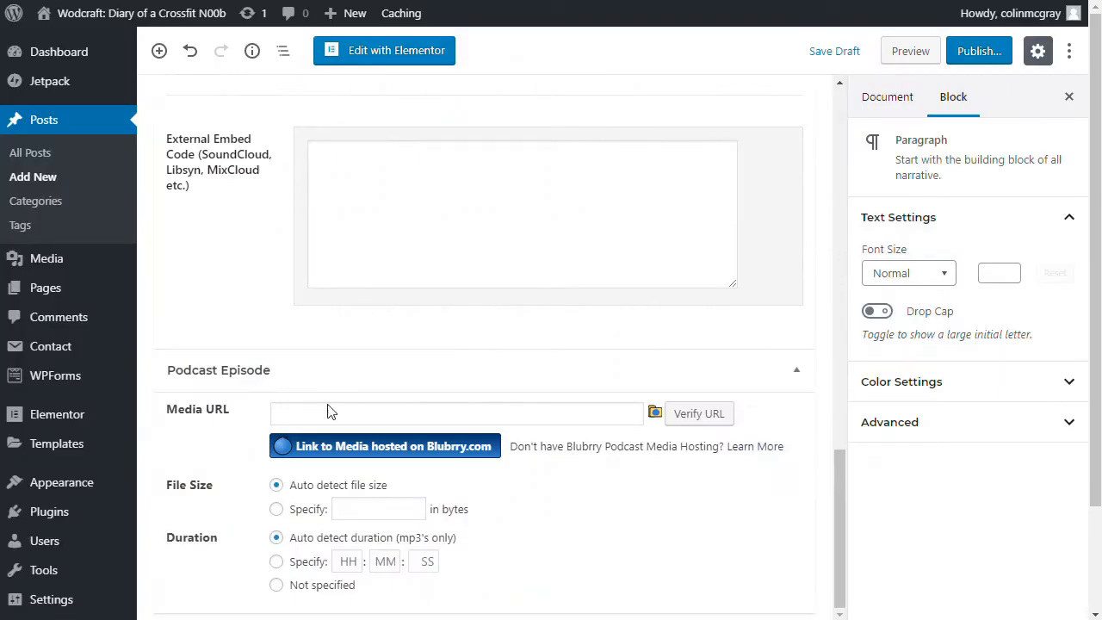
Enter the Buzzsprout MP3 link as Media URL, removing '?download=true' from the end
left_click(456, 414)
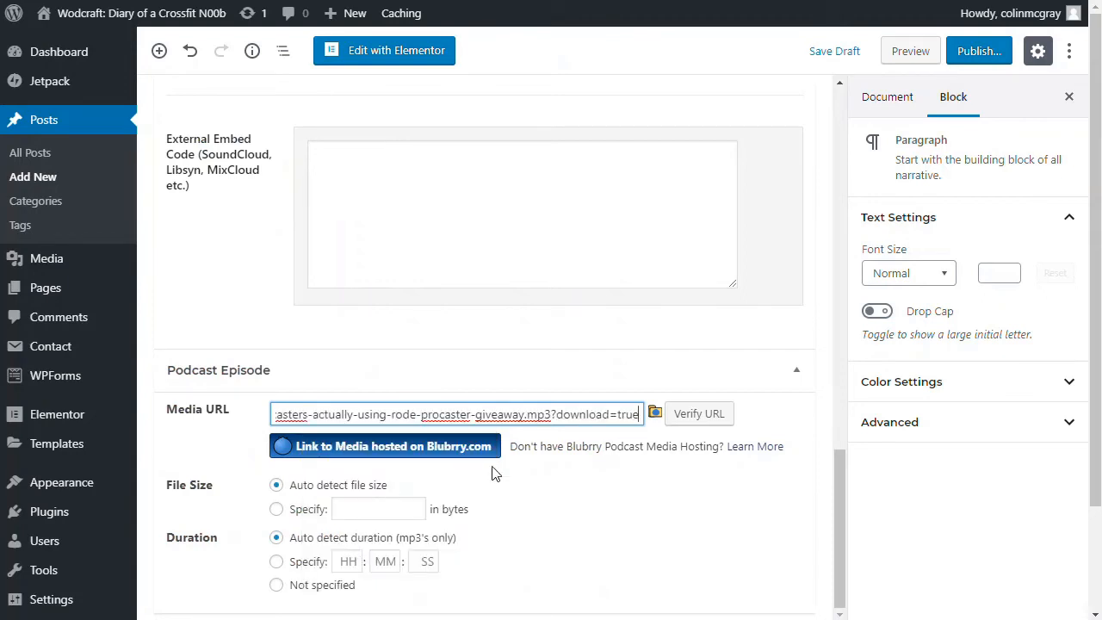
left_click(698, 414)
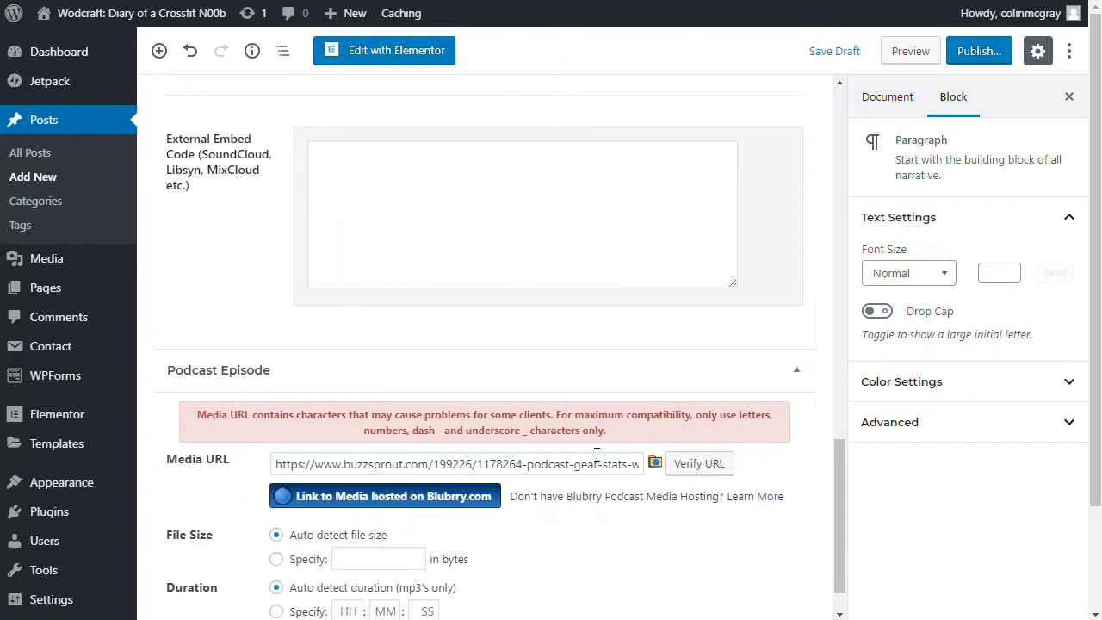
mouse_move(567, 464)
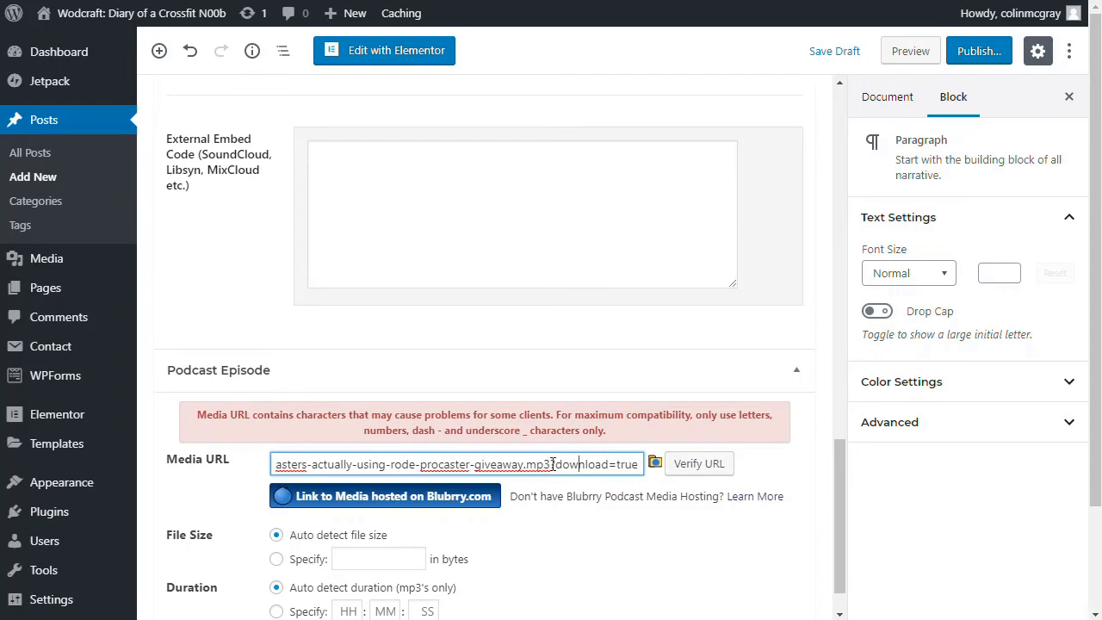
double_click(581, 464)
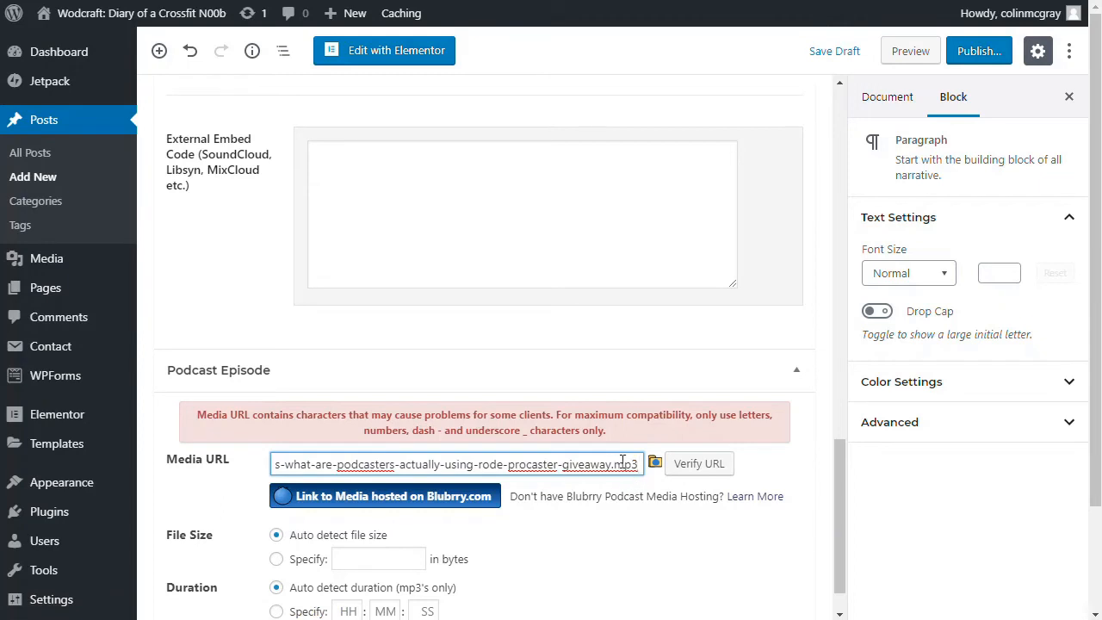
mouse_move(699, 463)
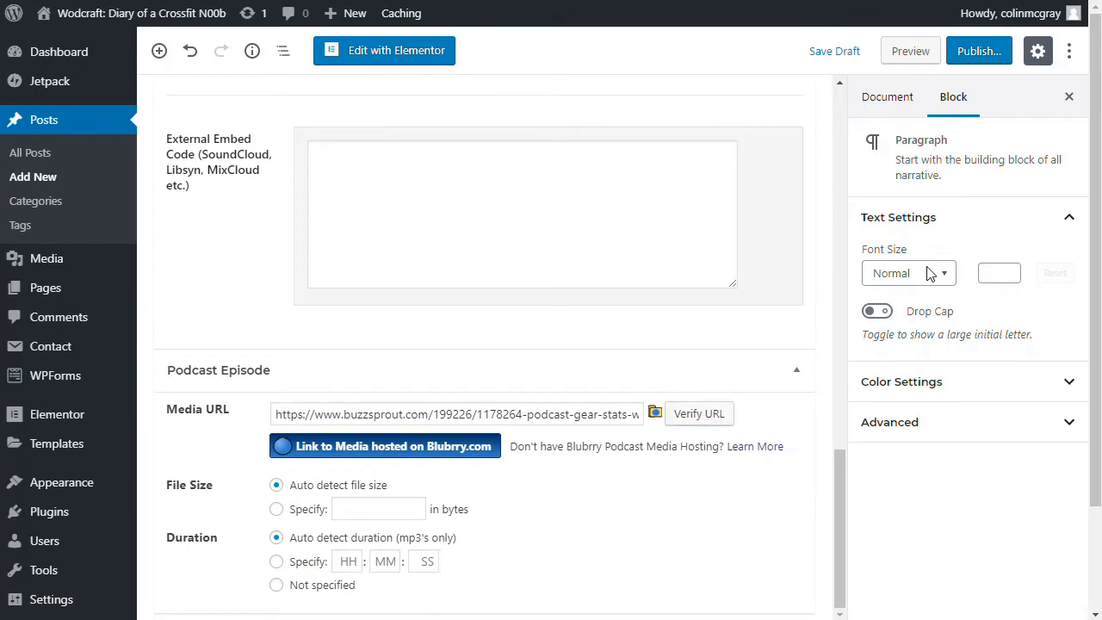
Publish 'My Podcast Title' and view the live post
left_click(979, 50)
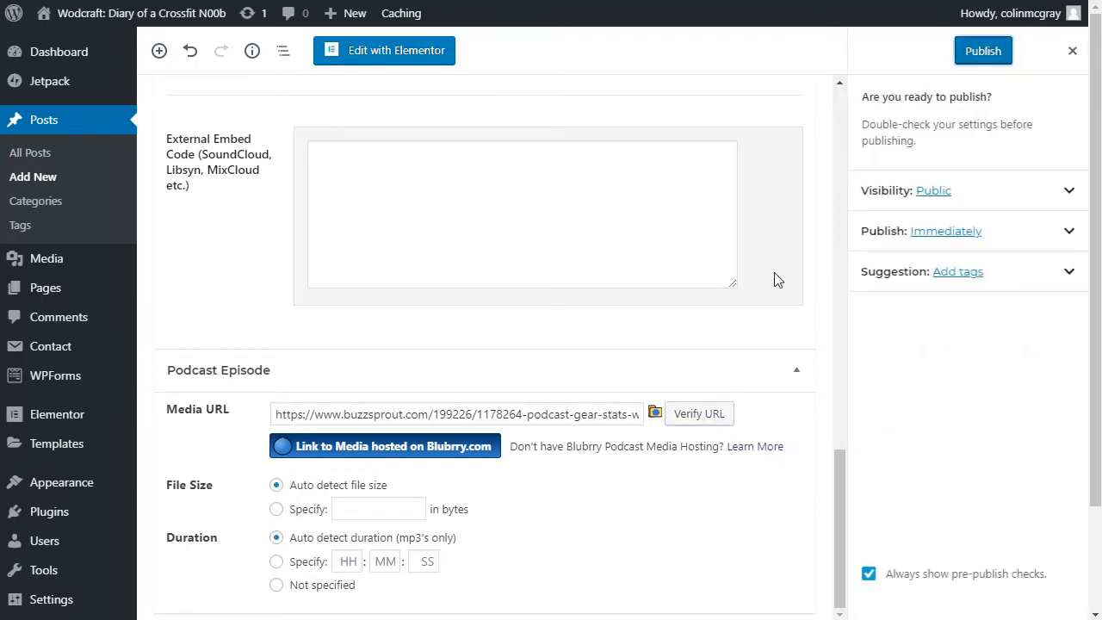
left_click(984, 50)
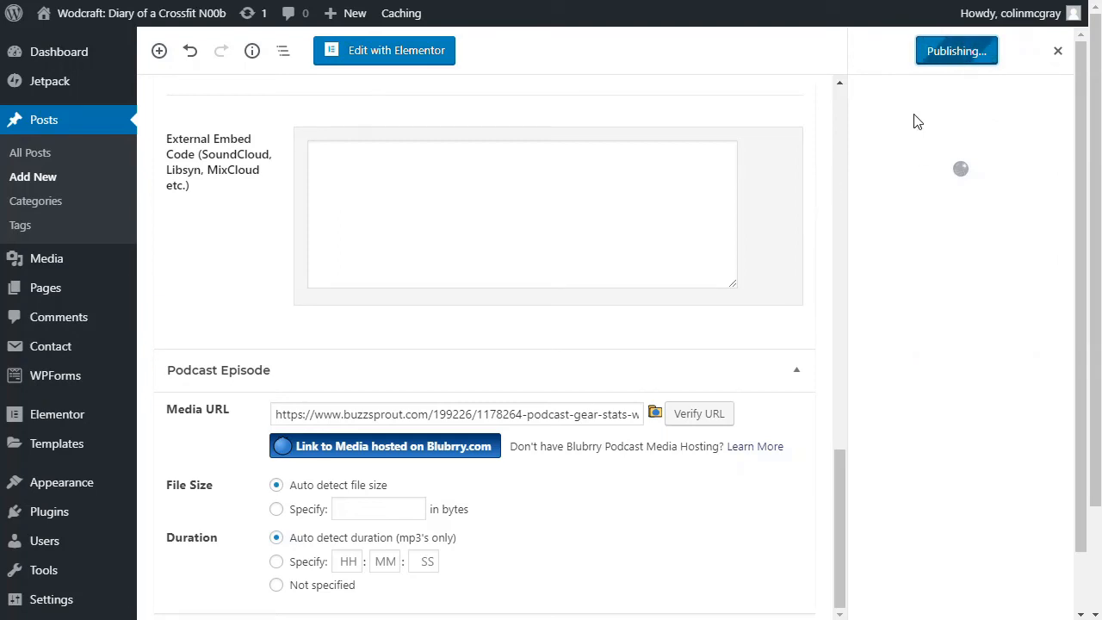
left_click(956, 50)
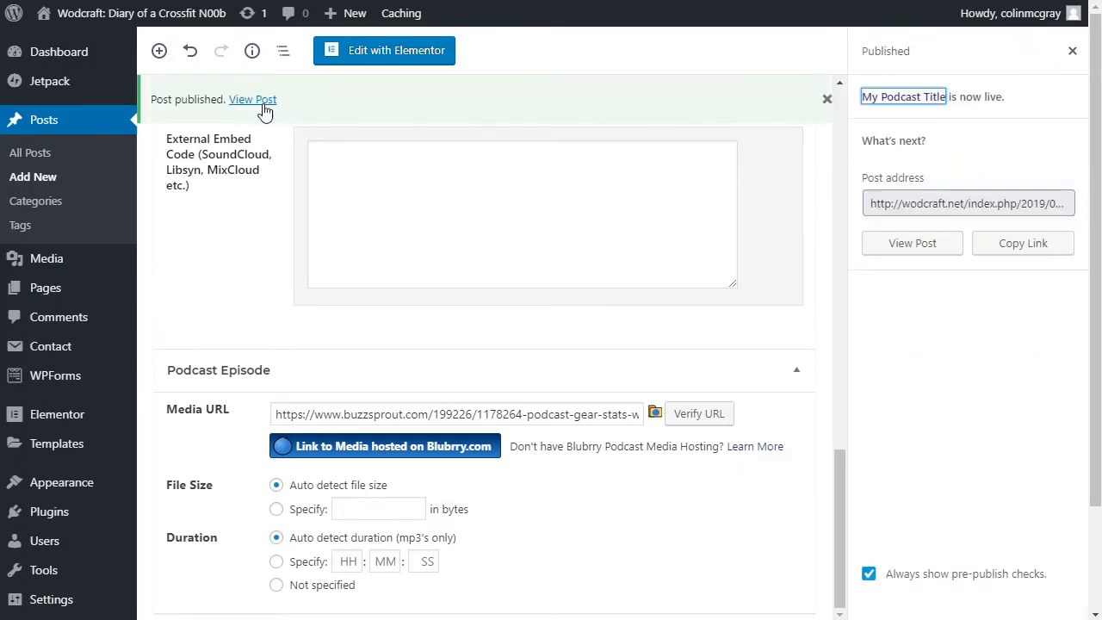
left_click(252, 99)
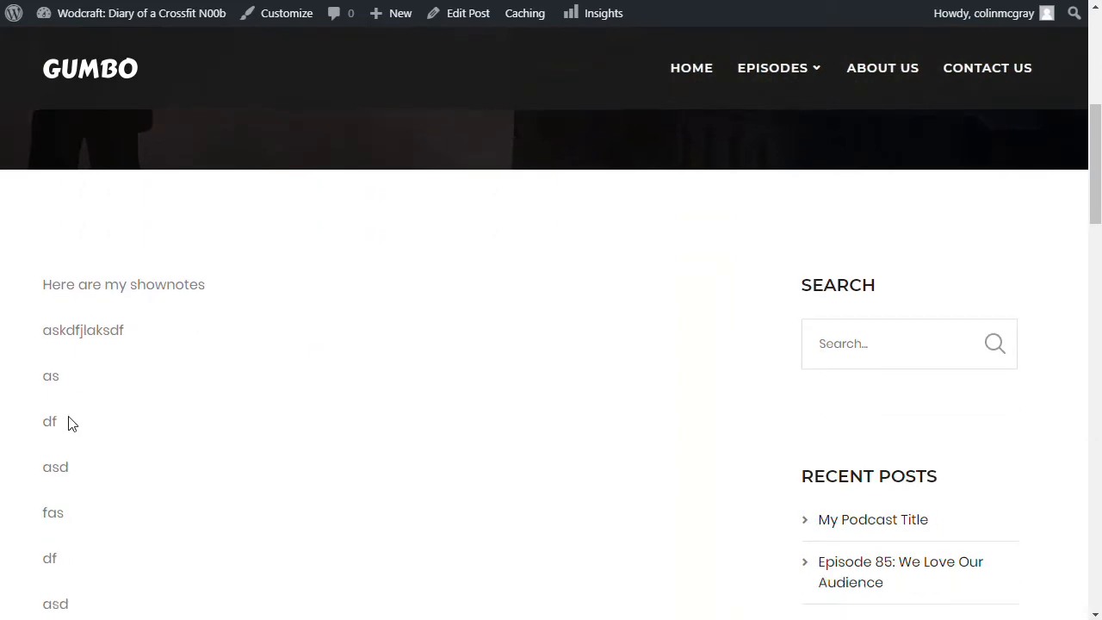
Check the live post shows only show notes, then reopen it in the editor
scroll("down", 3)
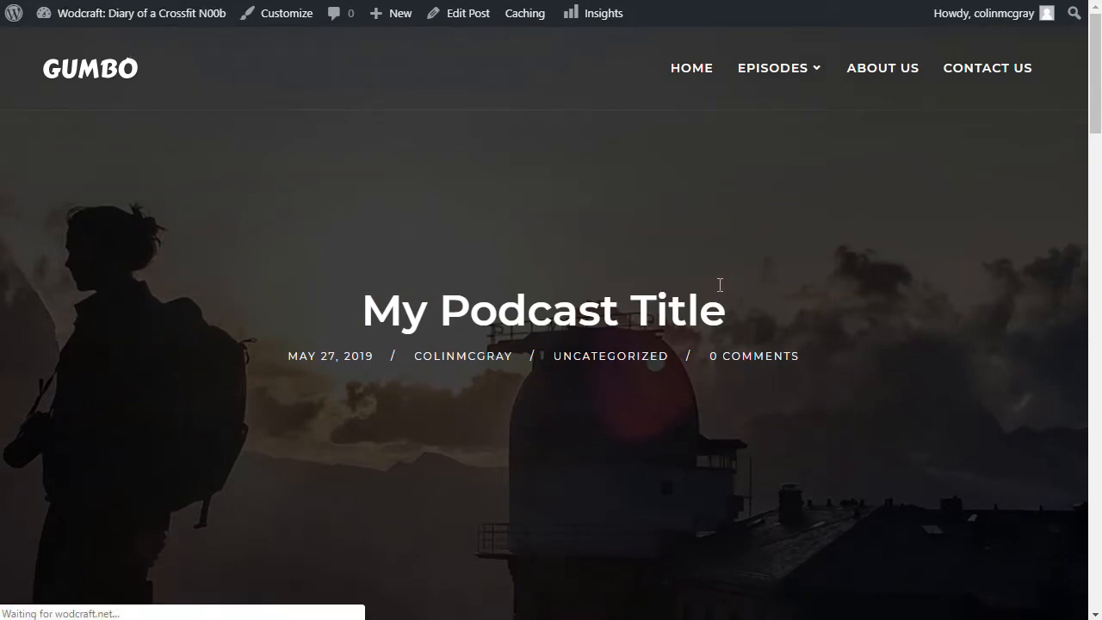
left_click(468, 13)
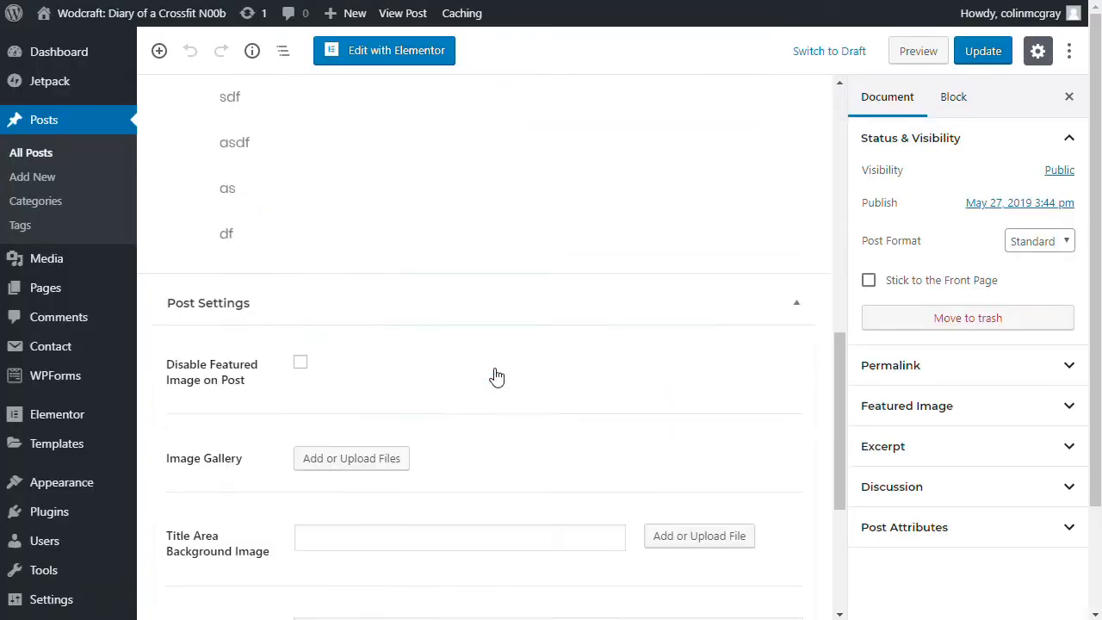
Paste the Buzzsprout player script into External Embed Code, update, and view the post
scroll("down", 3)
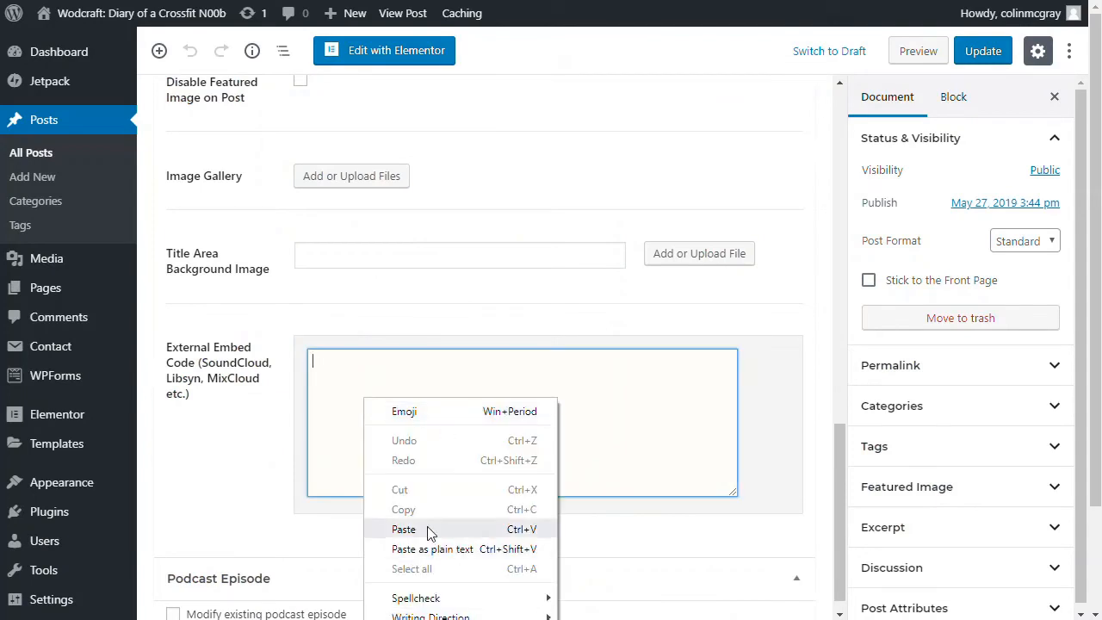
left_click(404, 529)
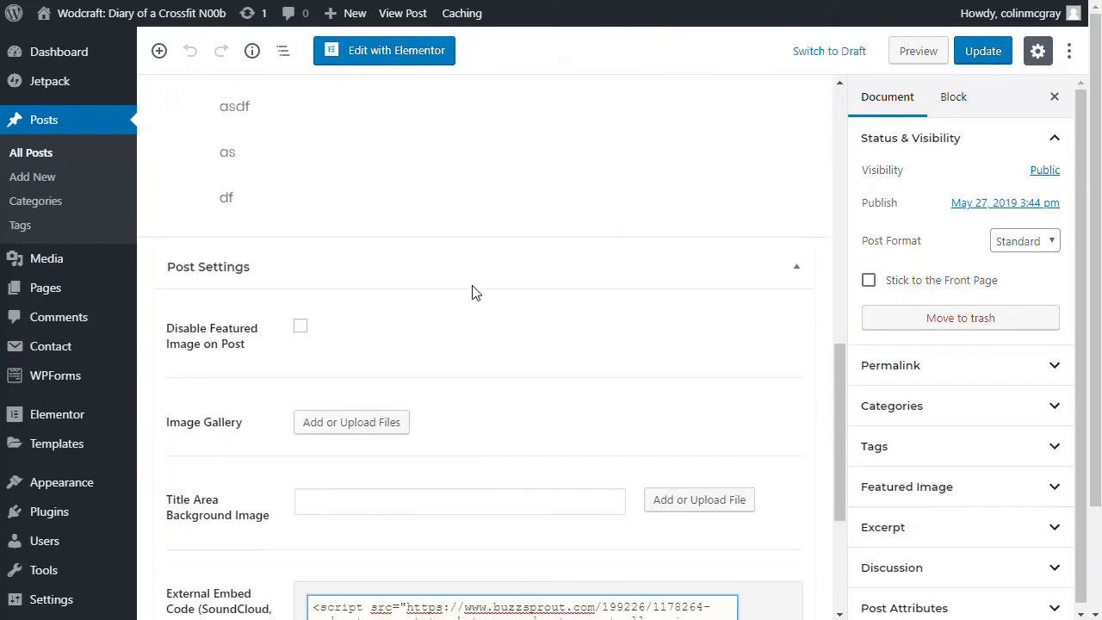
scroll("down", 3)
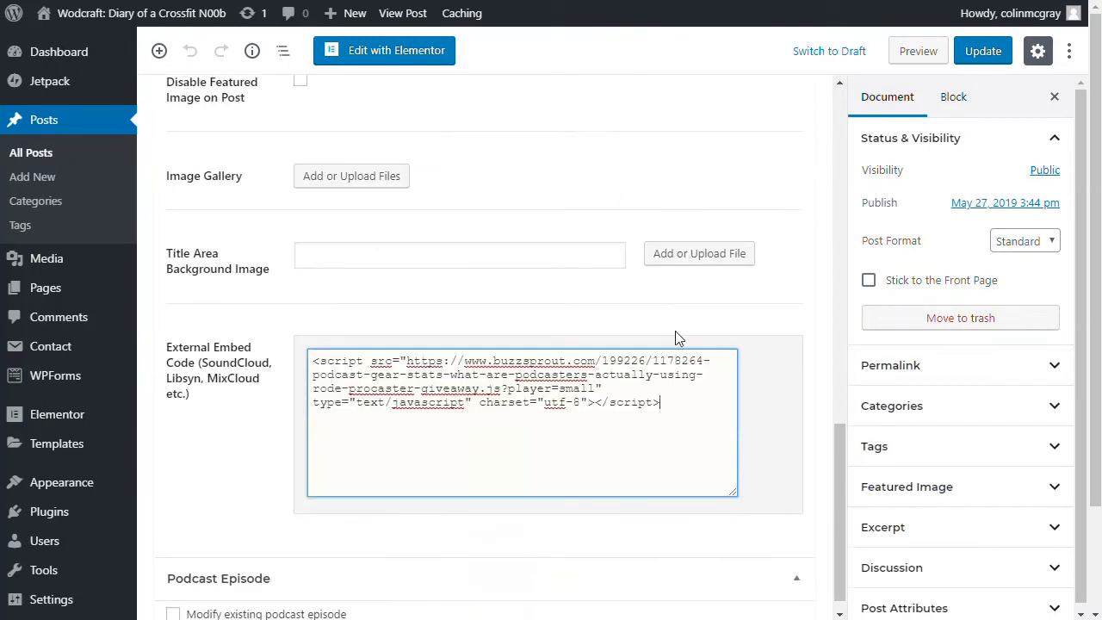
scroll("down", 3)
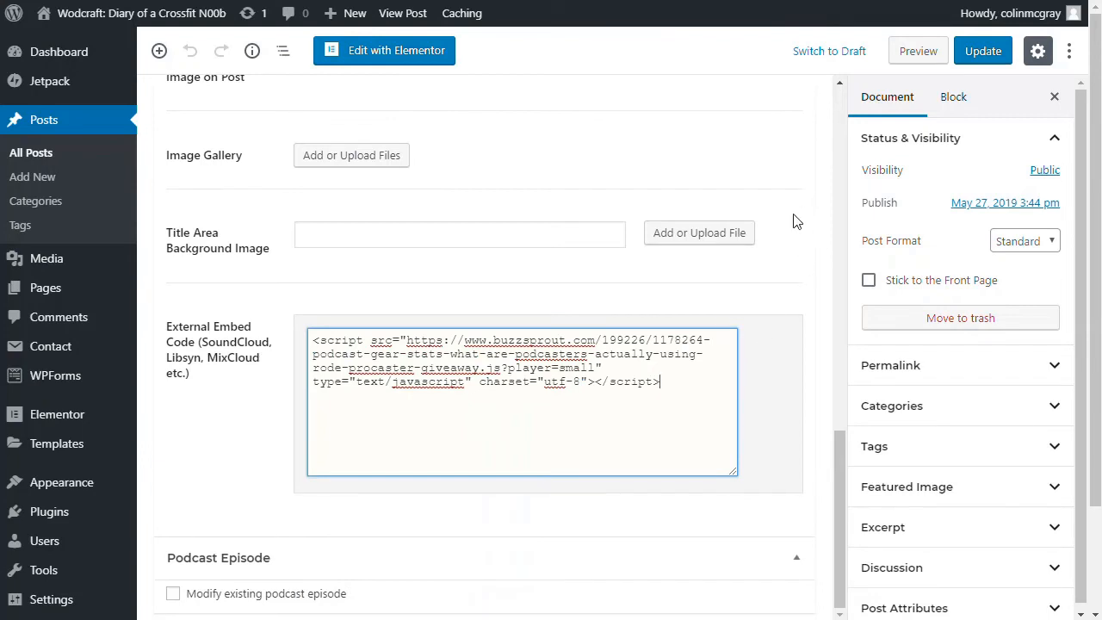
left_click(983, 51)
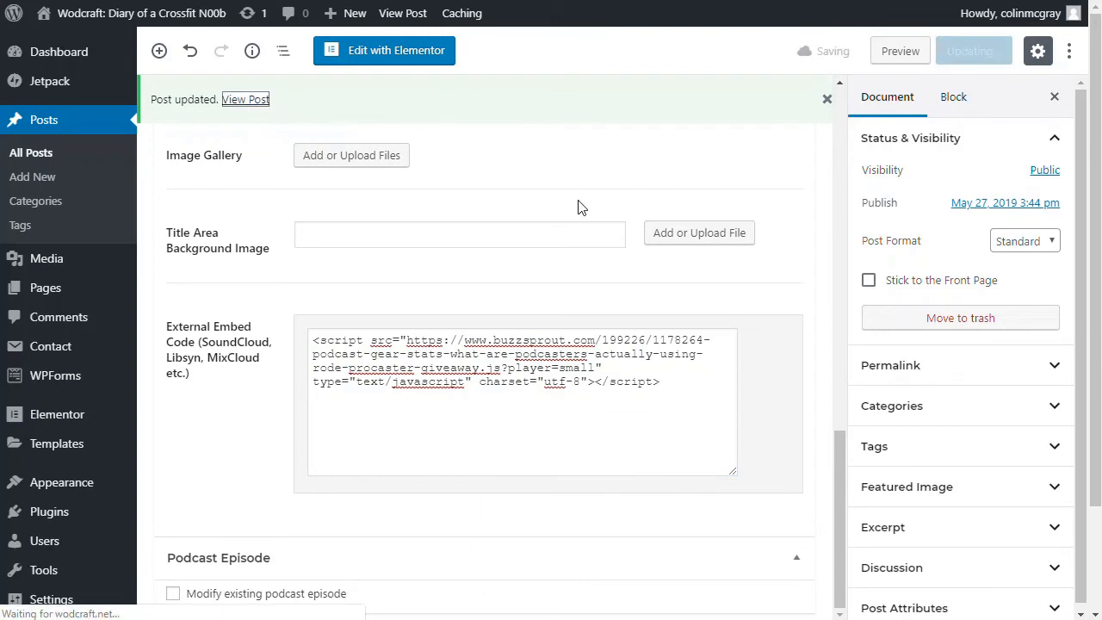
left_click(246, 99)
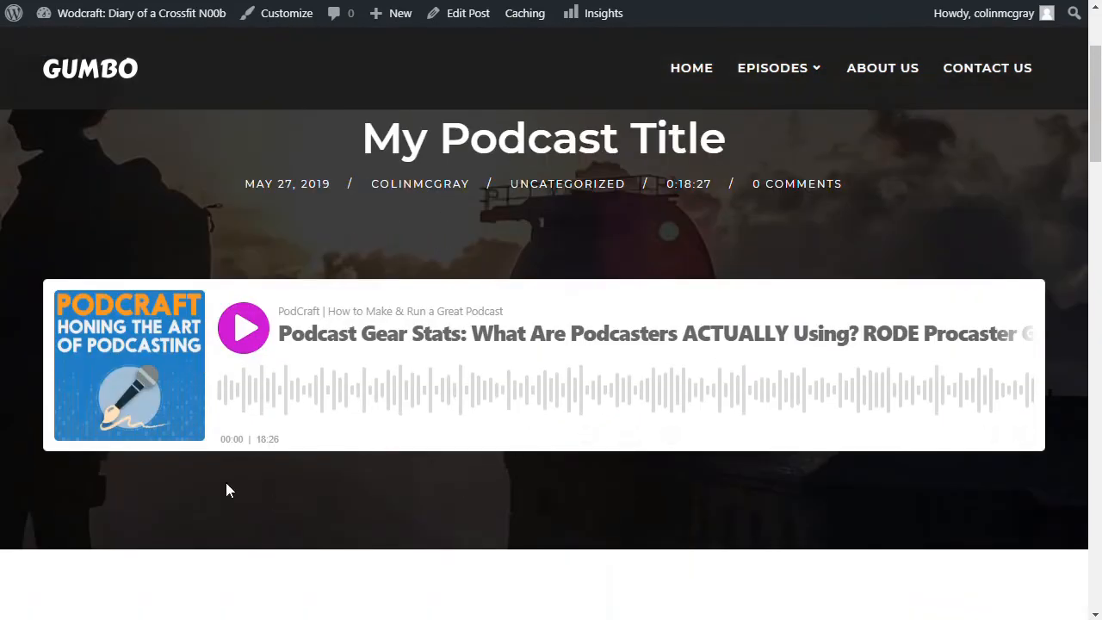
mouse_move(173, 340)
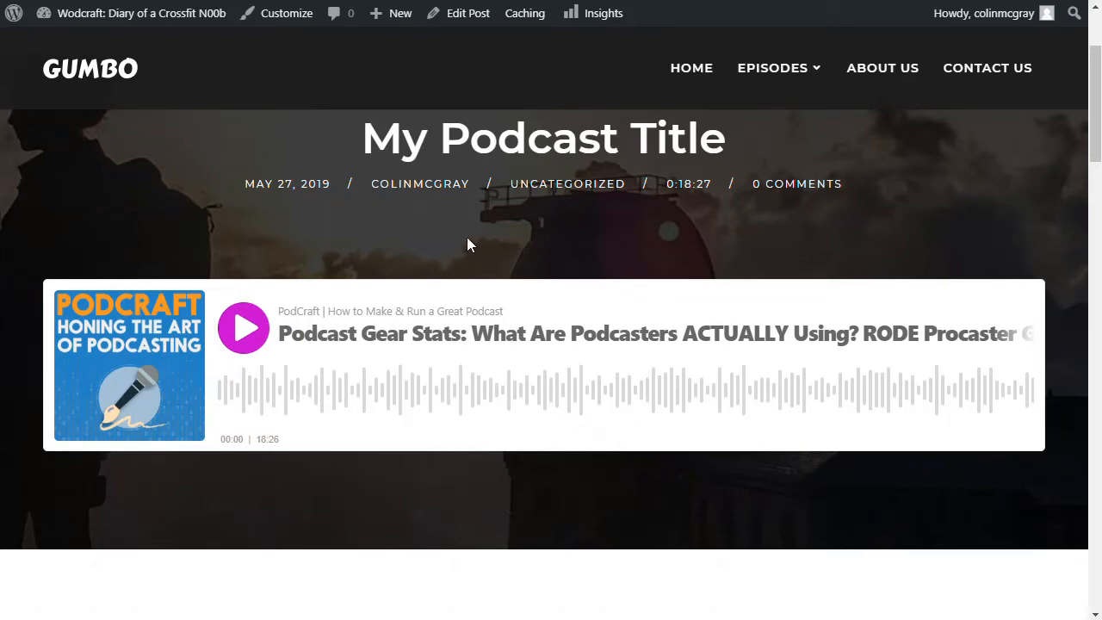
mouse_move(446, 326)
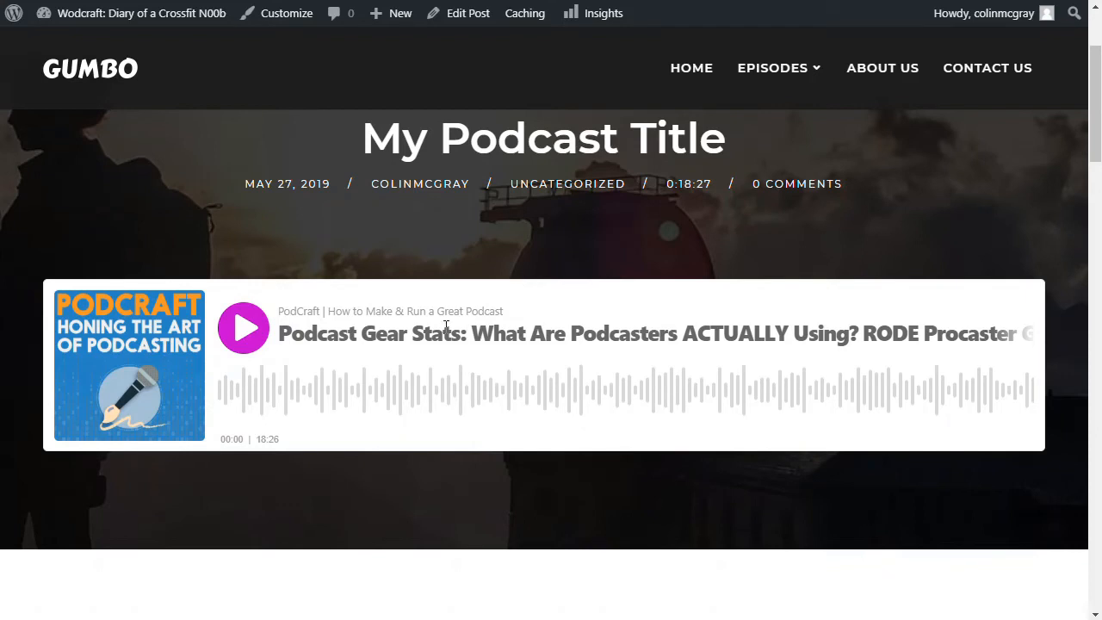
mouse_move(459, 248)
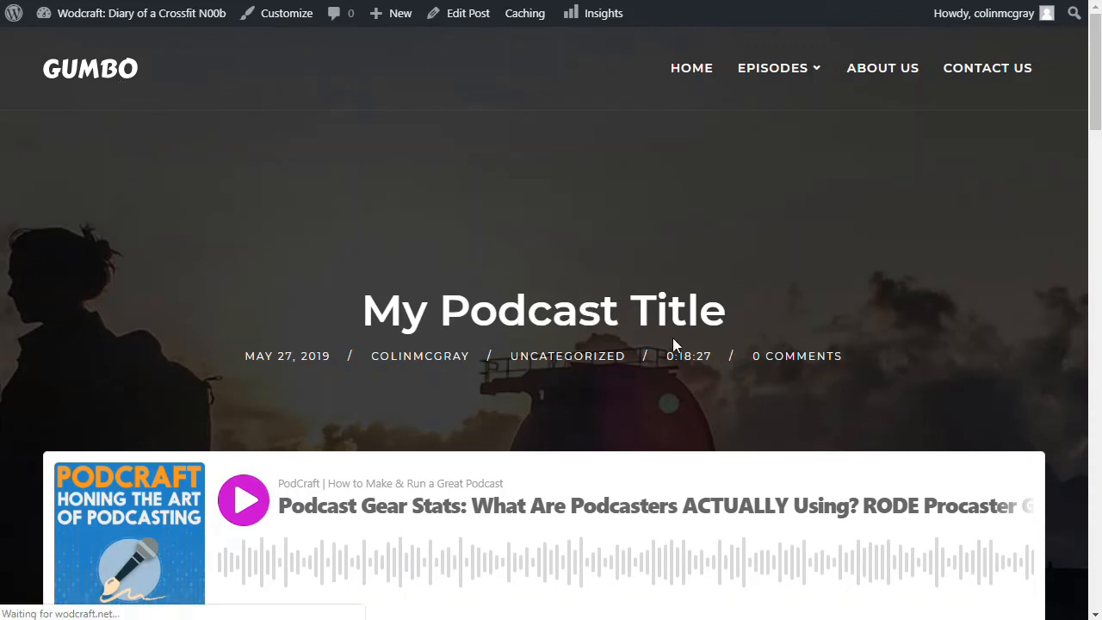
mouse_move(668, 330)
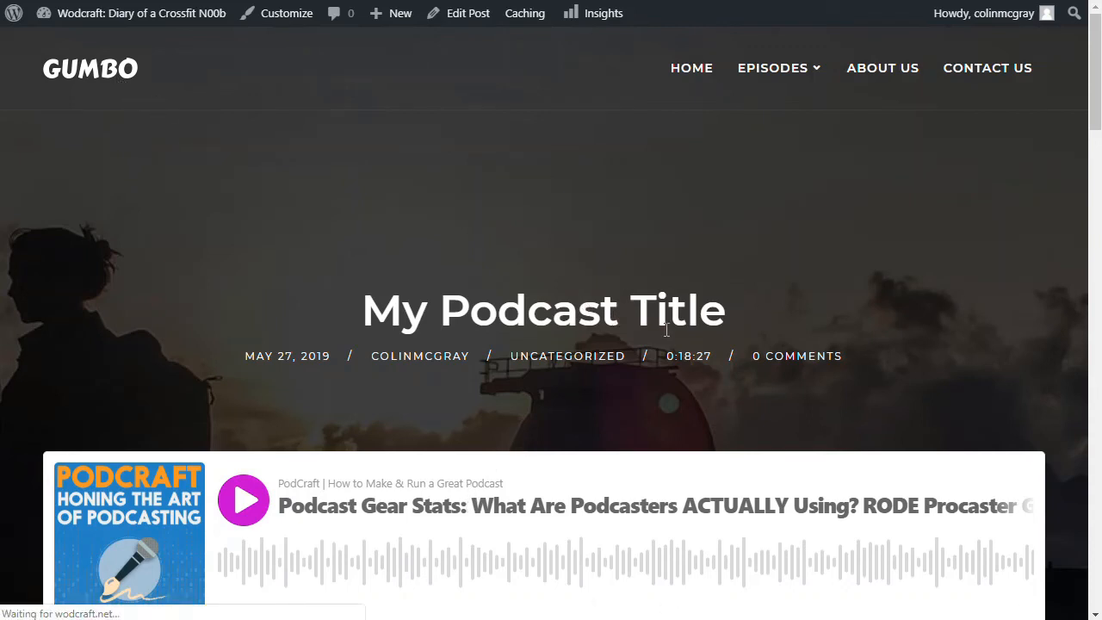
mouse_move(504, 298)
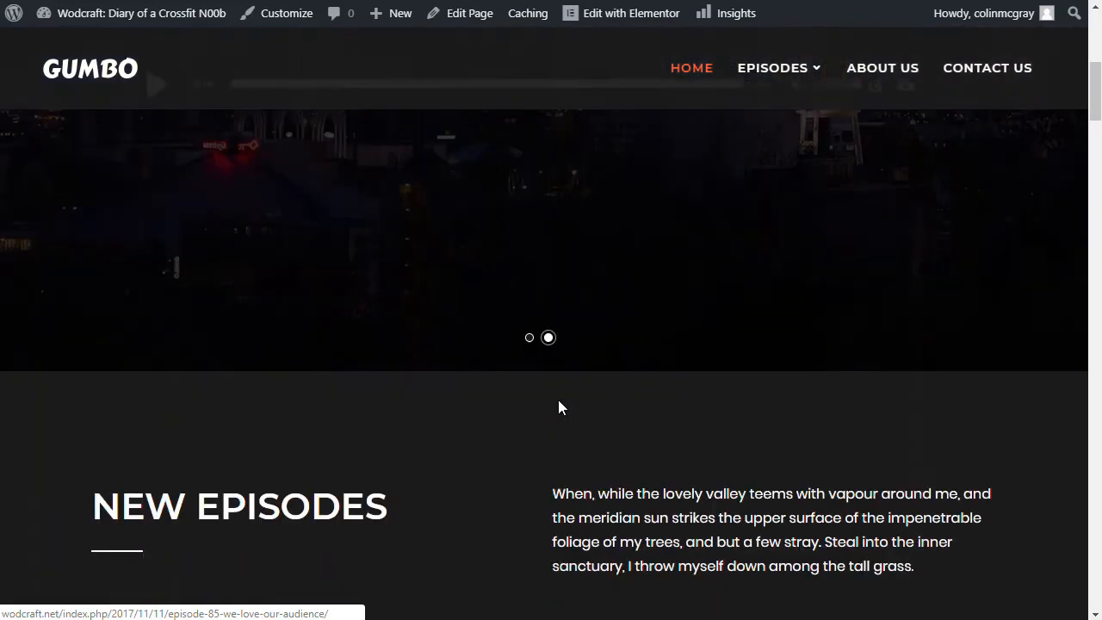
Review the embedded Buzzsprout player on the post, then go to the site homepage
scroll("down", 3)
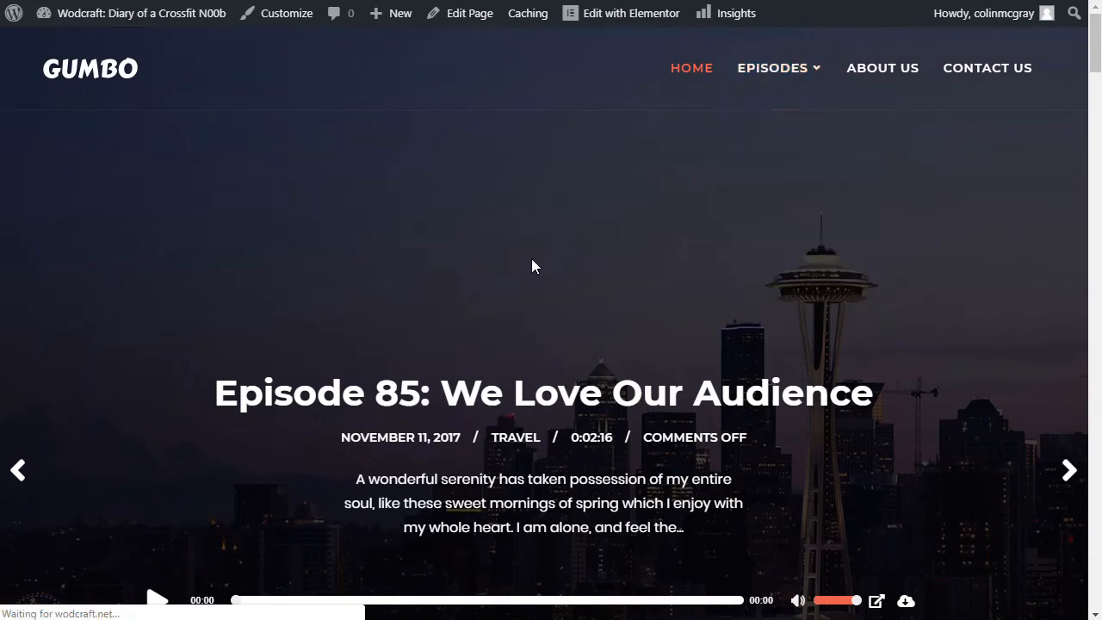
mouse_move(534, 254)
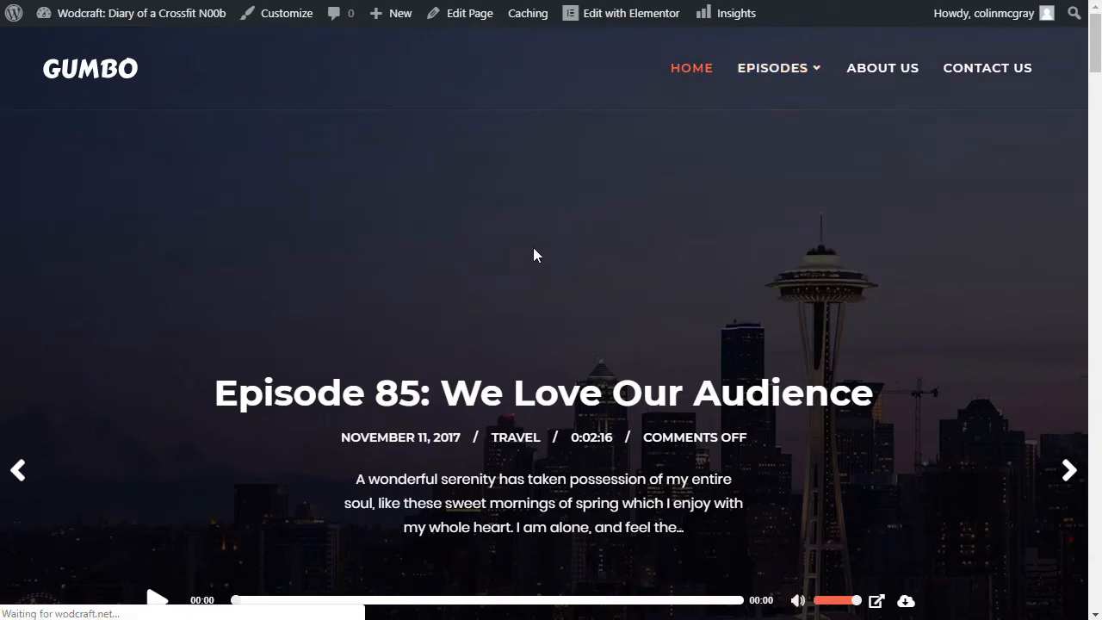
left_click(772, 67)
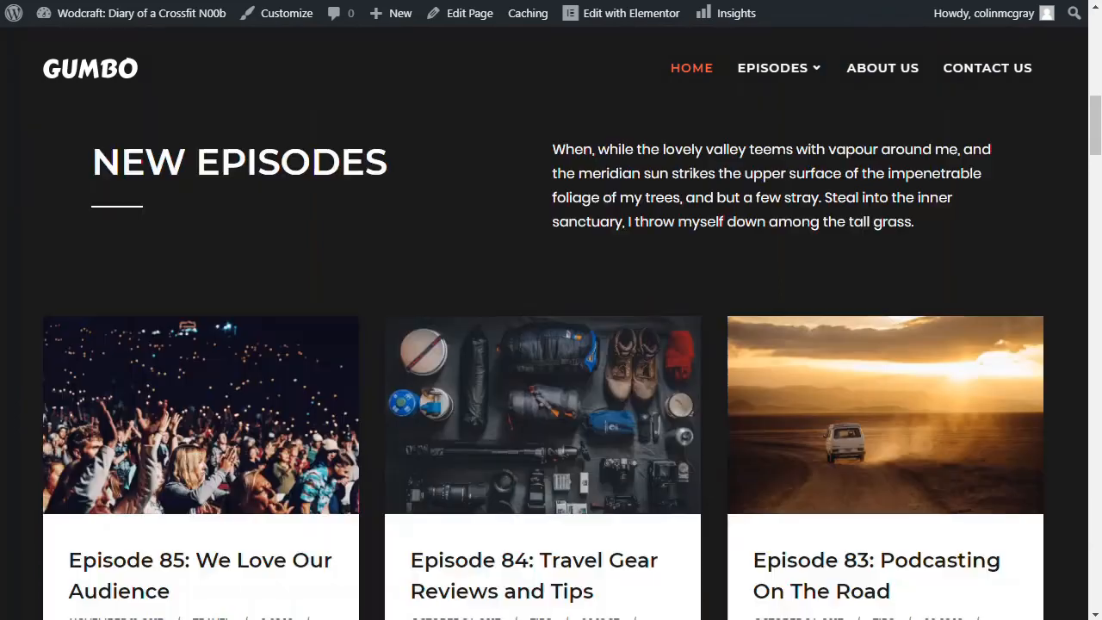
mouse_move(568, 323)
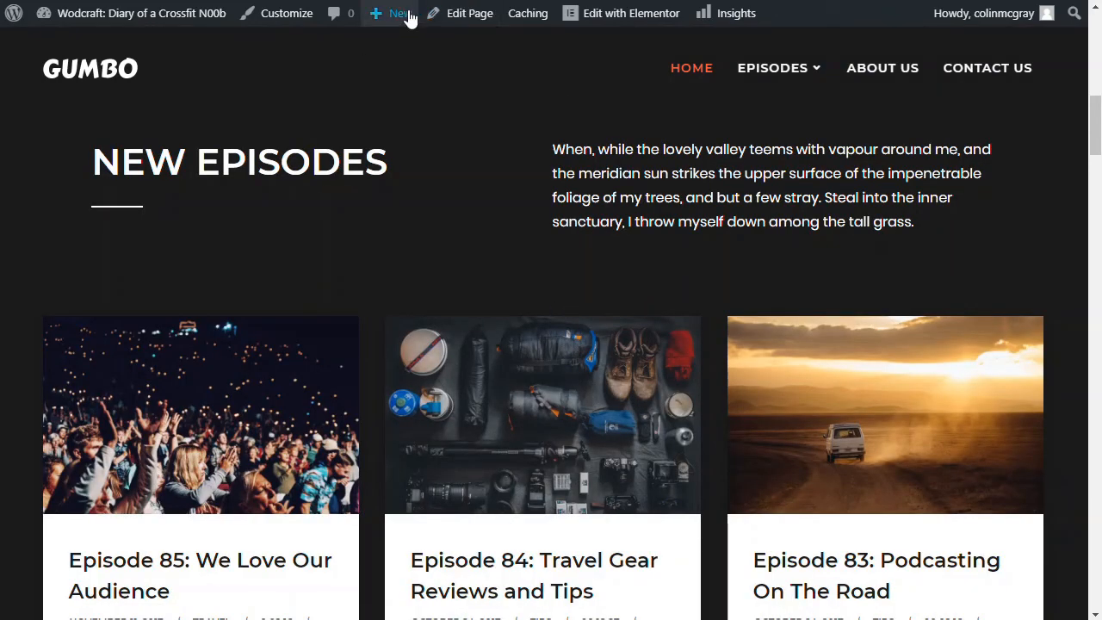
Create the episode 5 post and verify its Buzzsprout media URL (18:27 duration)
left_click(400, 13)
type("EPISODE 5")
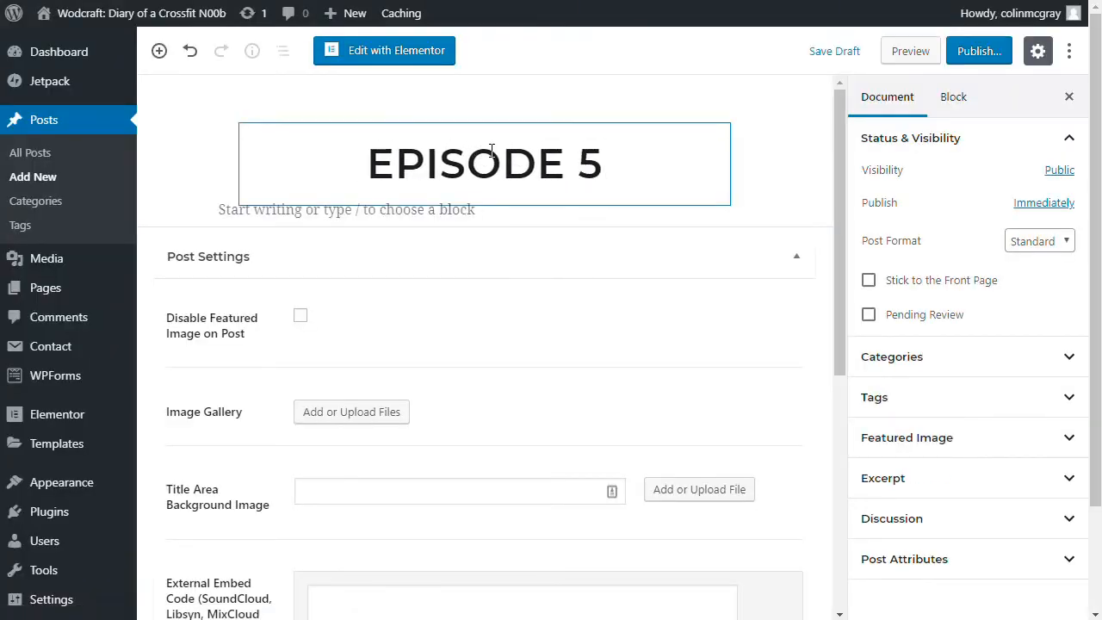
type("asdfasd")
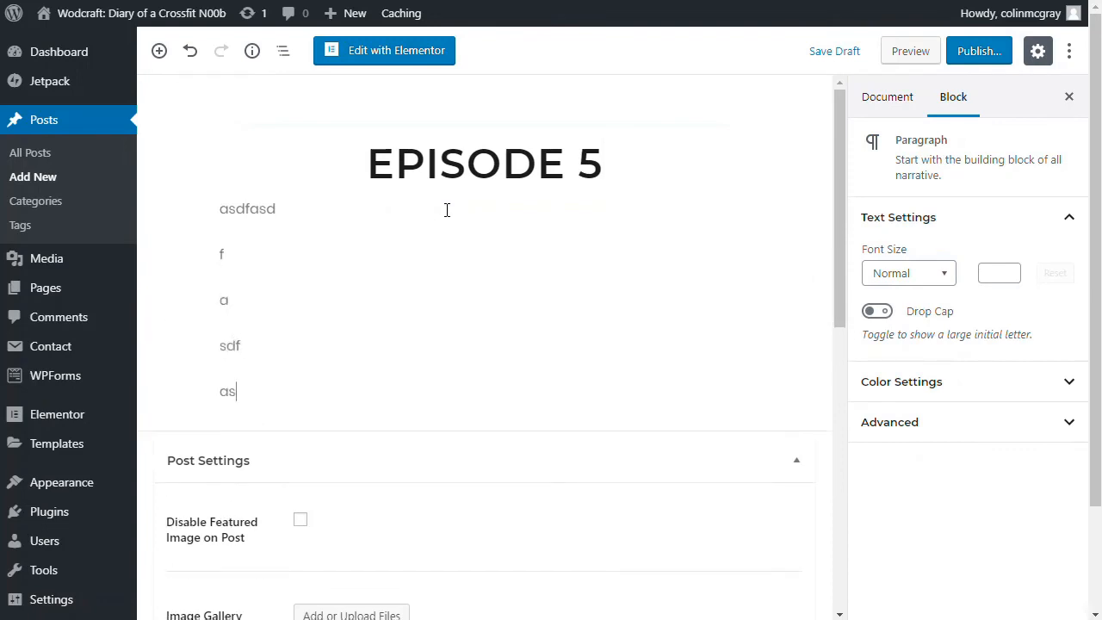
scroll("down", 3)
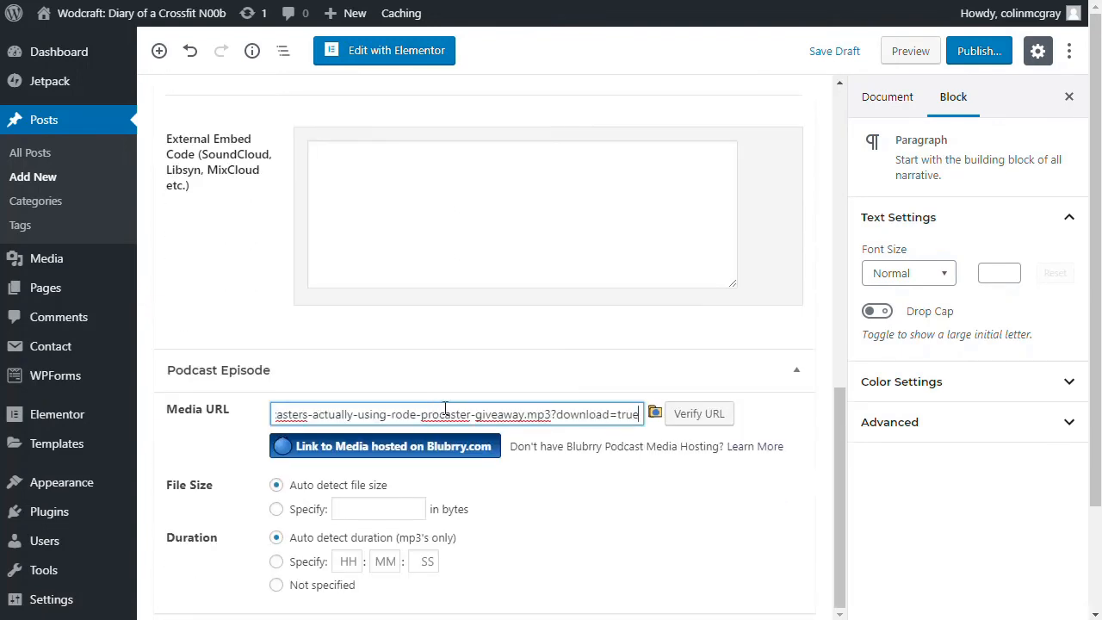
left_click(456, 414)
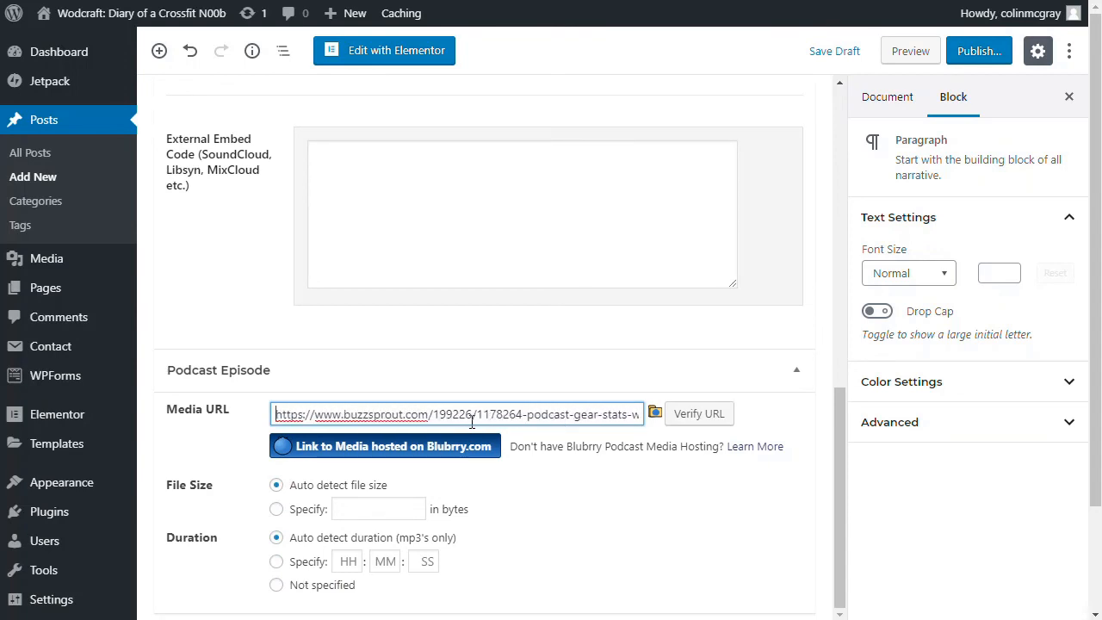
left_click(699, 413)
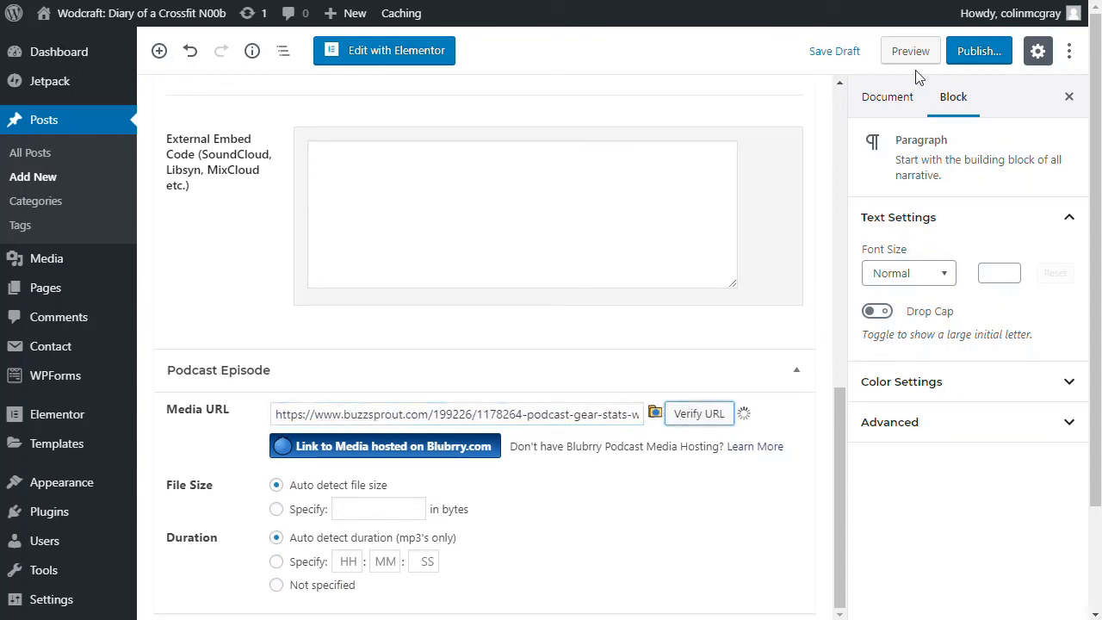
Publish the episode 5 post and view its live page with the audio player
left_click(698, 413)
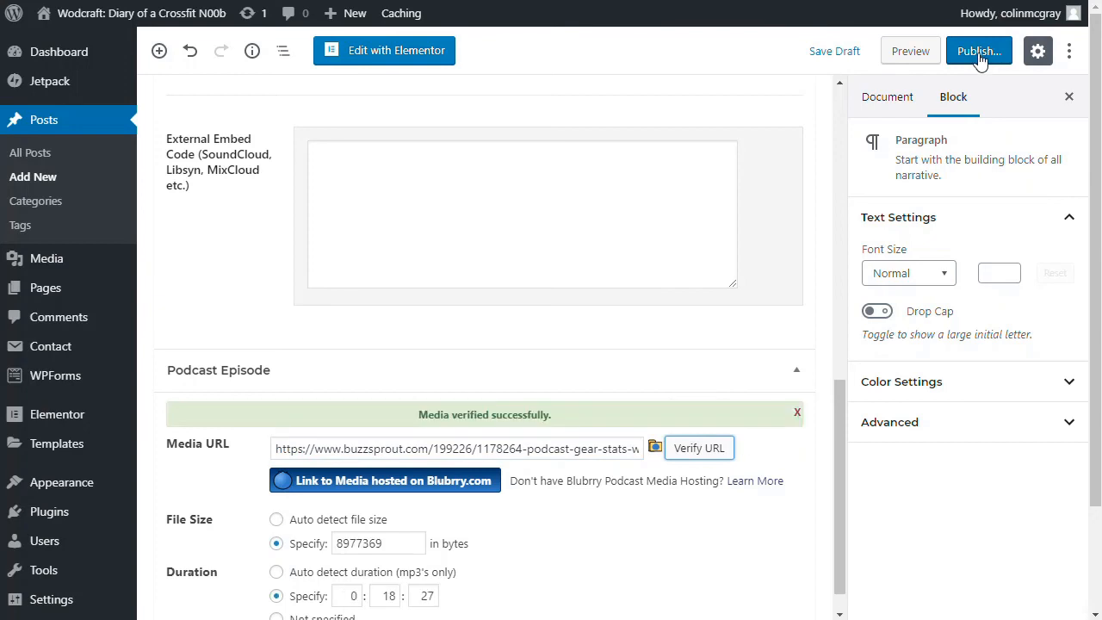
left_click(978, 50)
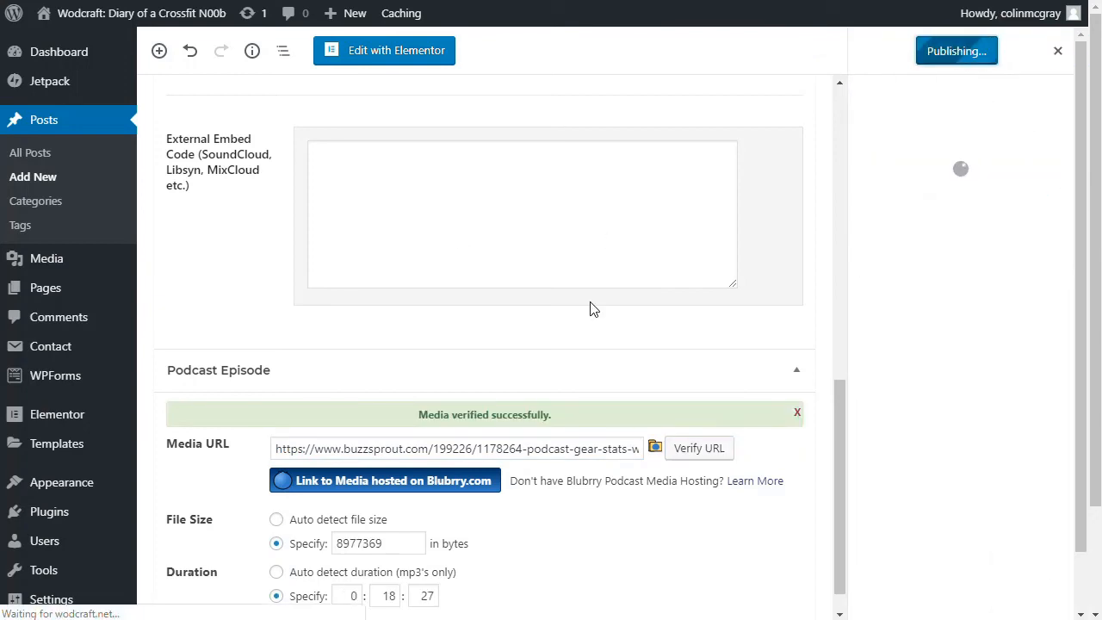
left_click(956, 50)
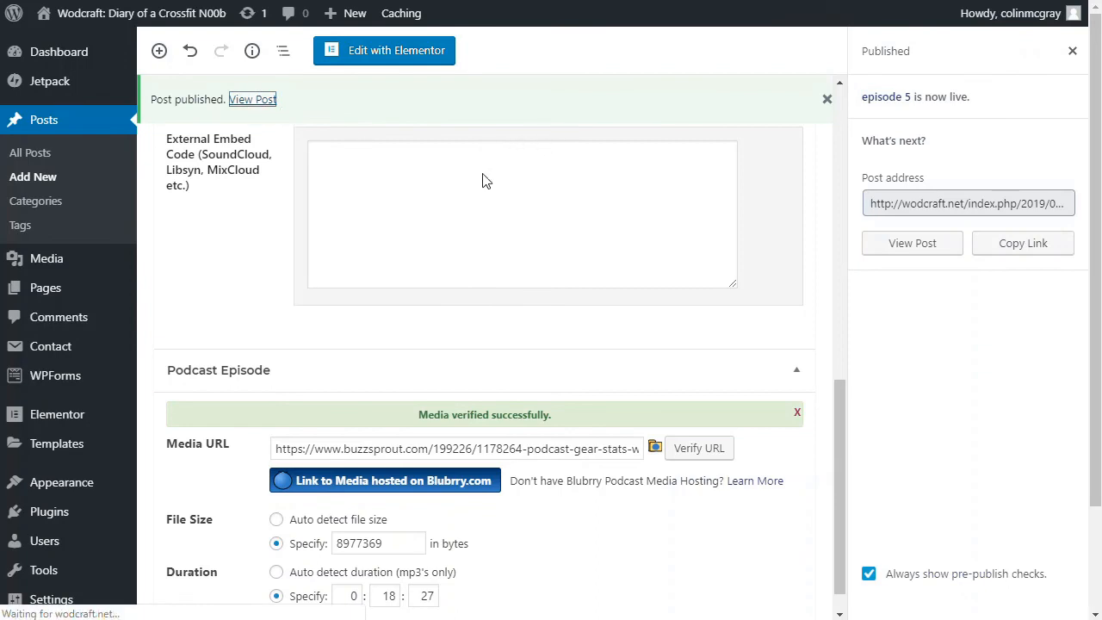
left_click(251, 99)
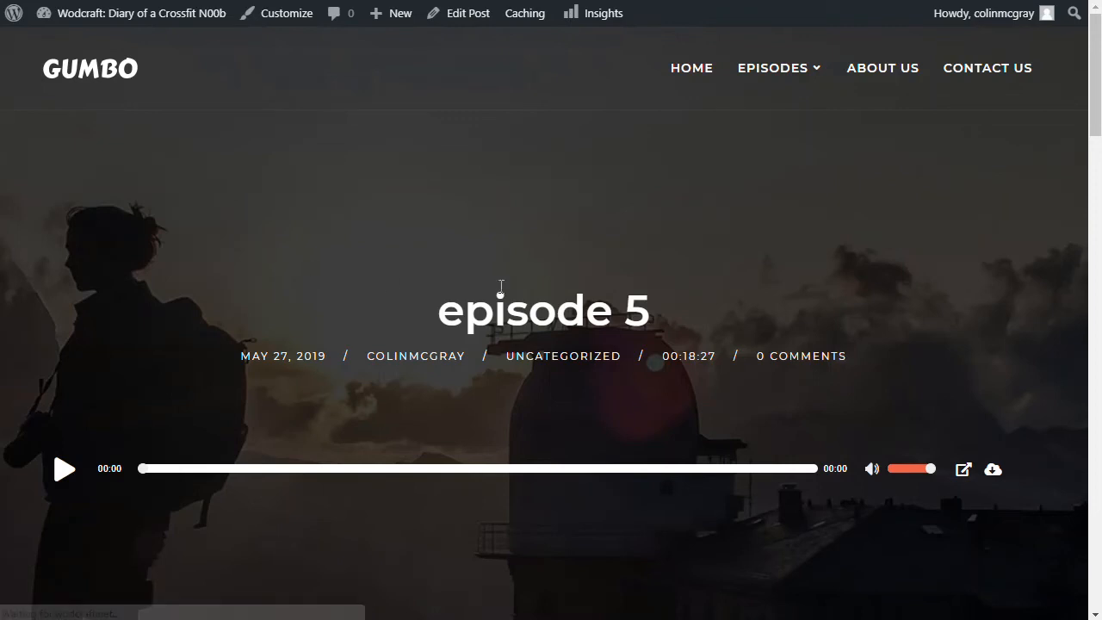
mouse_move(66, 470)
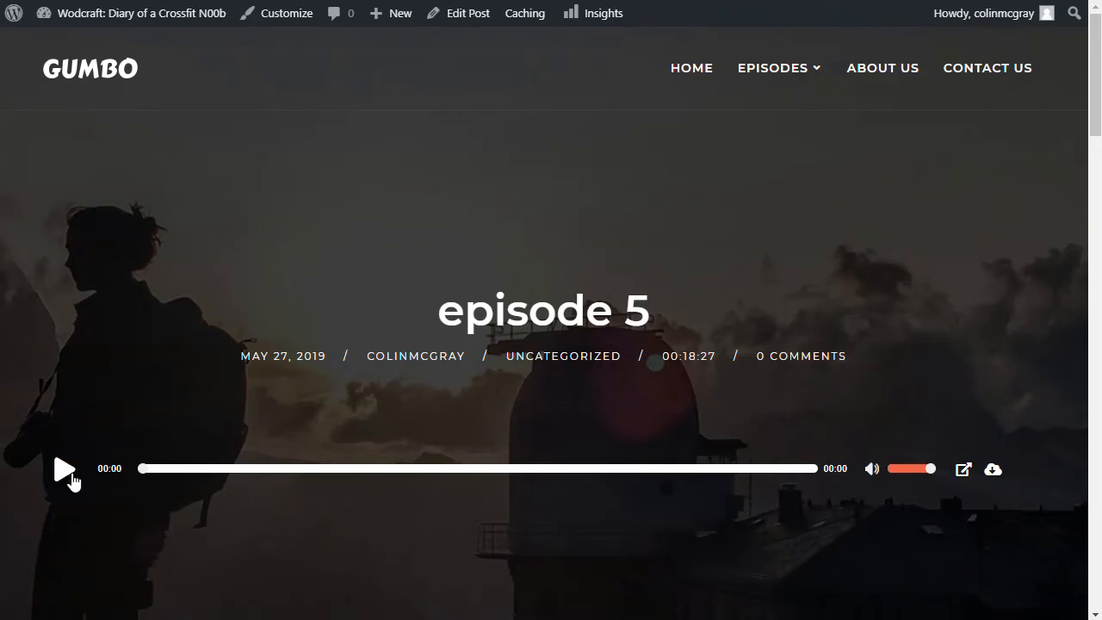
mouse_move(439, 377)
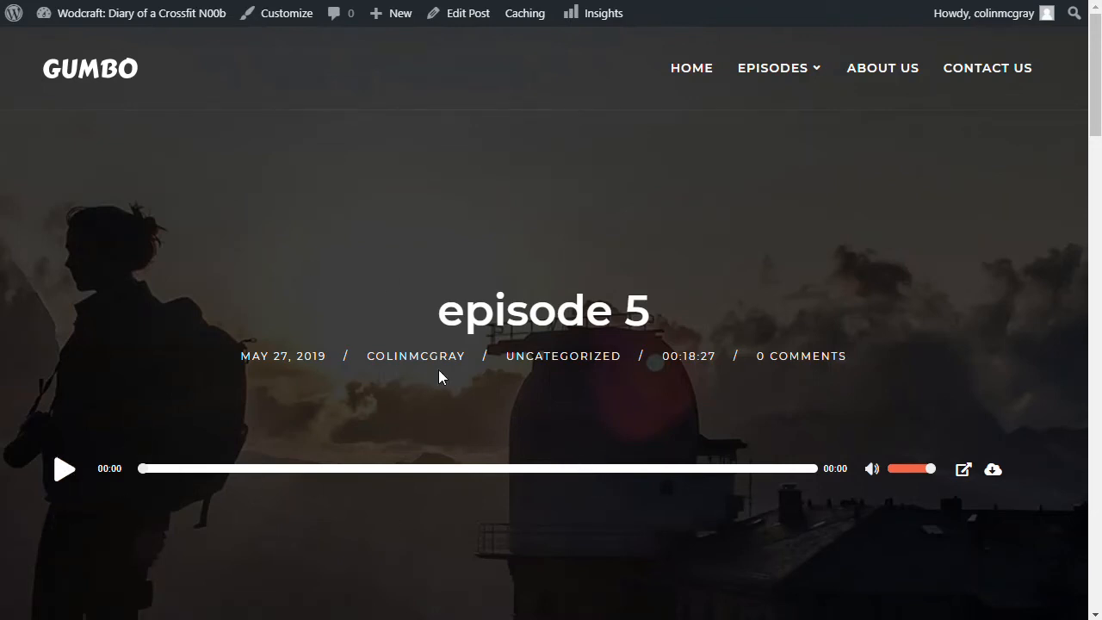
mouse_move(663, 323)
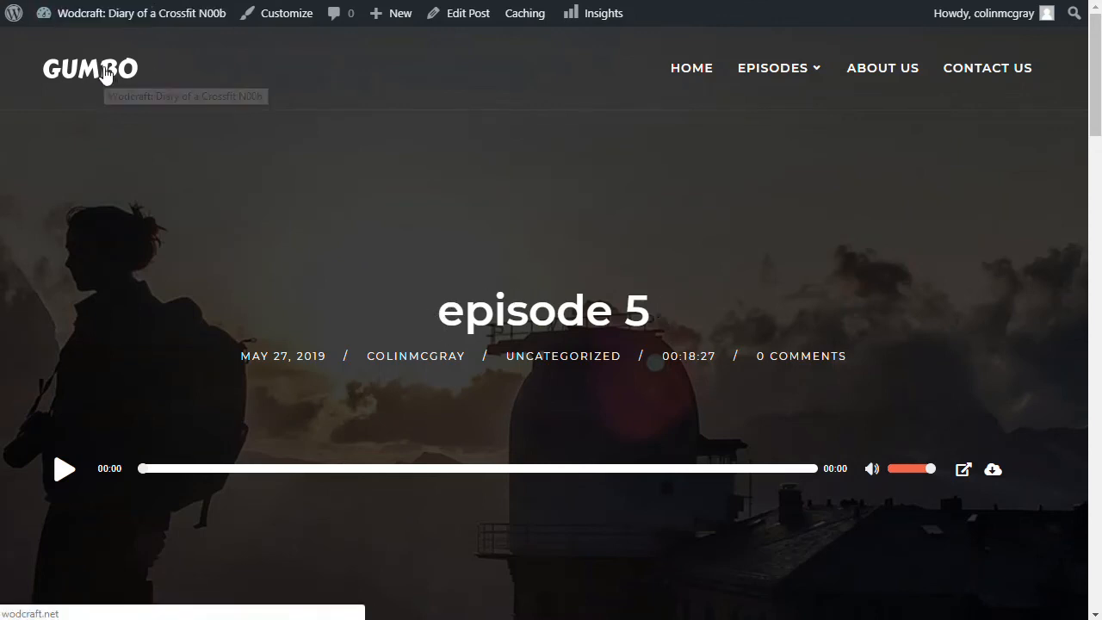
mouse_move(442, 310)
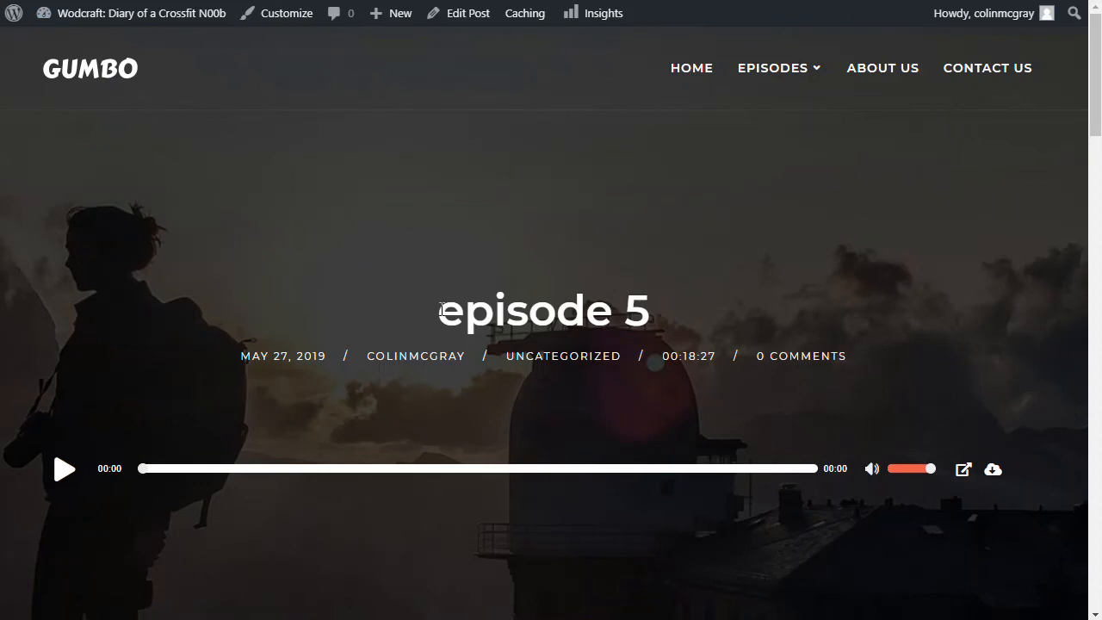
mouse_move(110, 77)
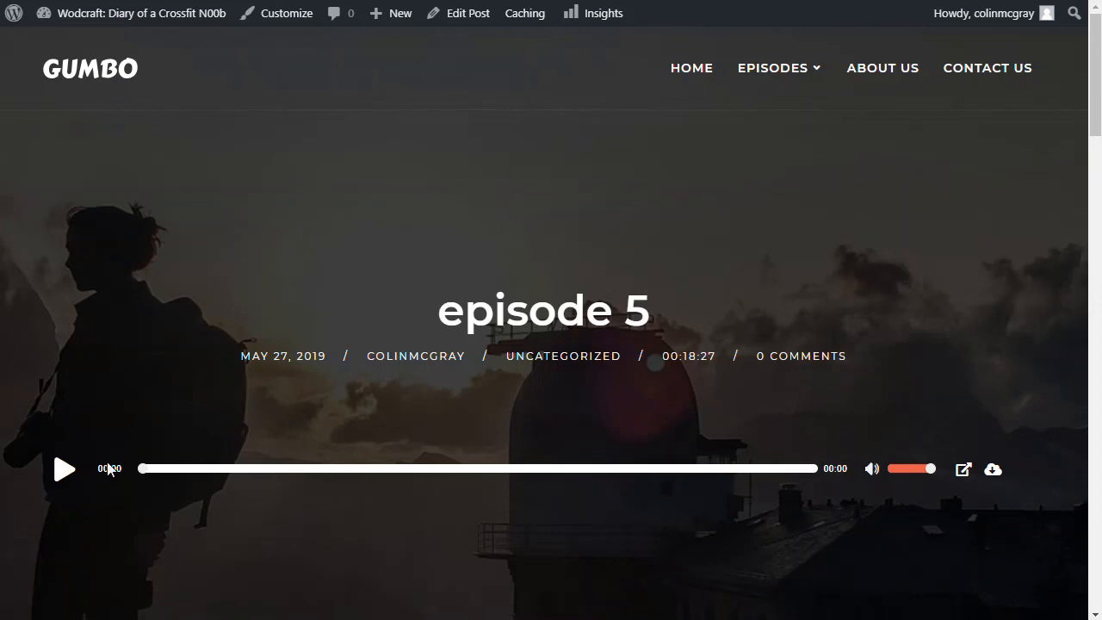
mouse_move(177, 558)
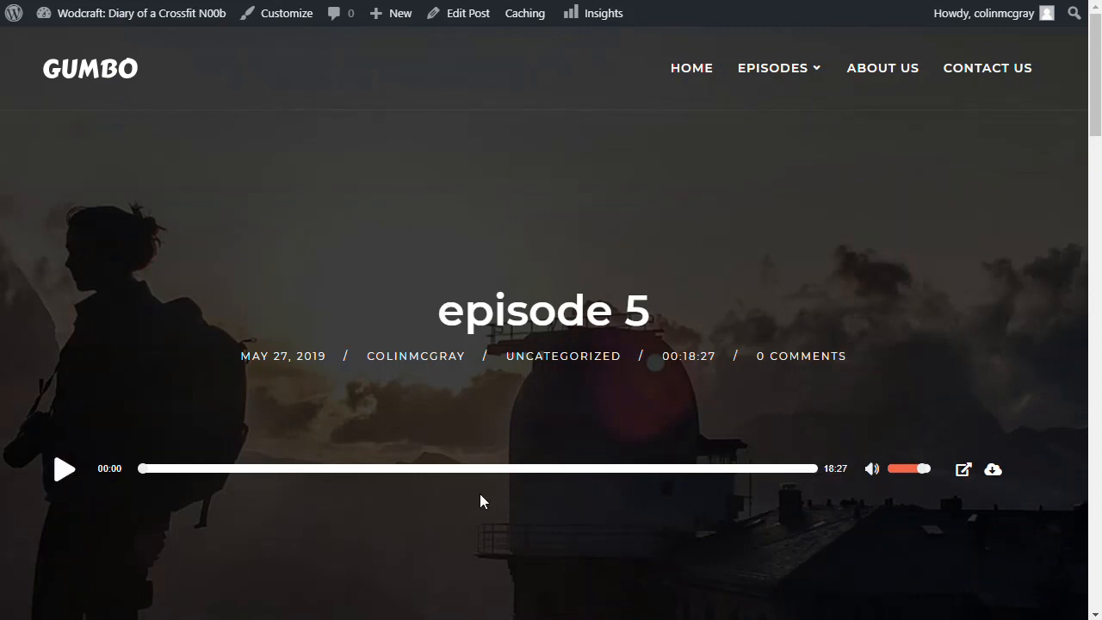
mouse_move(991, 473)
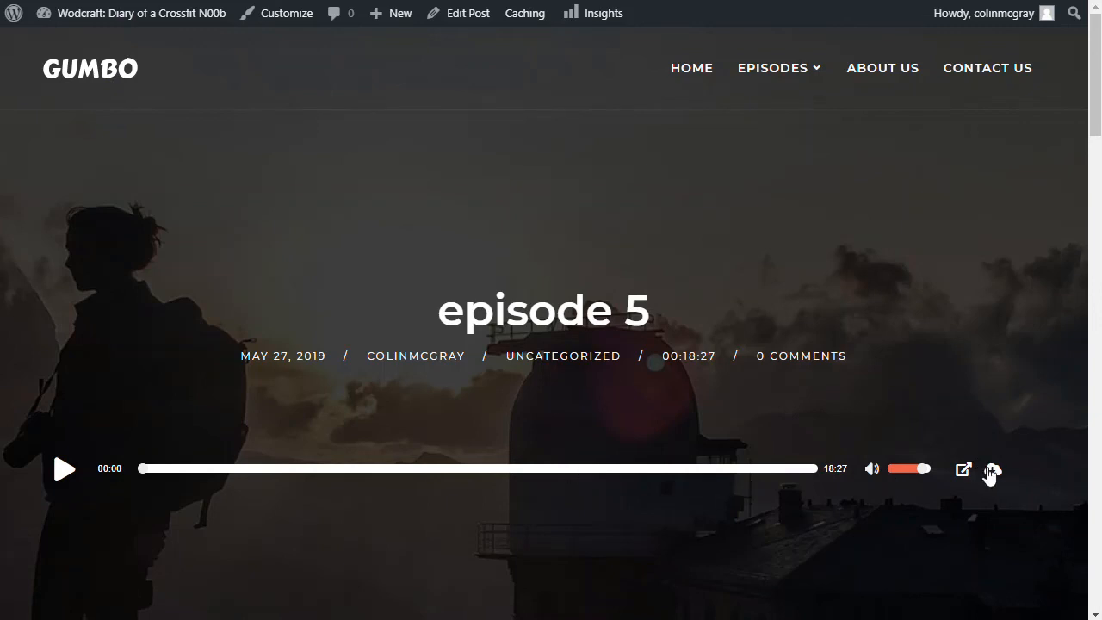
scroll("down", 3)
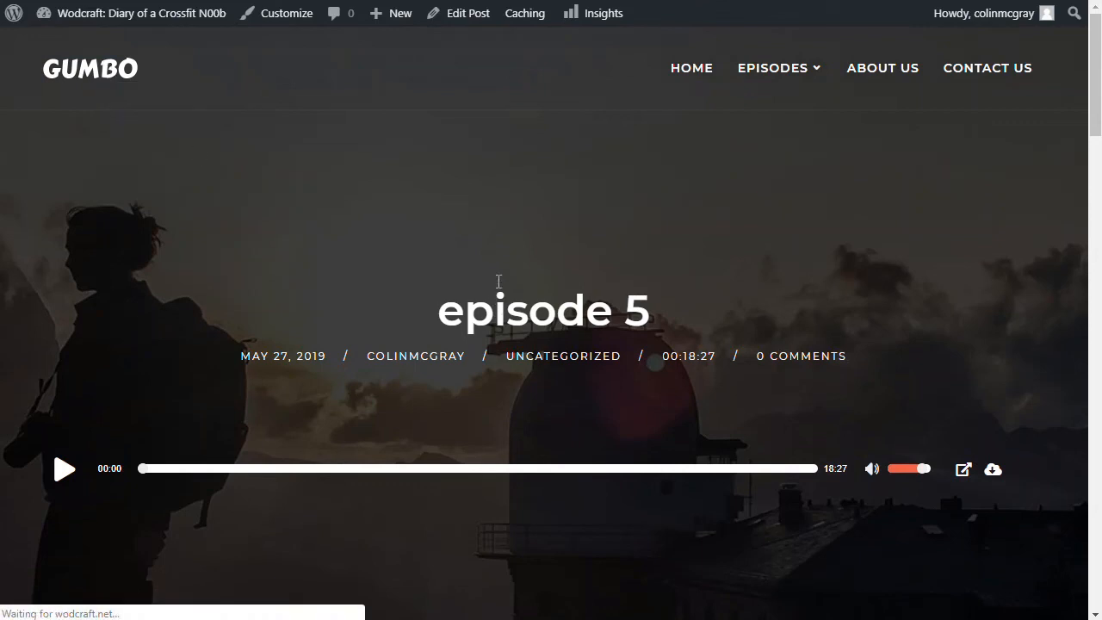
mouse_move(580, 325)
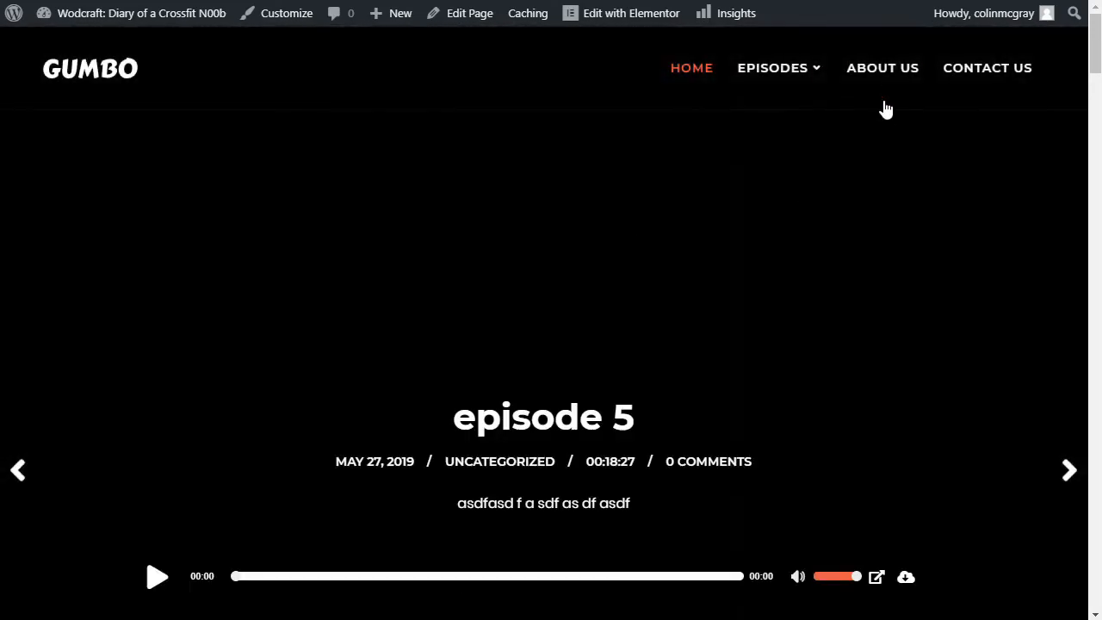
mouse_move(883, 76)
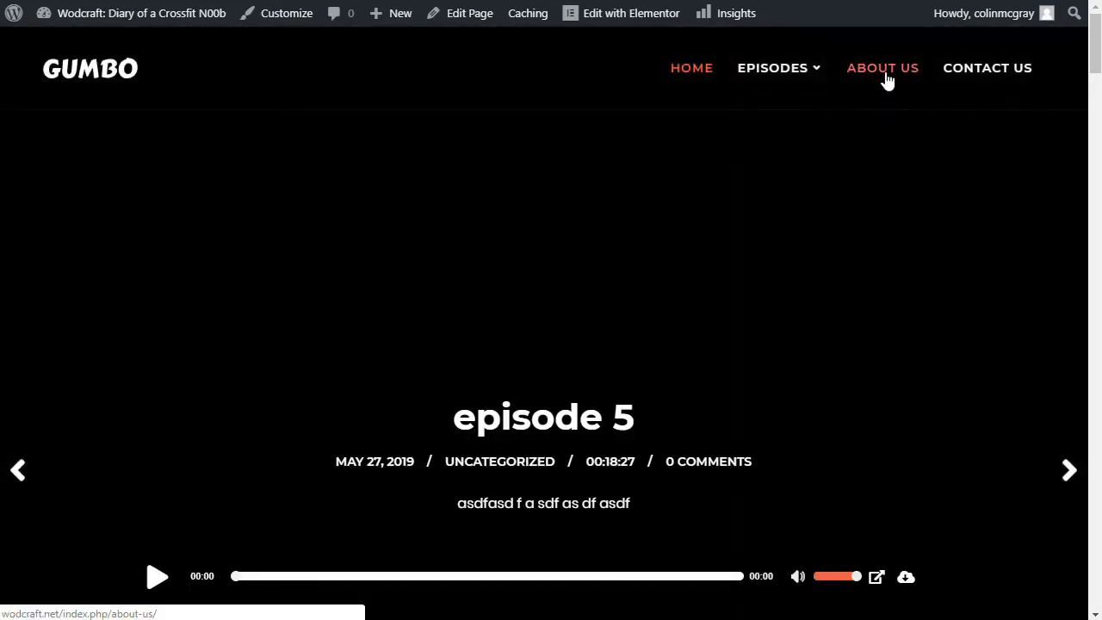
left_click(882, 68)
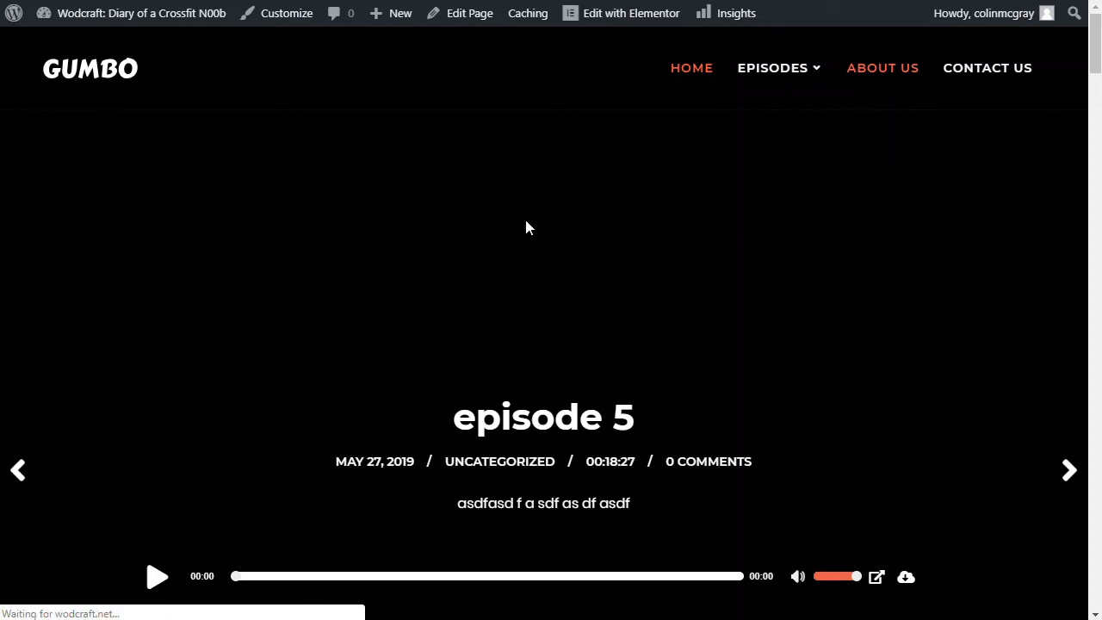
left_click(881, 67)
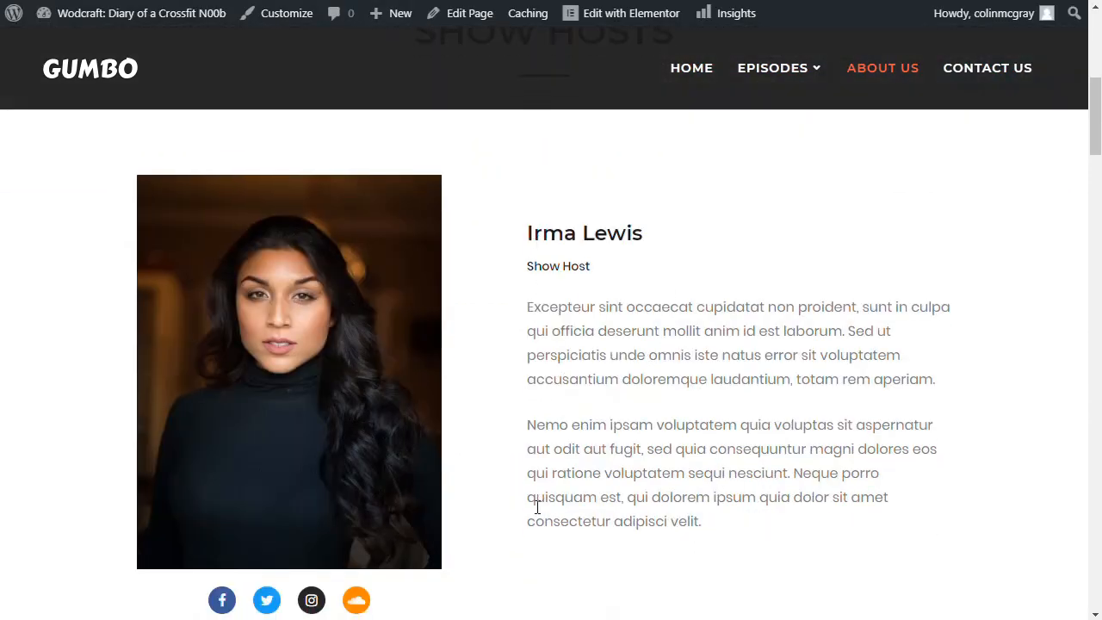
scroll("down", 3)
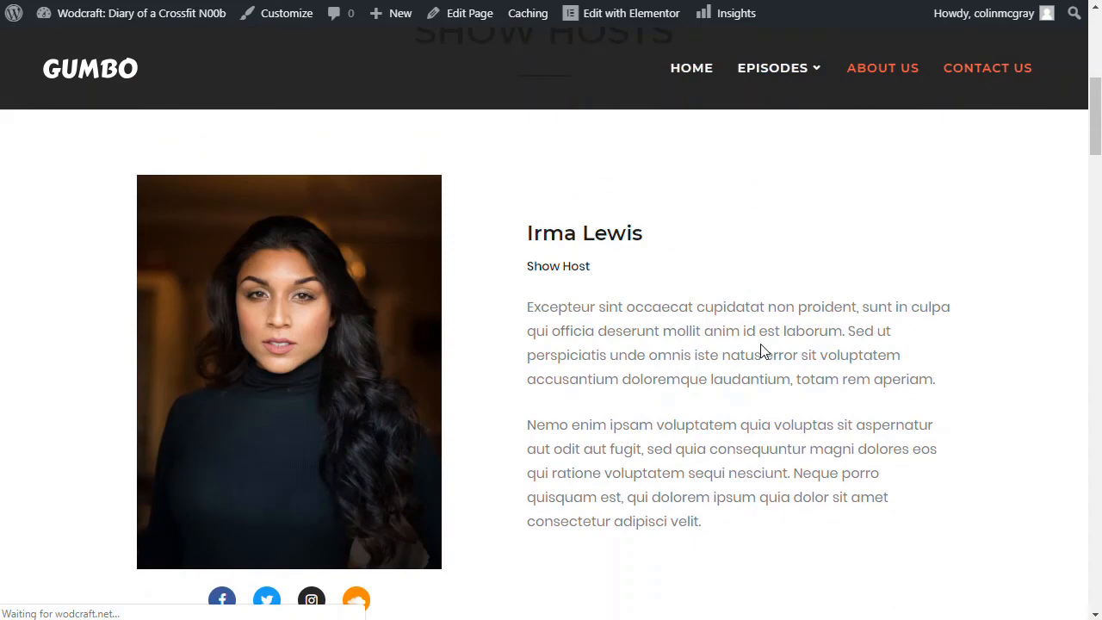
left_click(988, 67)
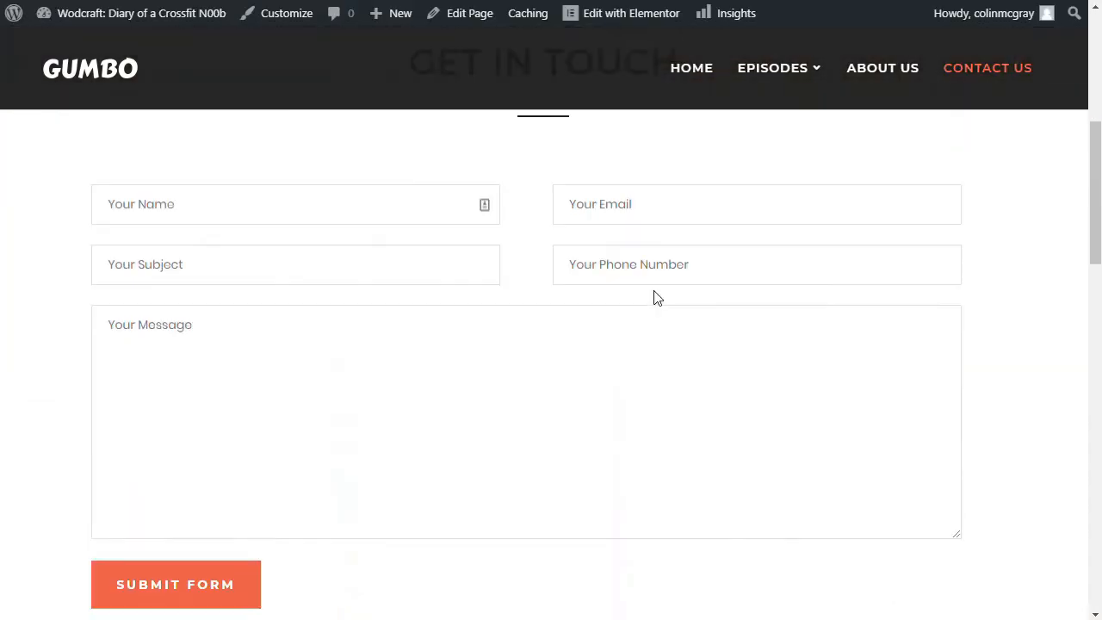
scroll("down", 3)
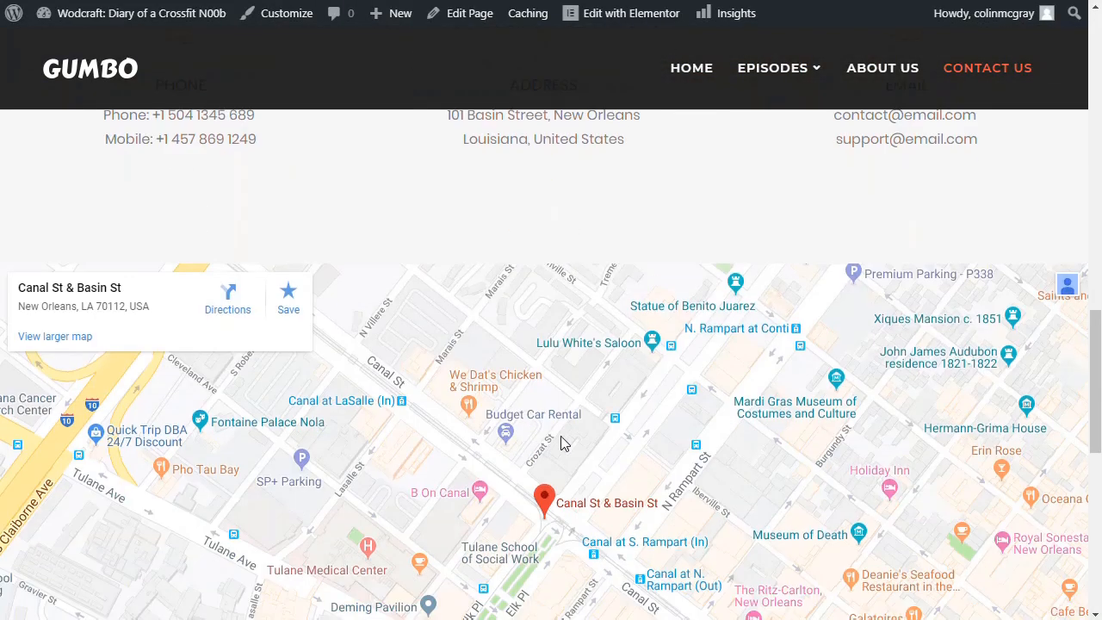
mouse_move(619, 495)
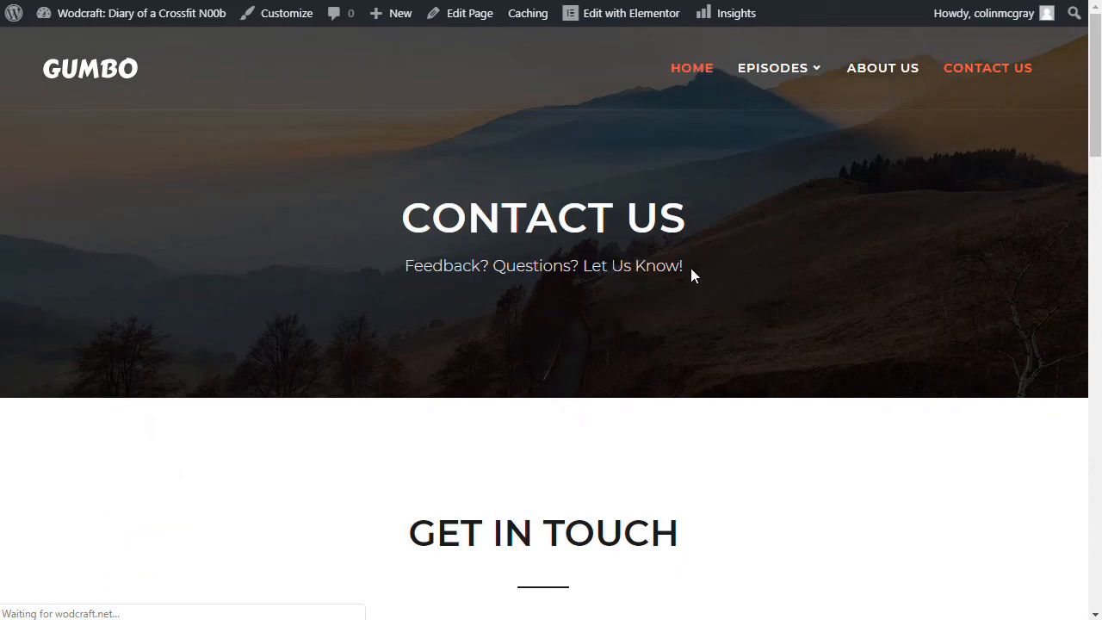
left_click(691, 68)
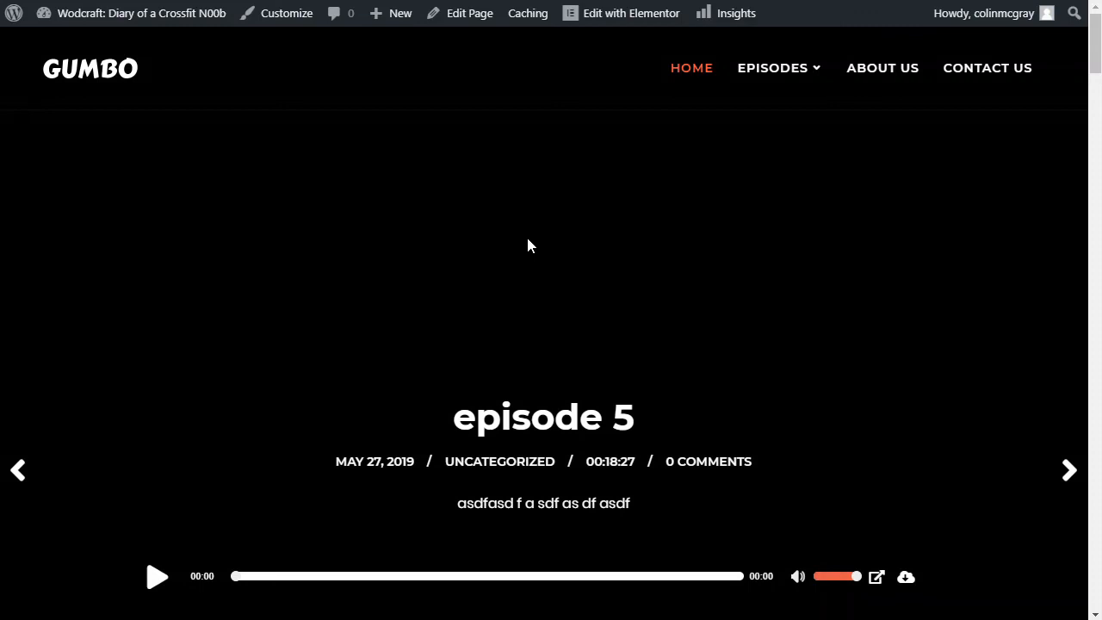
mouse_move(558, 266)
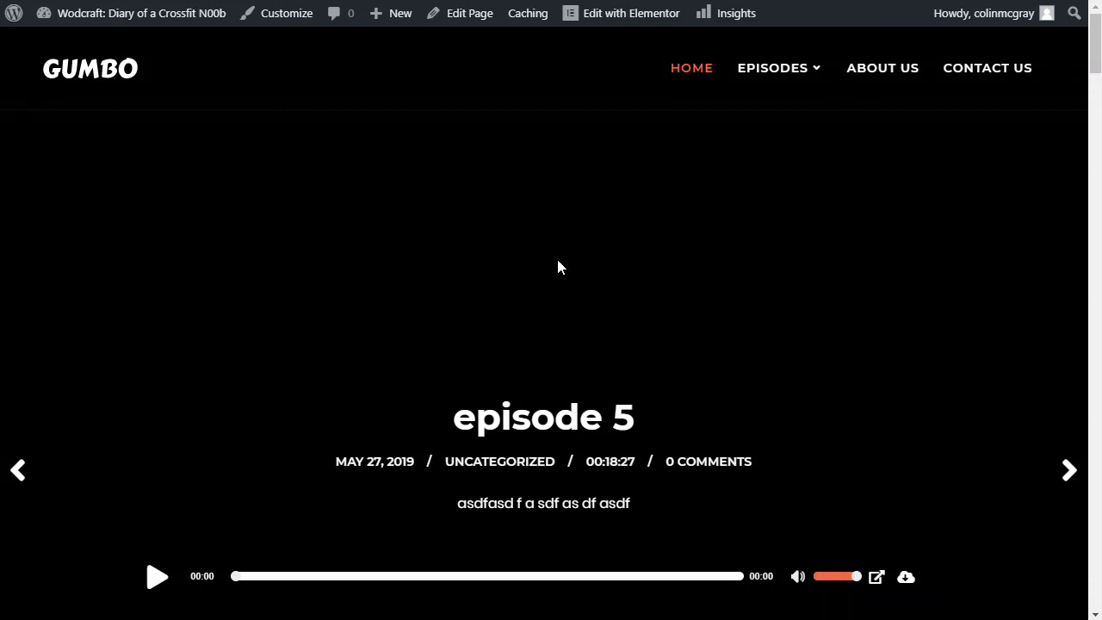